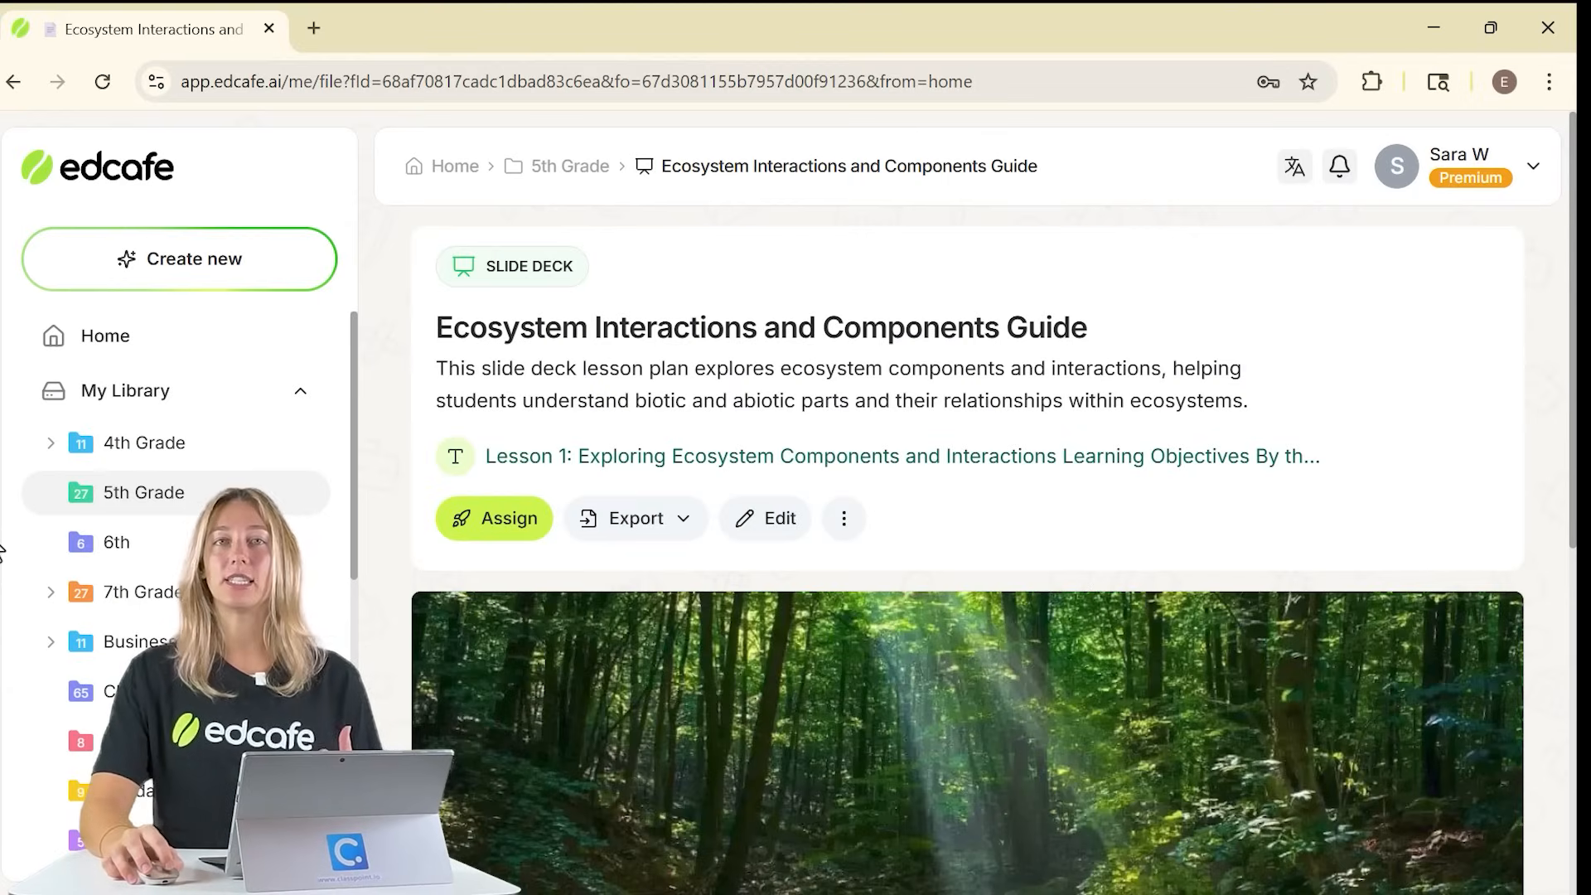
# Step: Browse the Create new material options and the deck's PowerPoint and Google Slides export choices
pyautogui.click(179, 259)
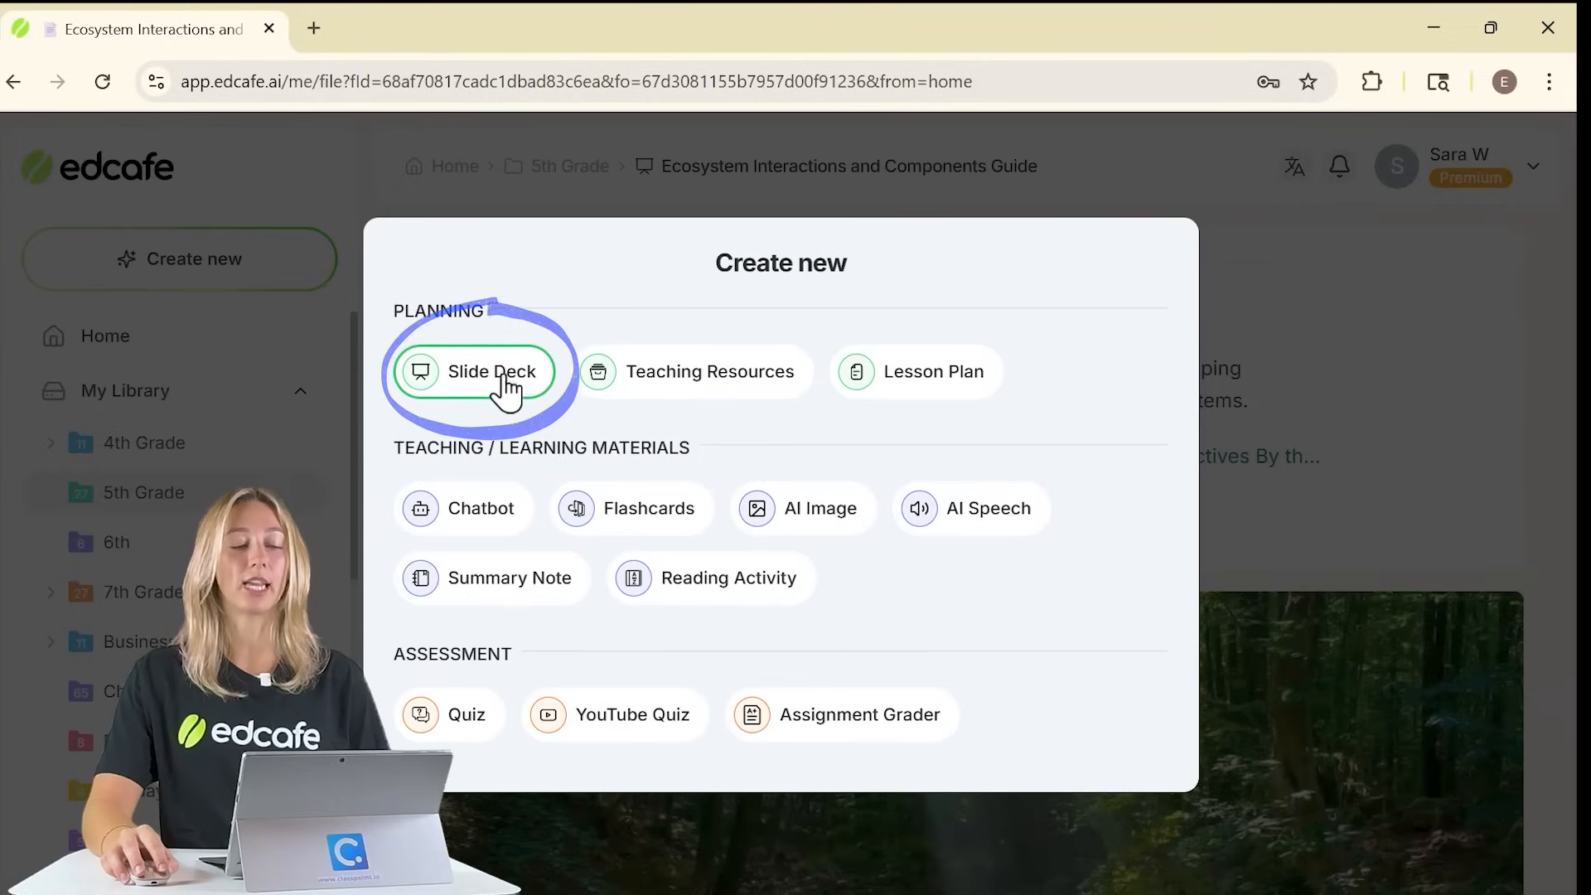
pyautogui.moveTo(1483, 478)
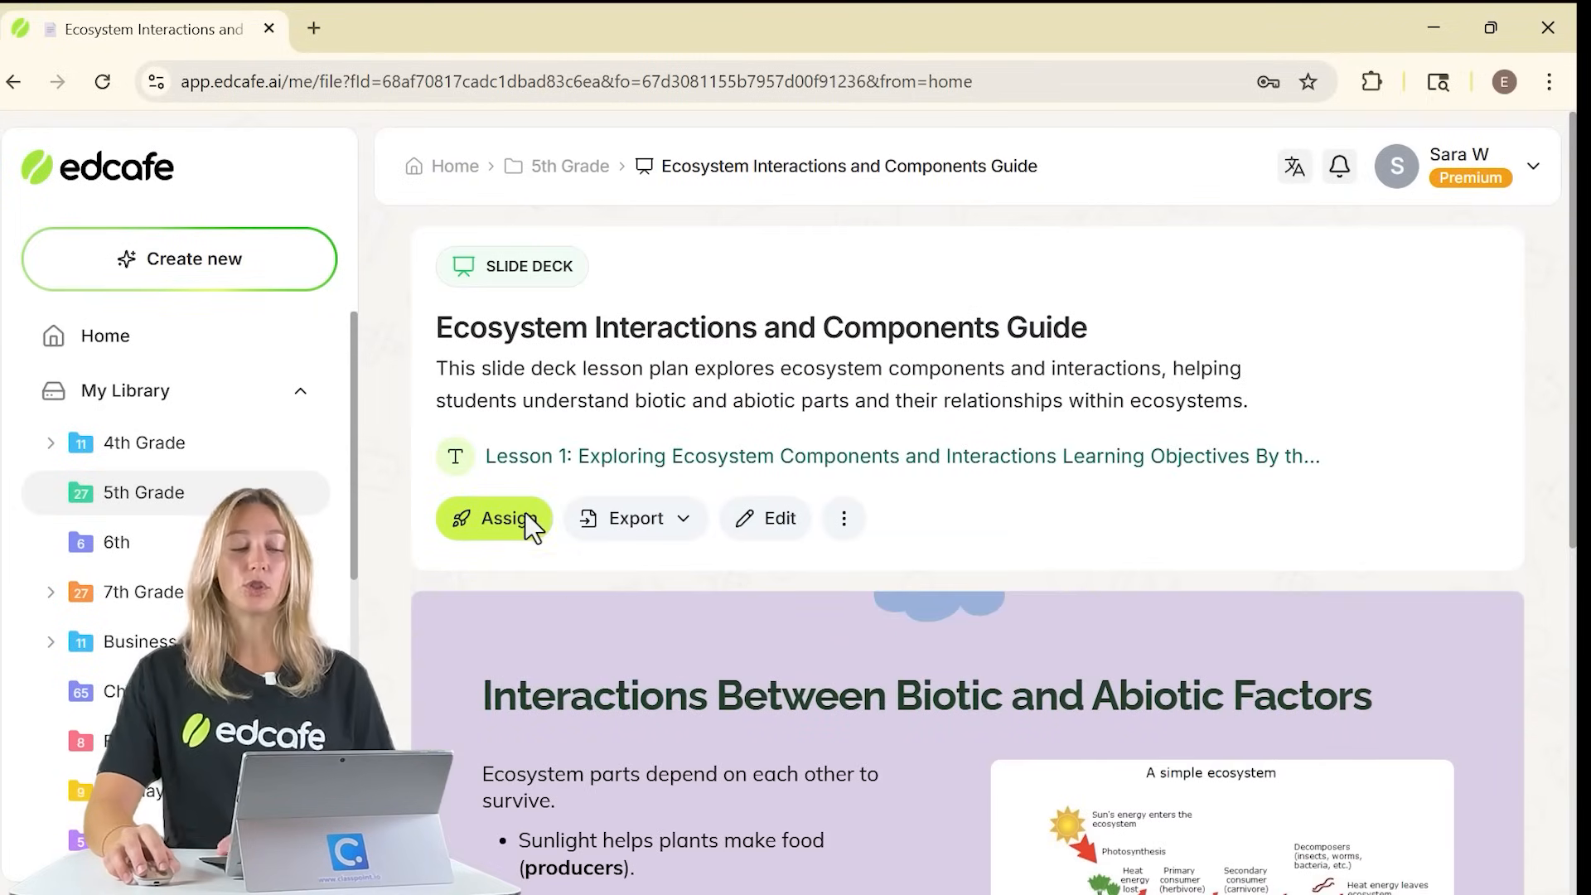
pyautogui.click(636, 518)
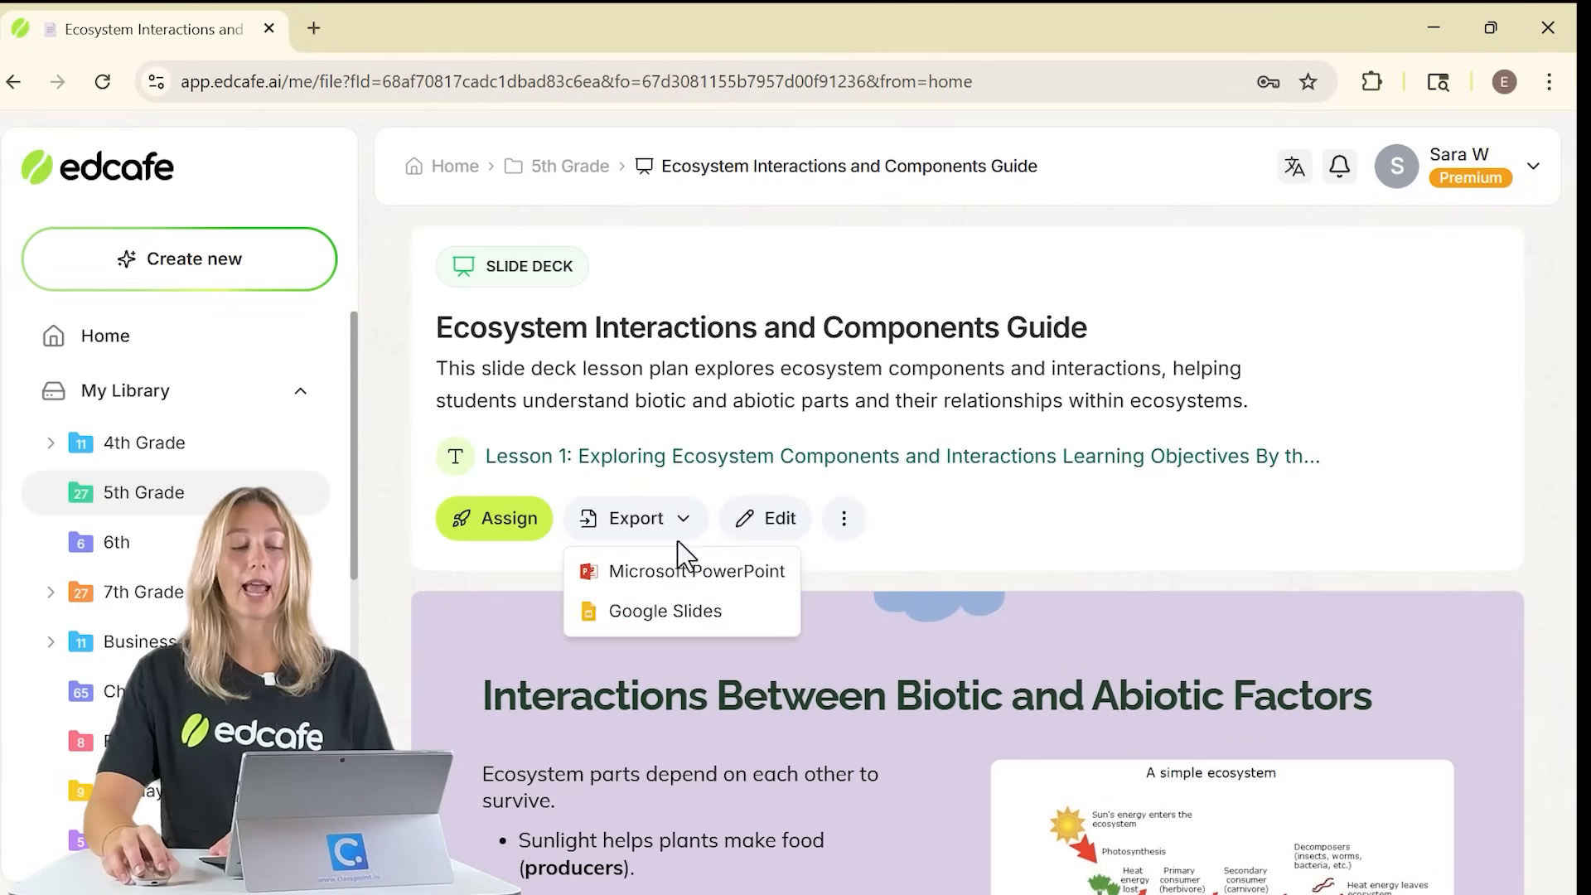
pyautogui.moveTo(768, 640)
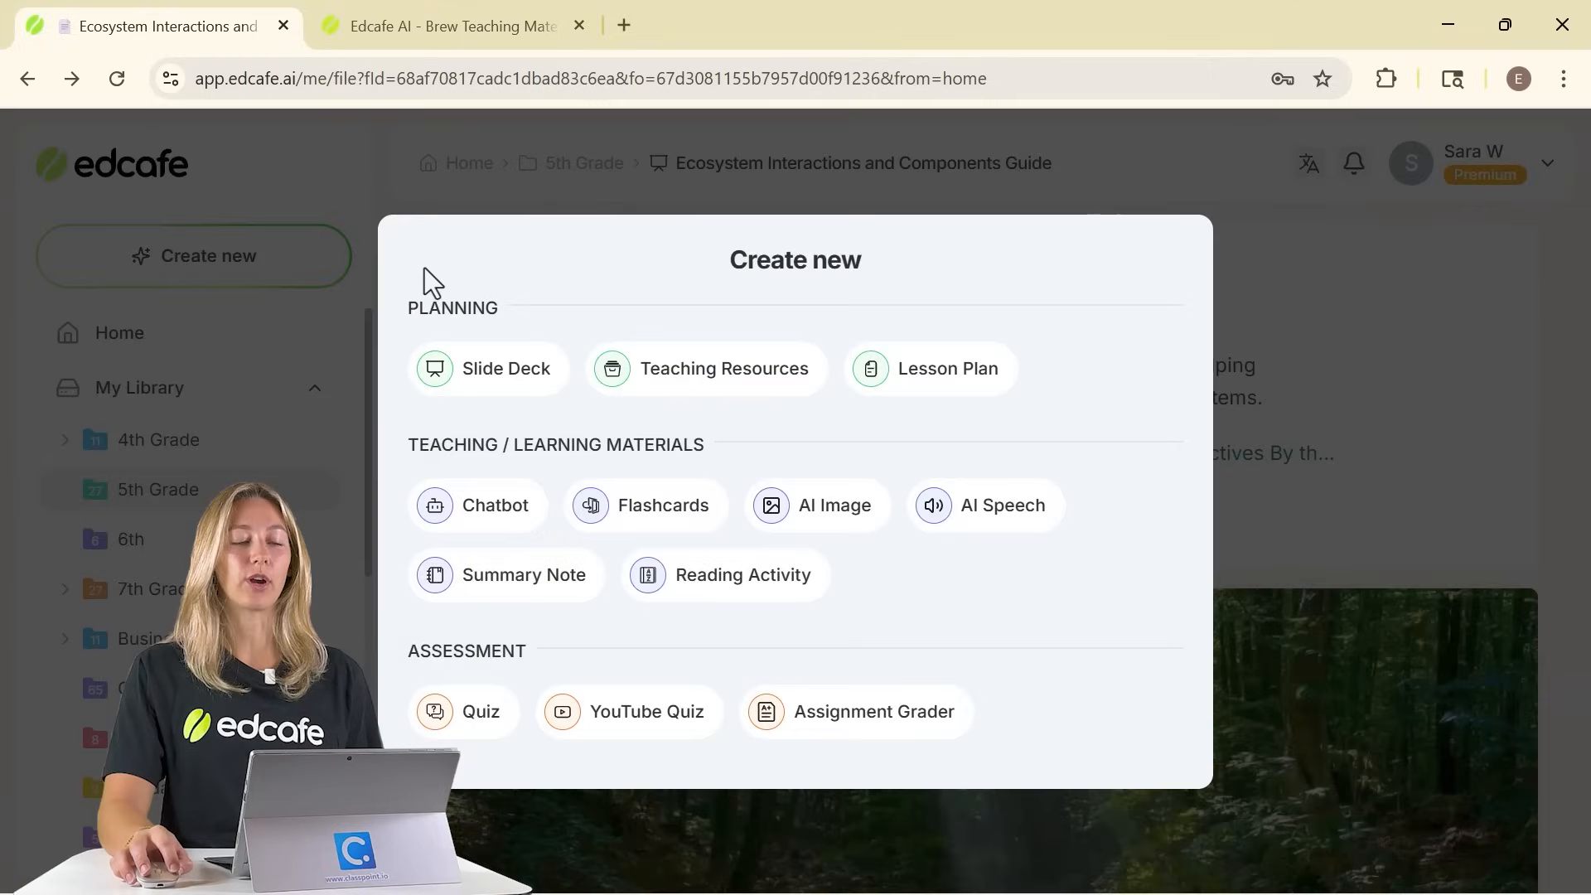
# Step: Start a new Slide Deck and preview its Text, Webpage and File sources
pyautogui.click(490, 369)
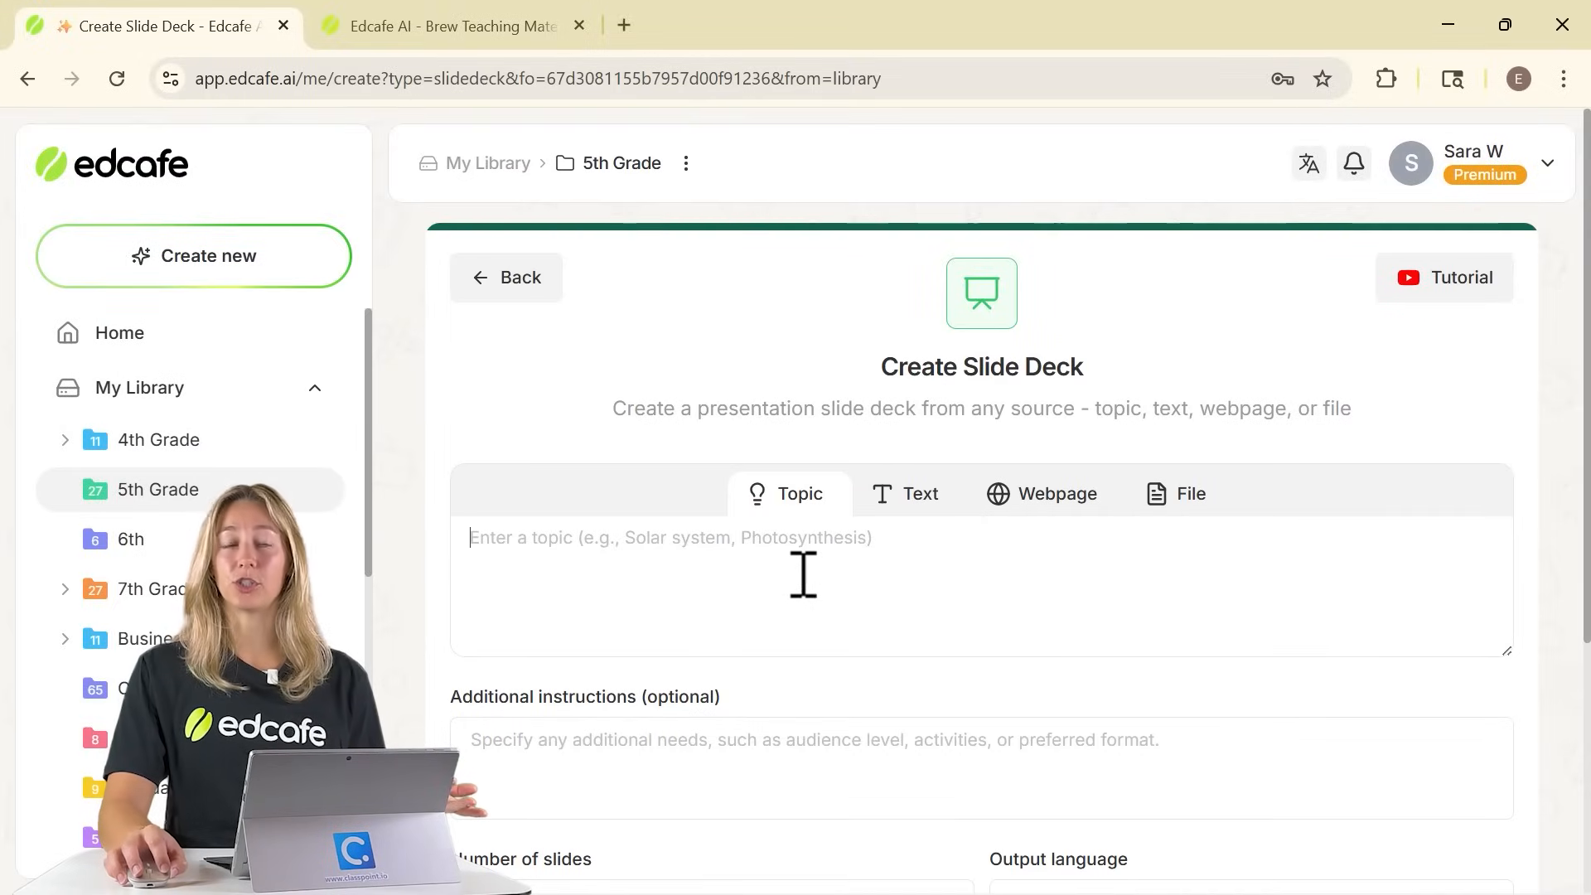
pyautogui.moveTo(811, 590)
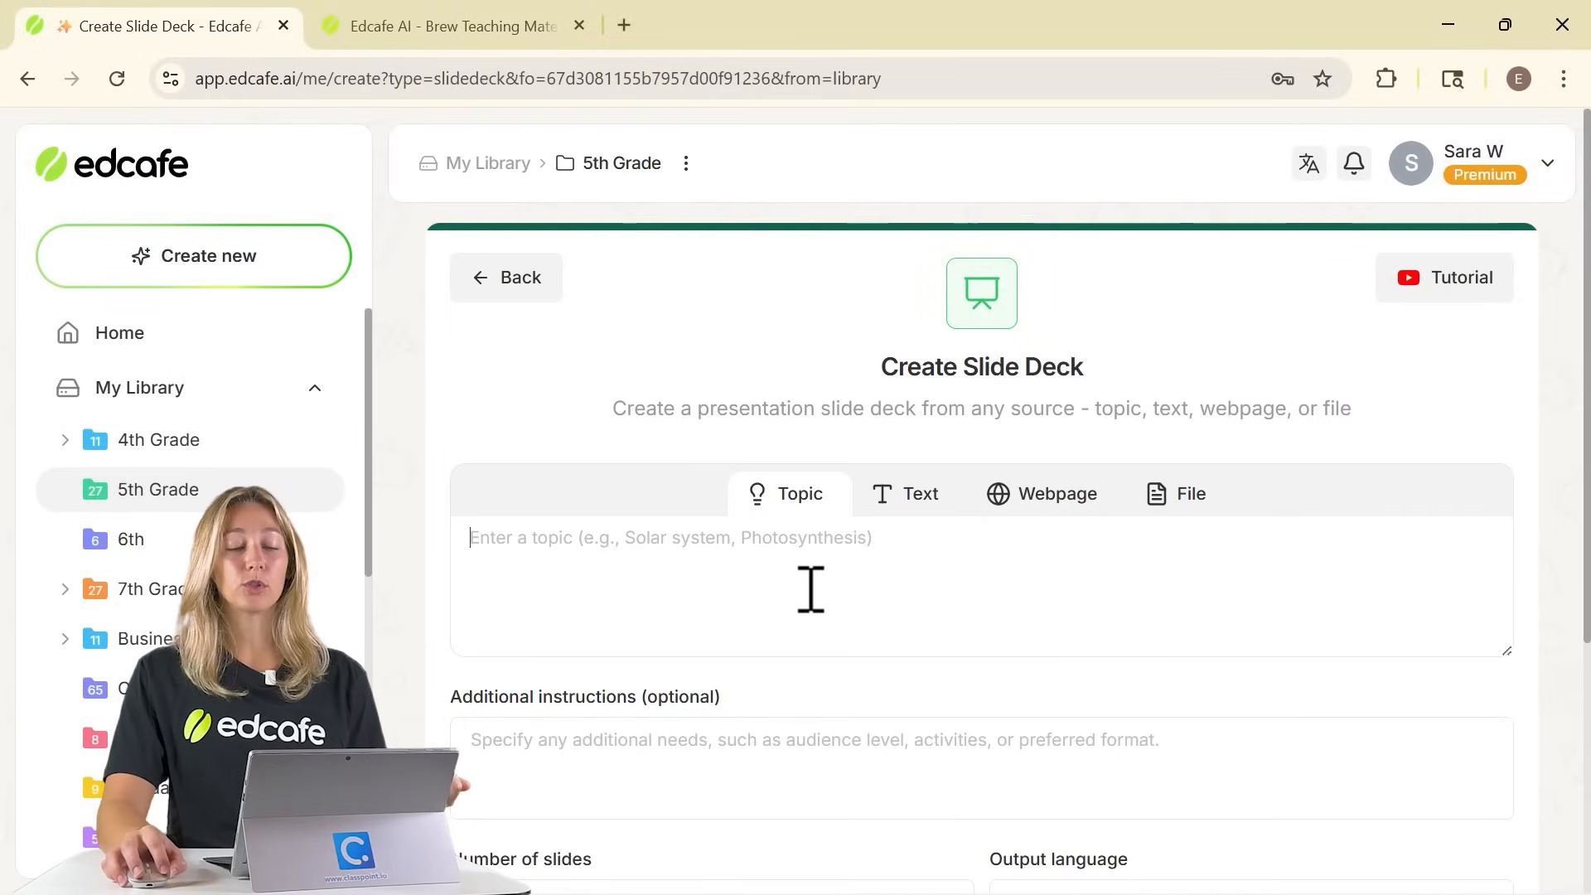
pyautogui.click(922, 494)
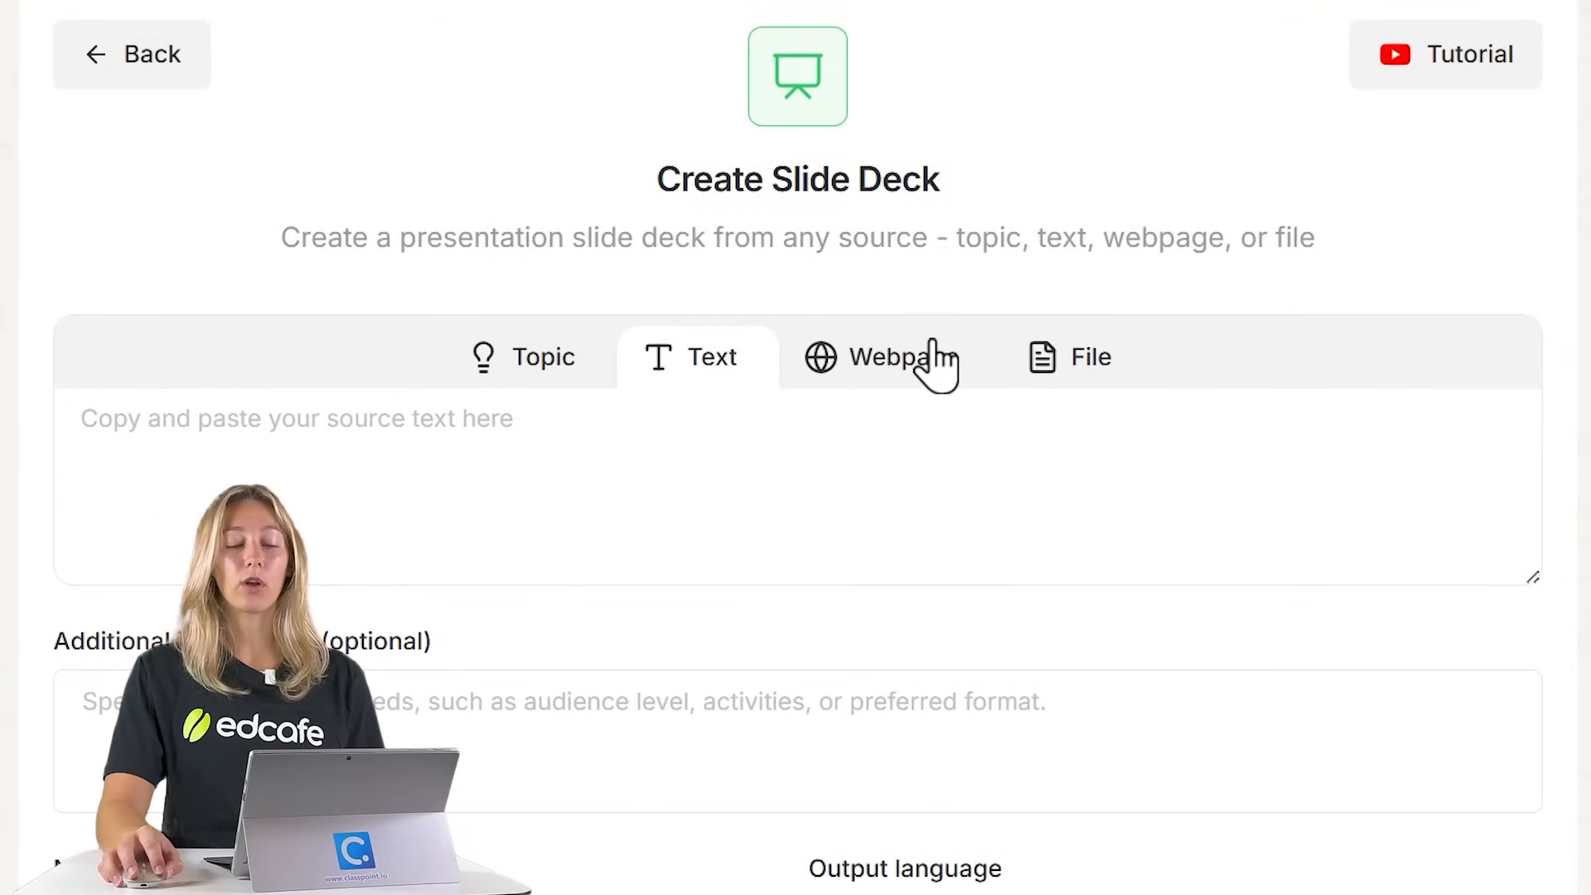
pyautogui.click(1081, 356)
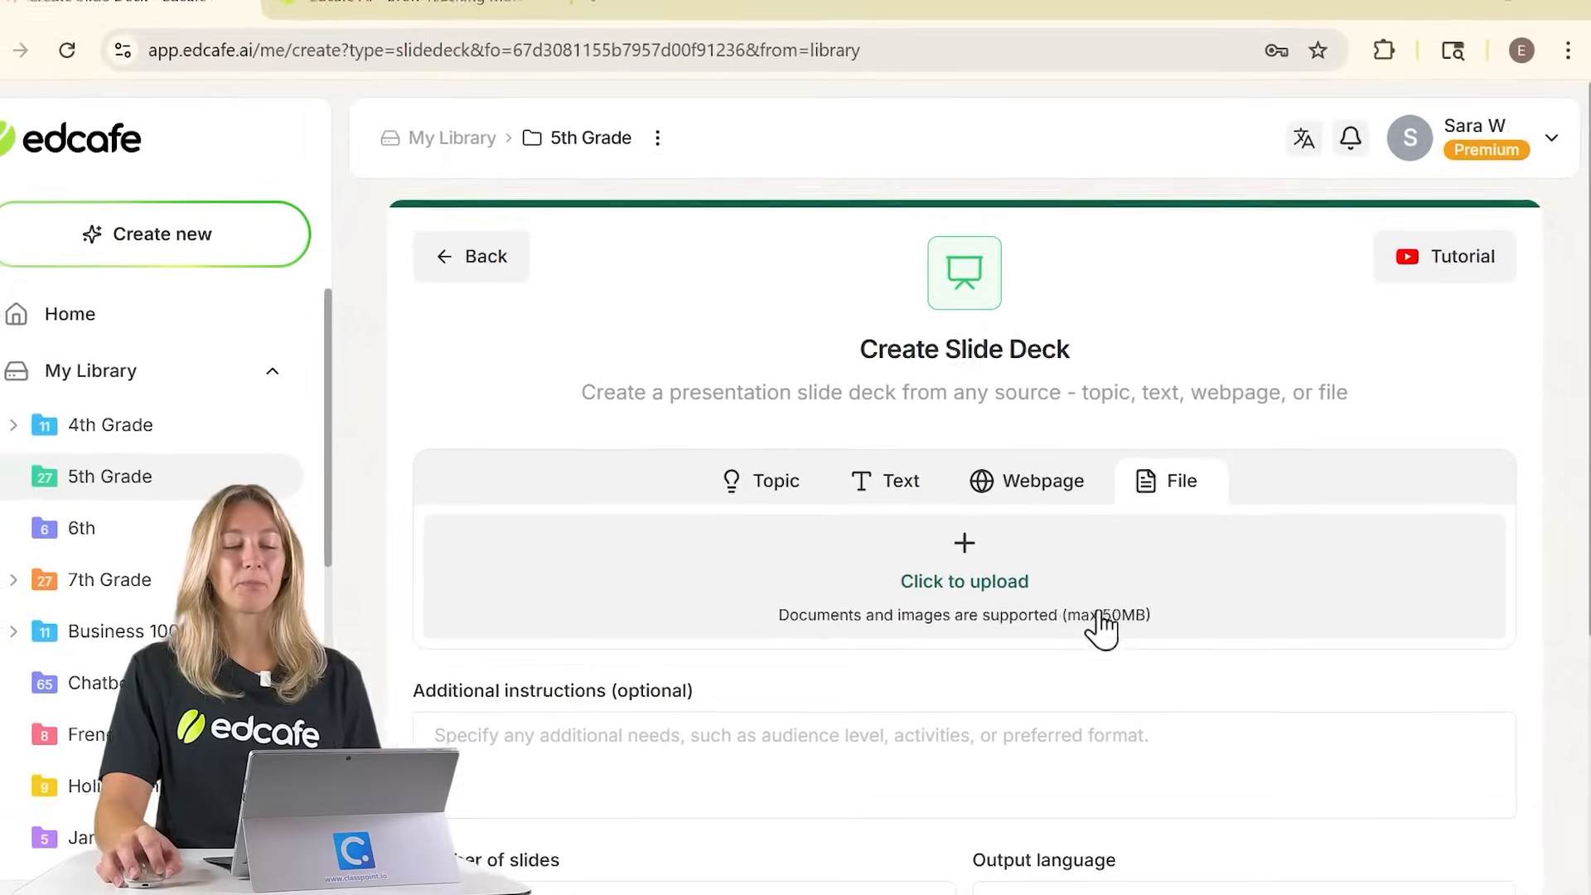
# Step: Enter the topic 'Forces and Motion with Newton's Laws' with Grade 7 lesson instructions
pyautogui.click(763, 480)
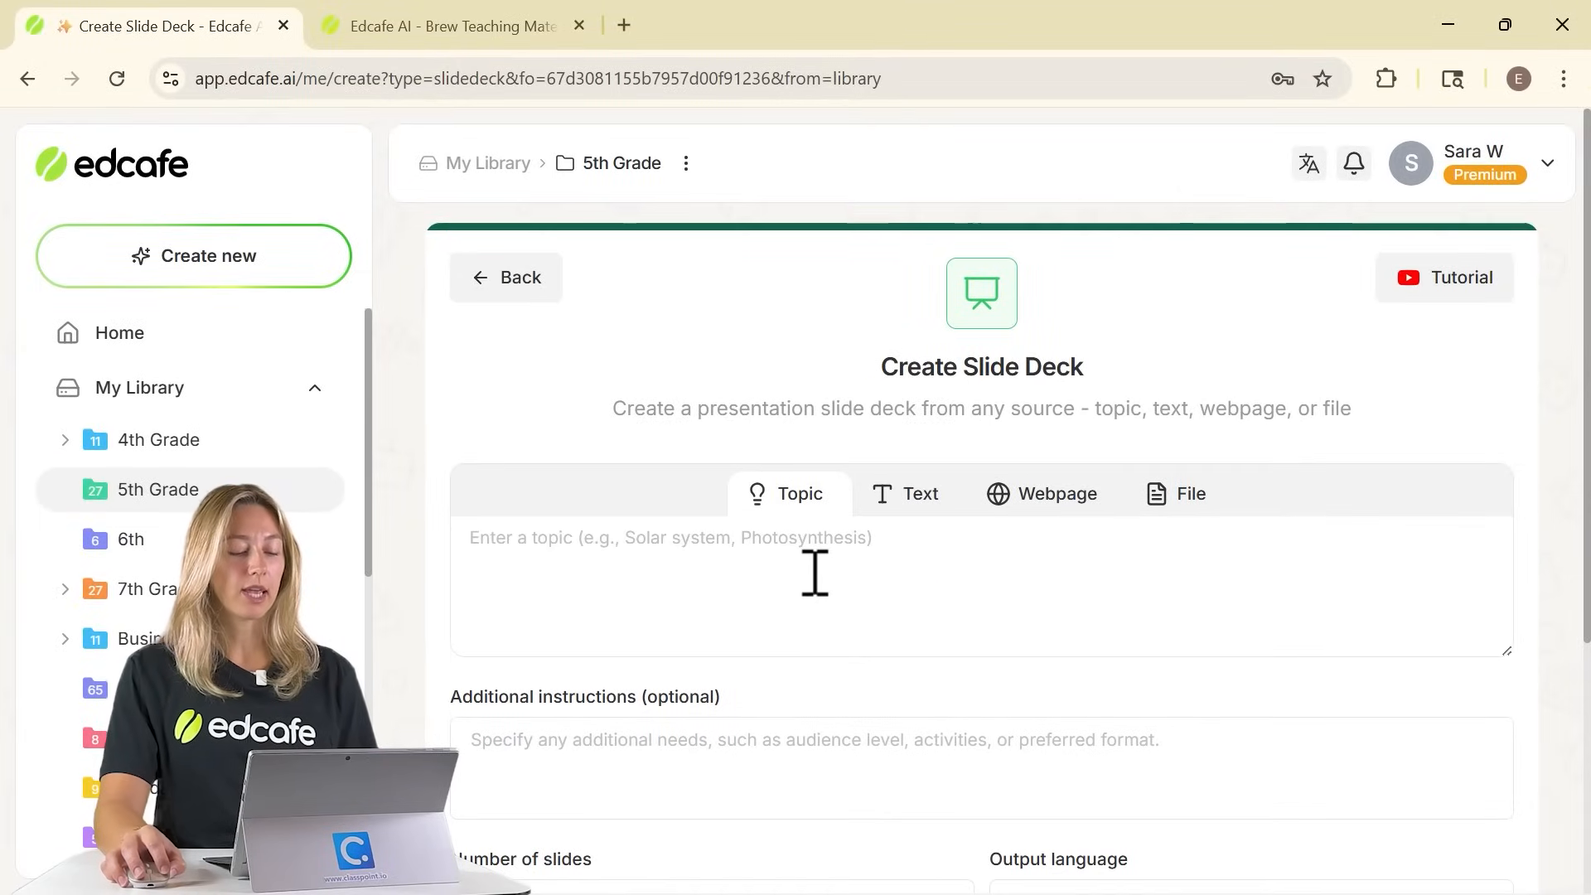
pyautogui.write("Forces and Motion with Newton's Laws")
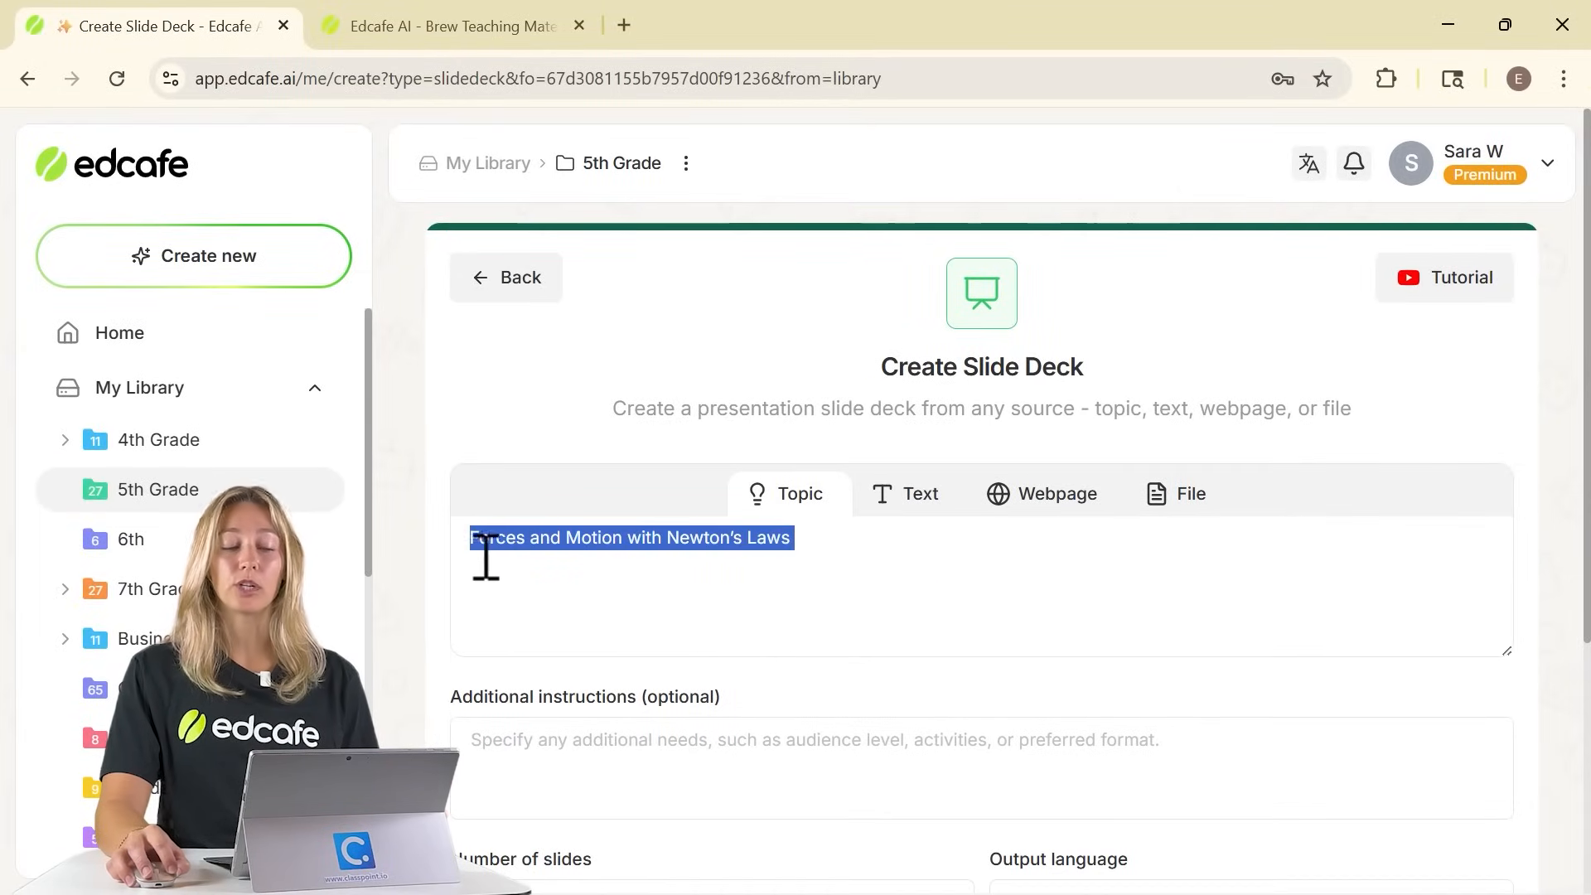
pyautogui.scroll(-3)
pyautogui.write('Include a hook, concept explanation, force diagram examples, misconceptions, practice questions, and a 3-question exit ticket. for Grade 7.')
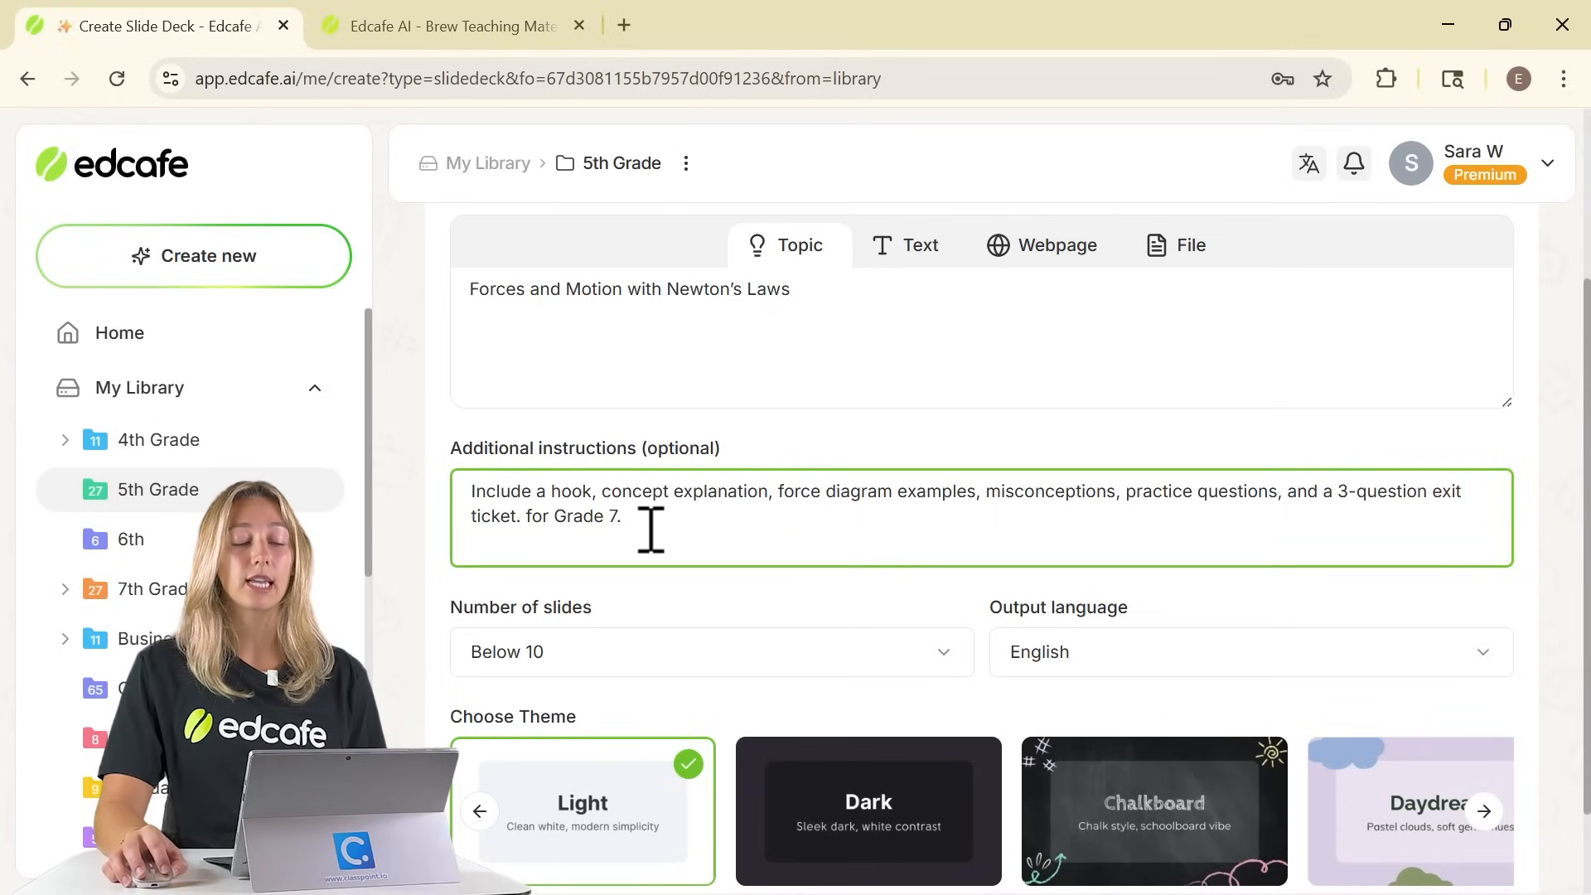
pyautogui.moveTo(823, 507)
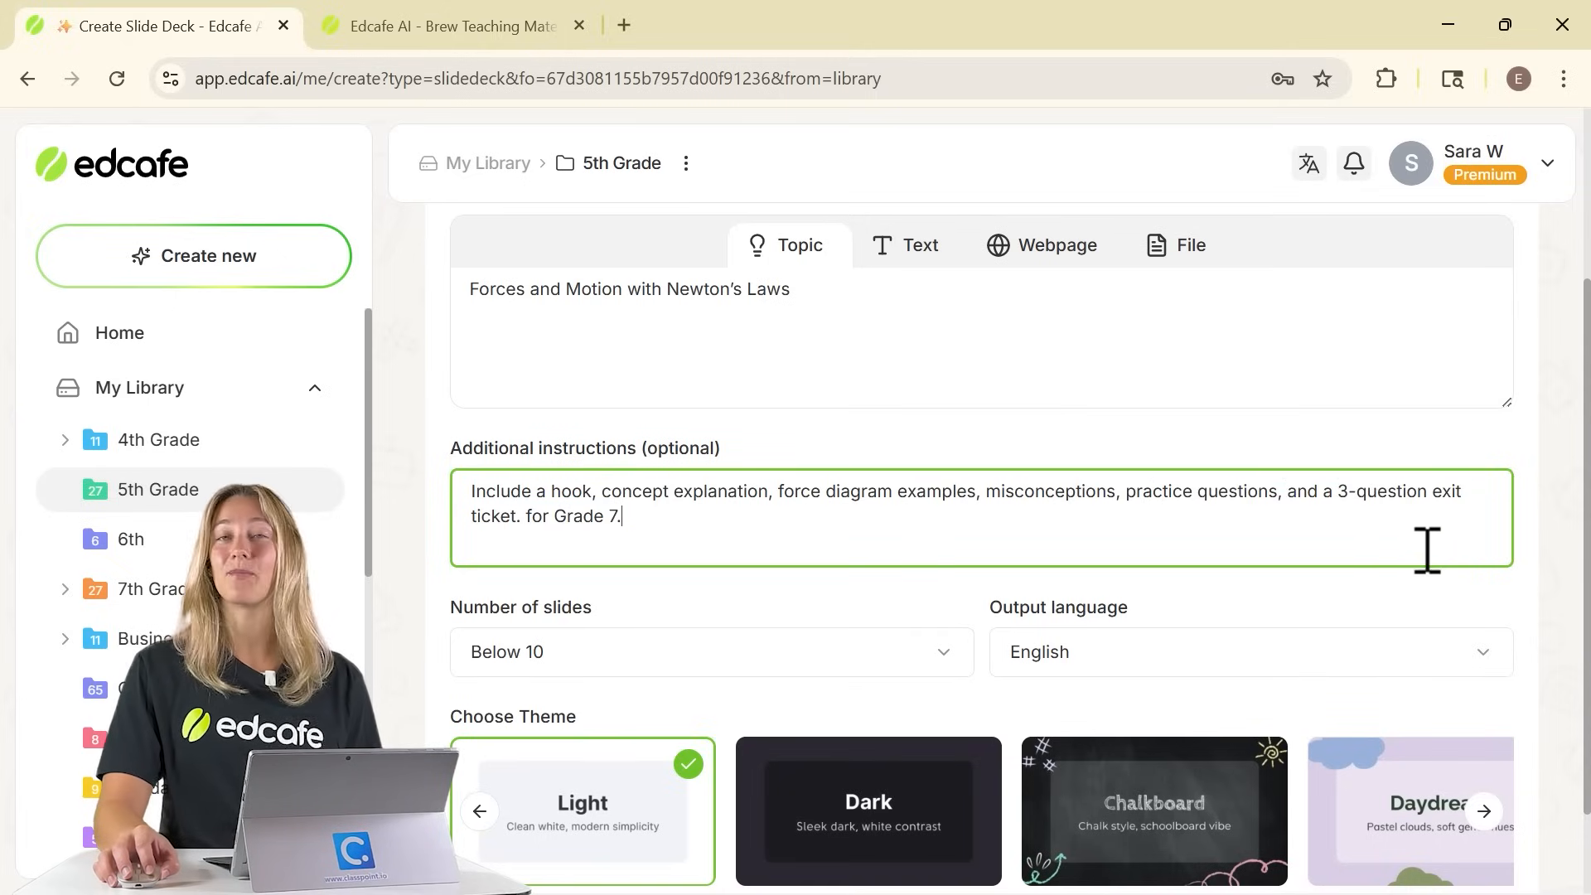
pyautogui.moveTo(1305, 566)
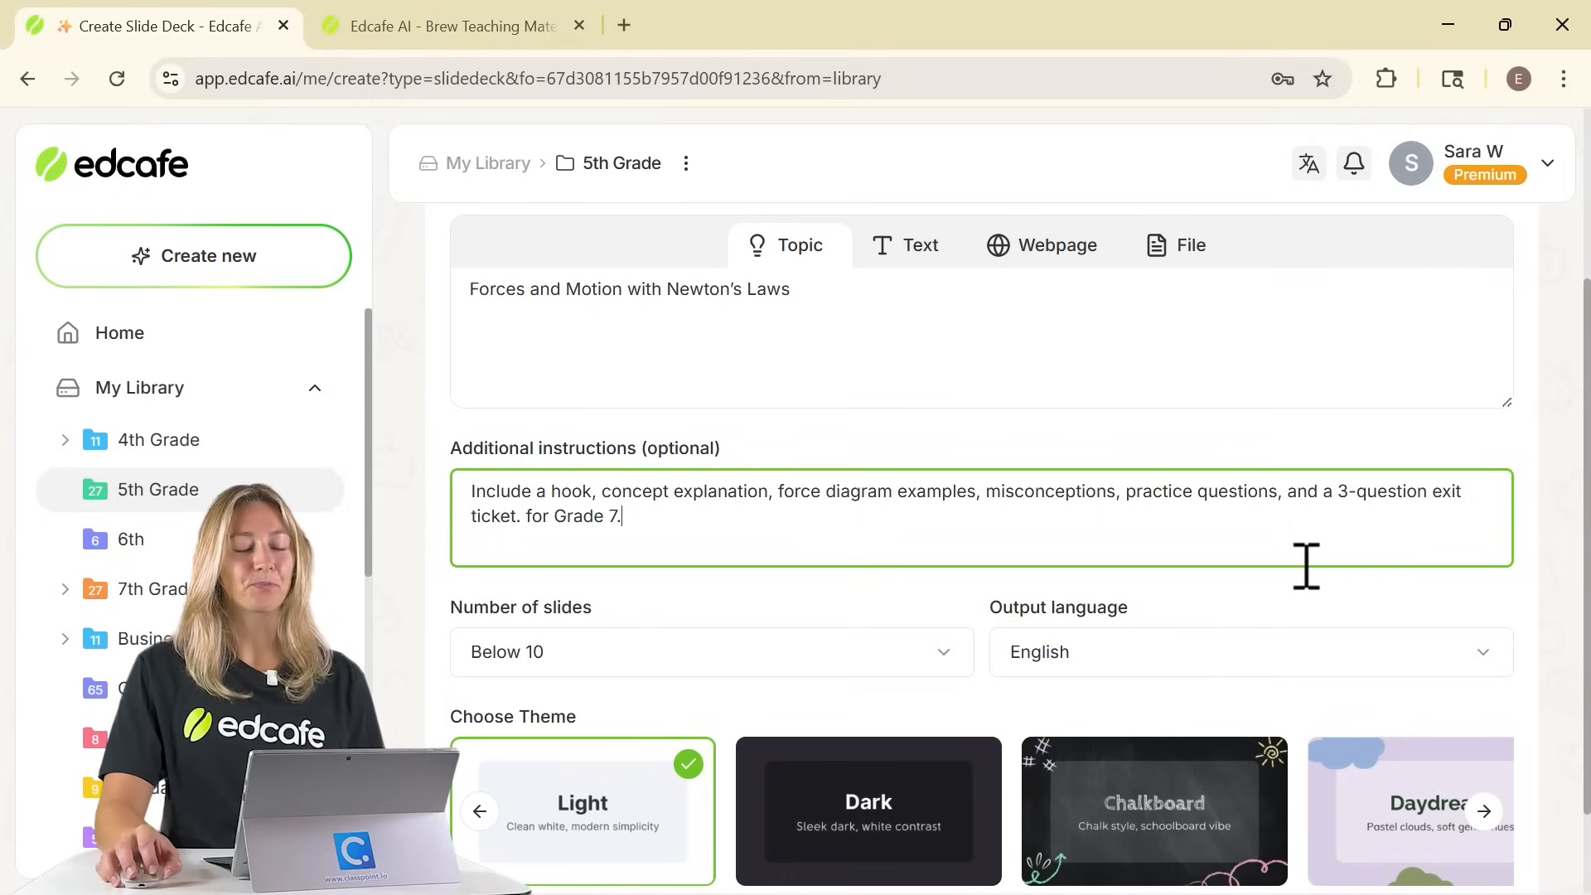
pyautogui.moveTo(1220, 606)
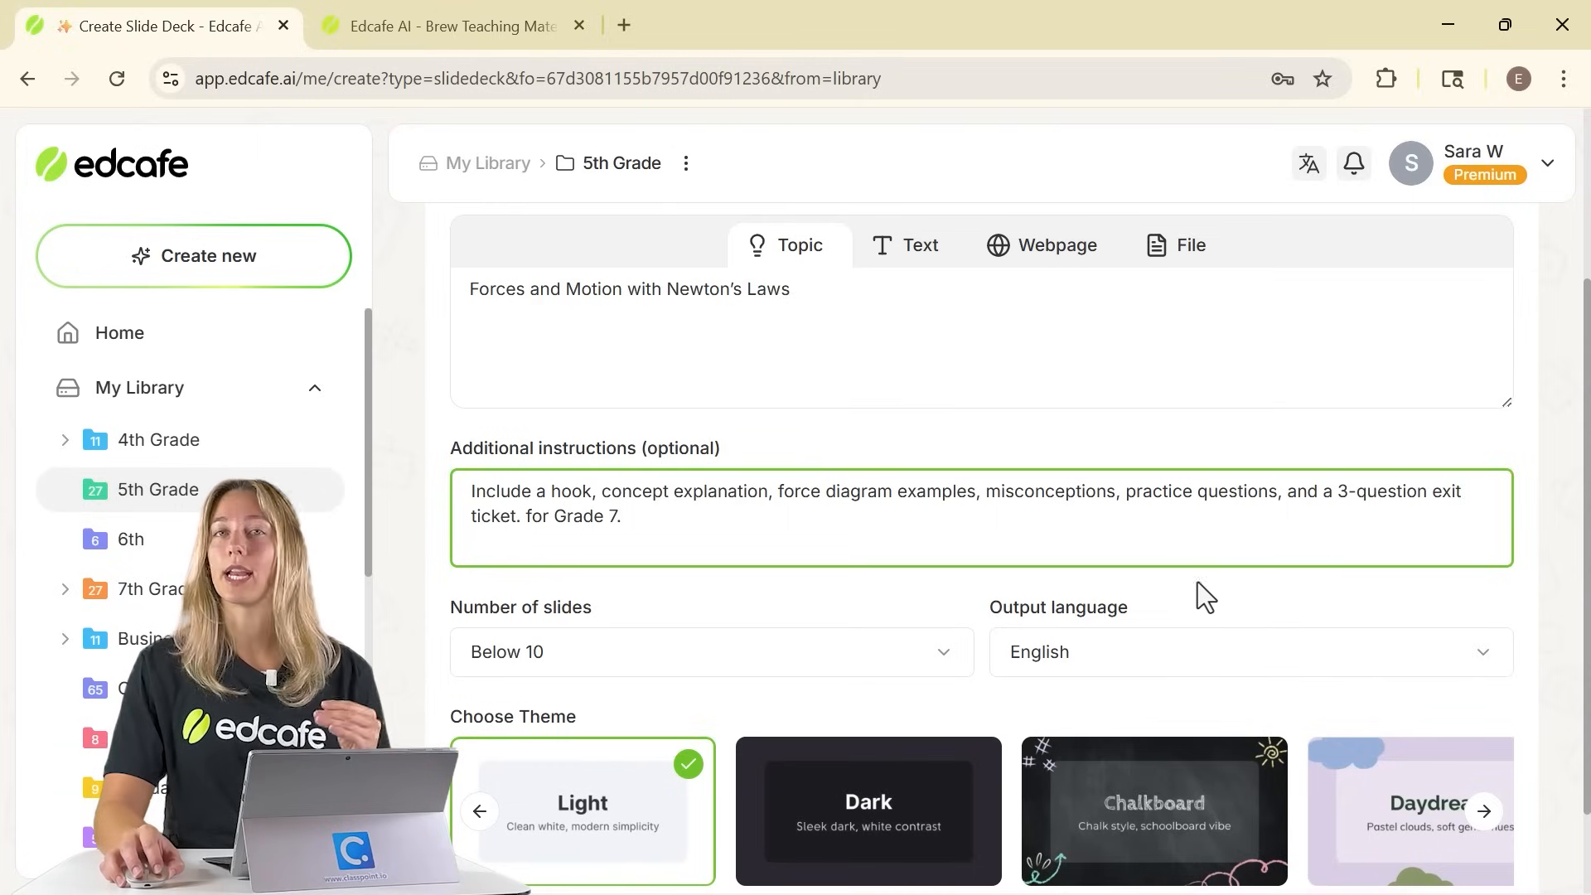
# Step: Choose 10 to 15 slides and the ORBIT theme for the deck
pyautogui.scroll(-3)
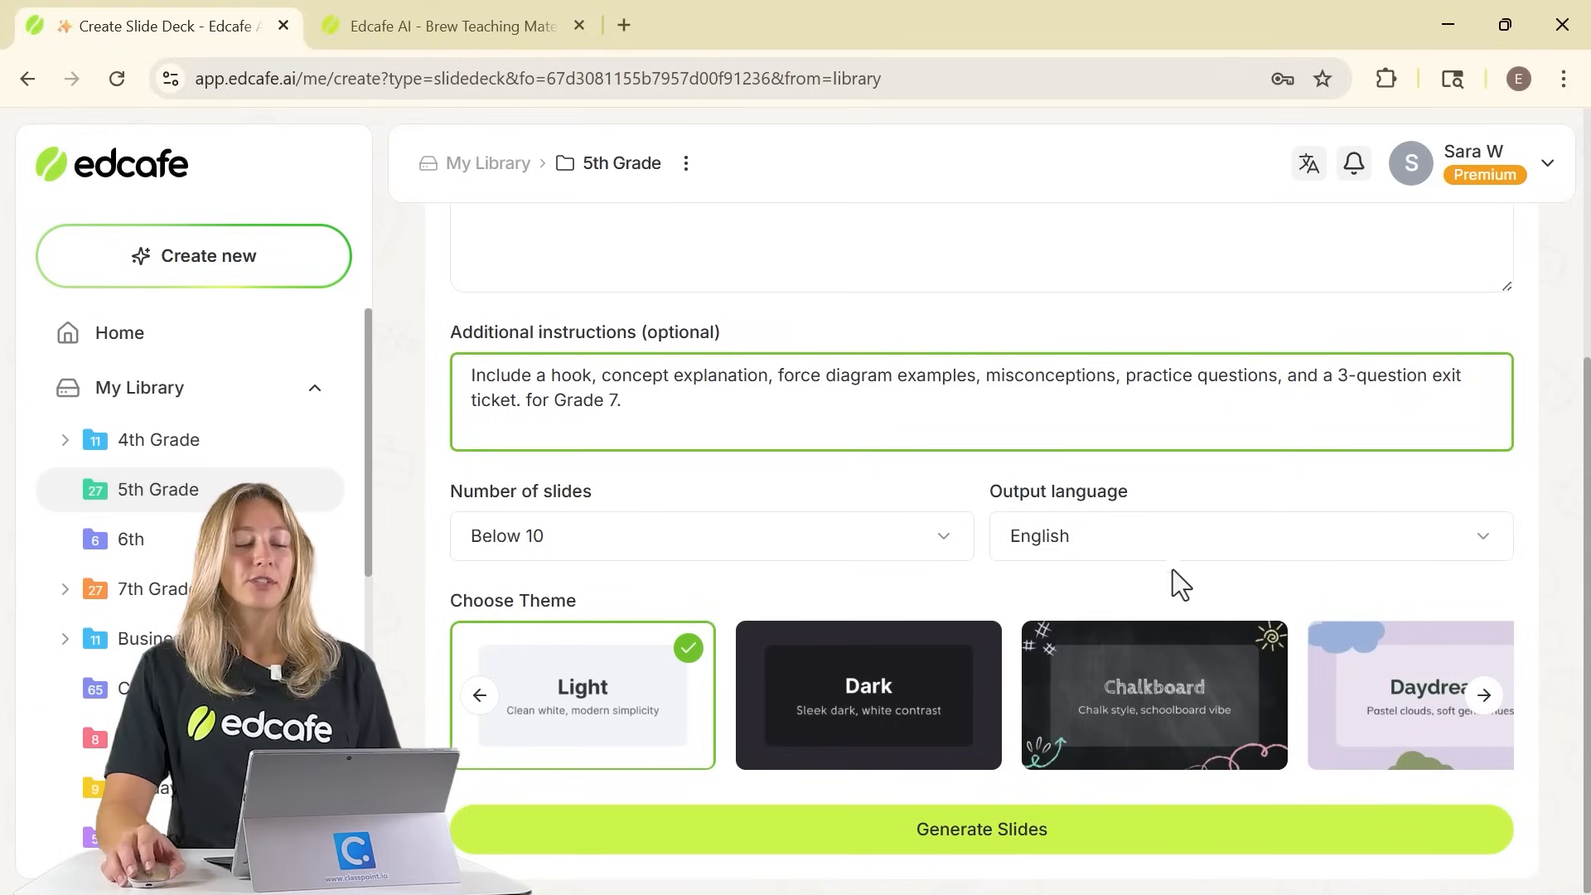
pyautogui.click(711, 536)
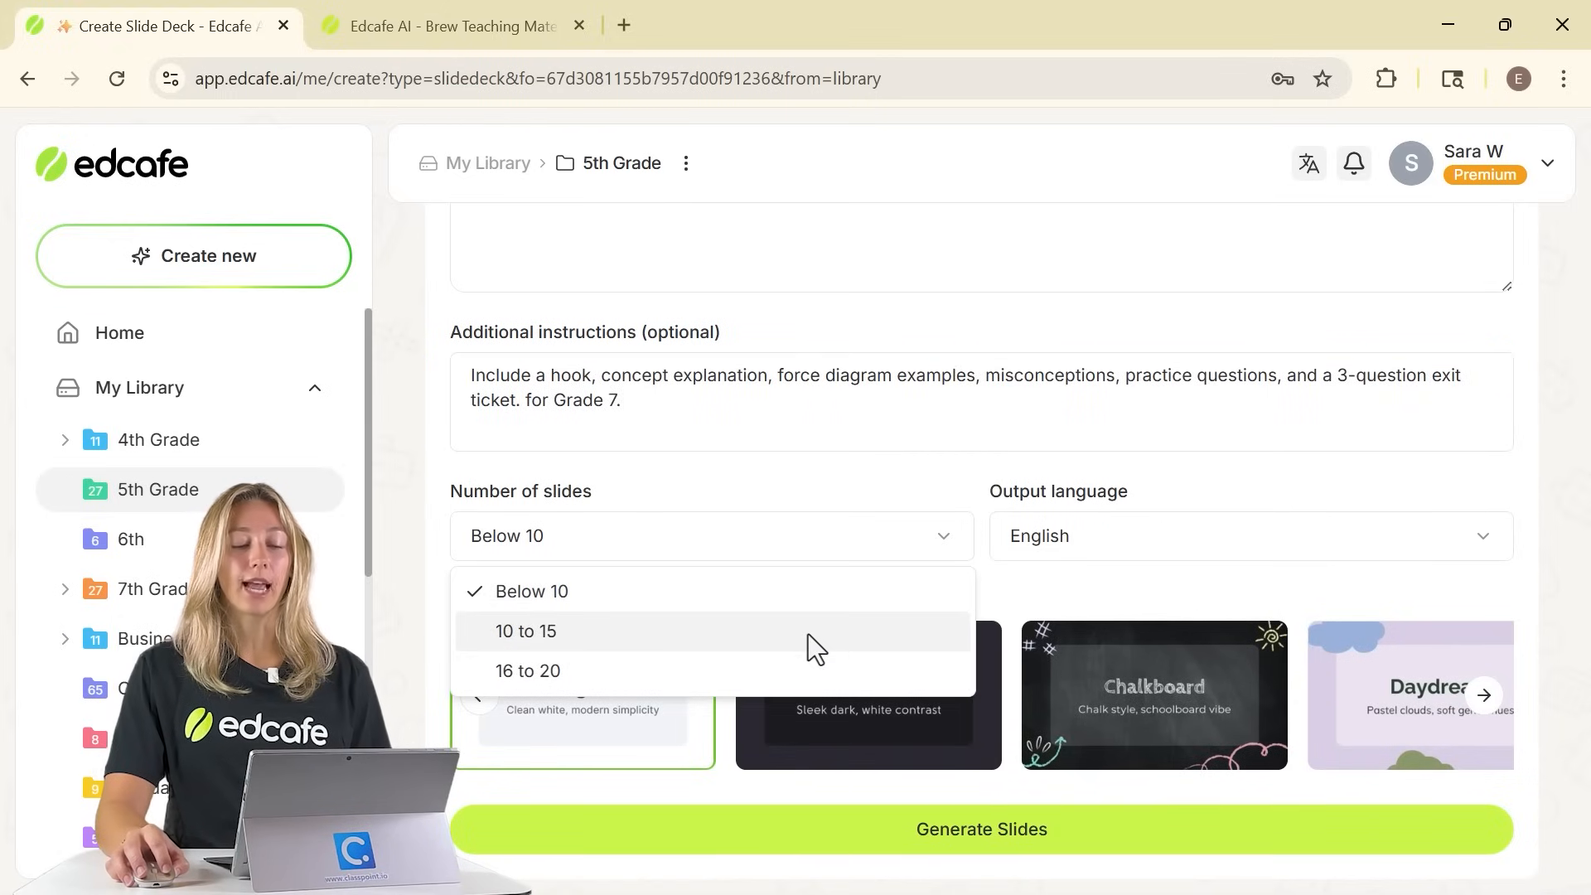
pyautogui.click(526, 631)
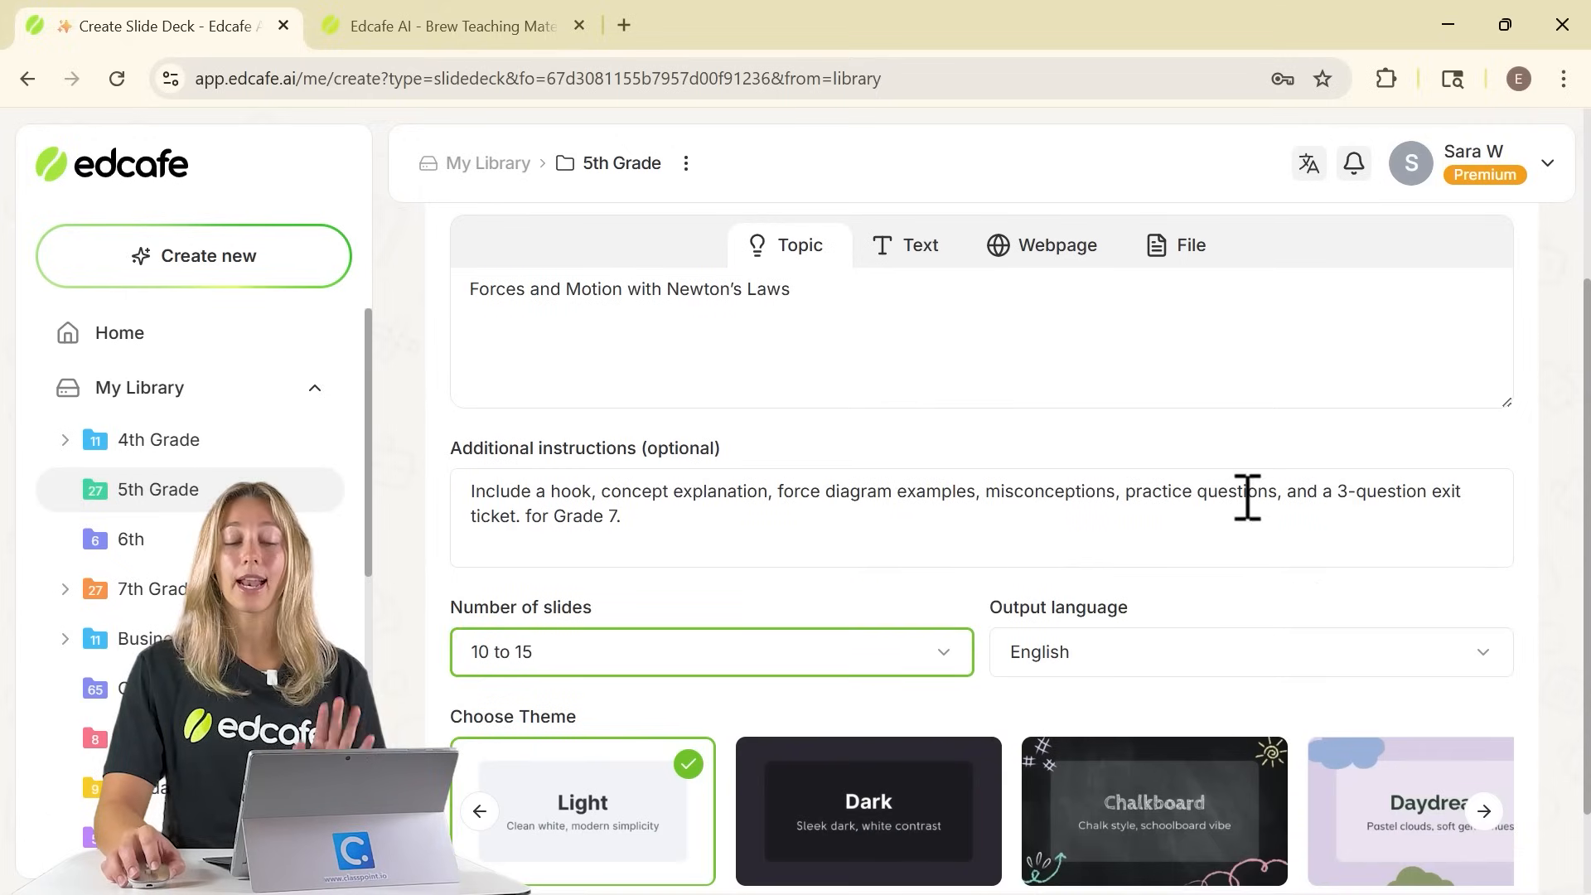
pyautogui.click(1251, 653)
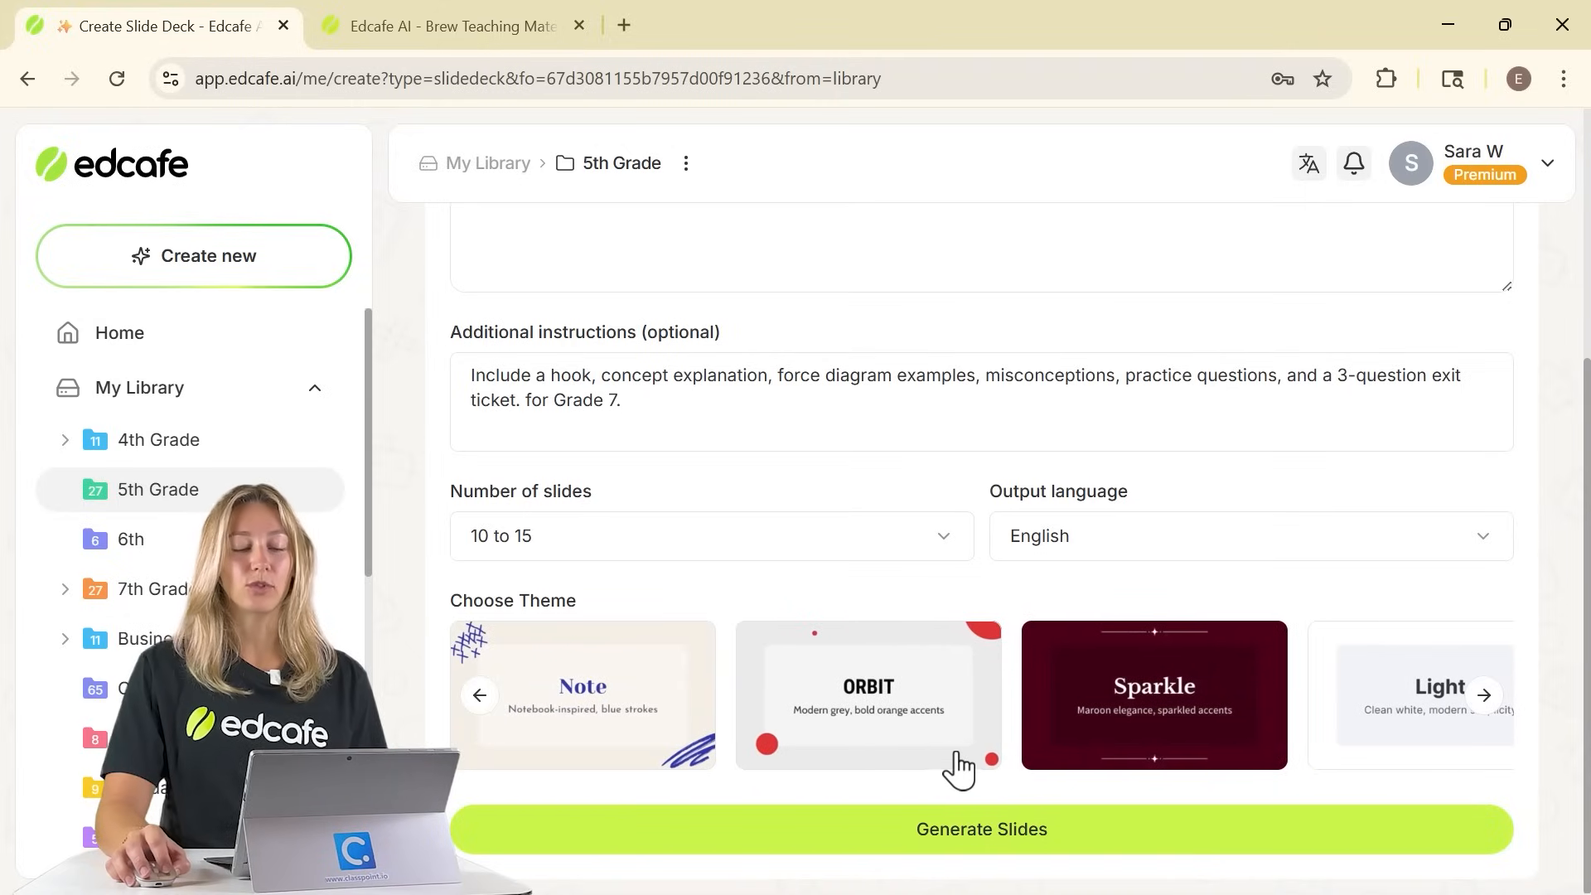
pyautogui.click(869, 696)
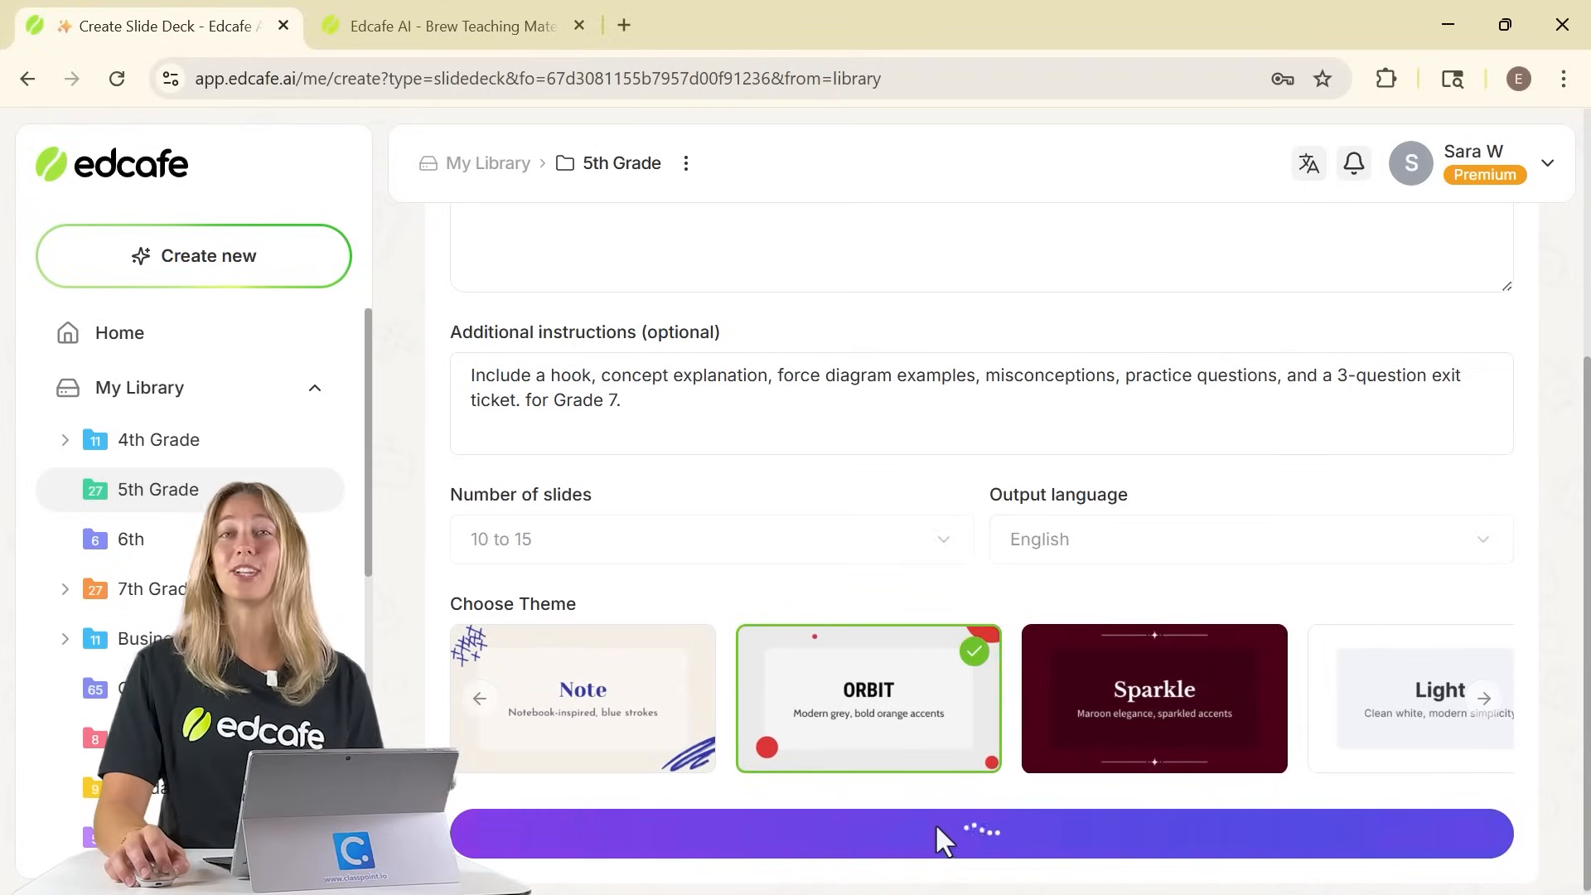
# Step: Generate the deck and review the misconceptions, What Is a Force and Newton's Second Law slides
pyautogui.click(954, 843)
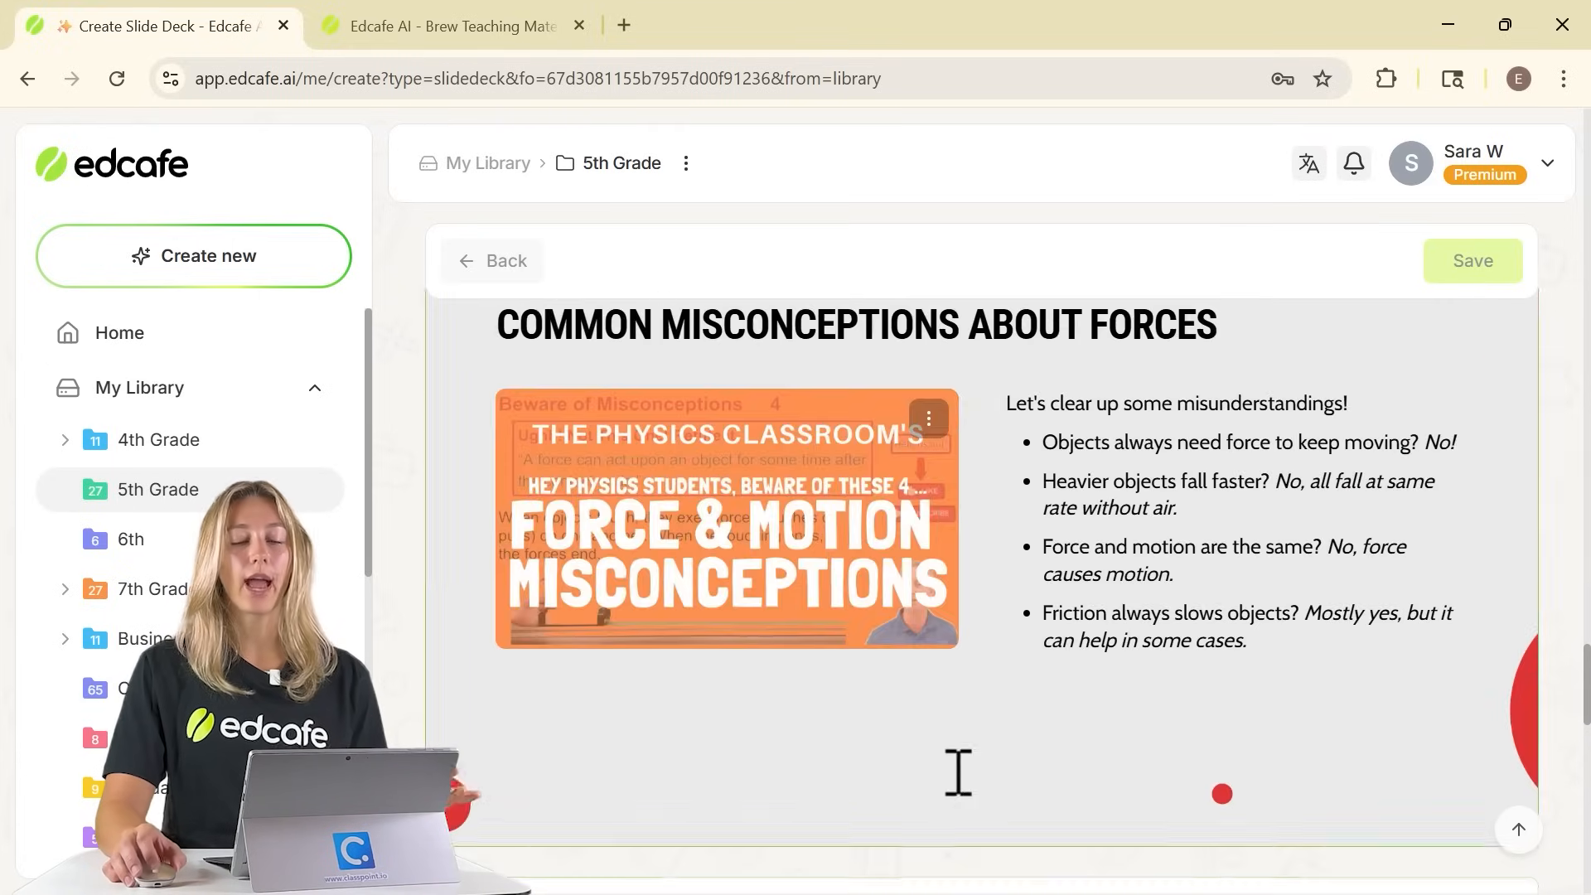
pyautogui.scroll(-3)
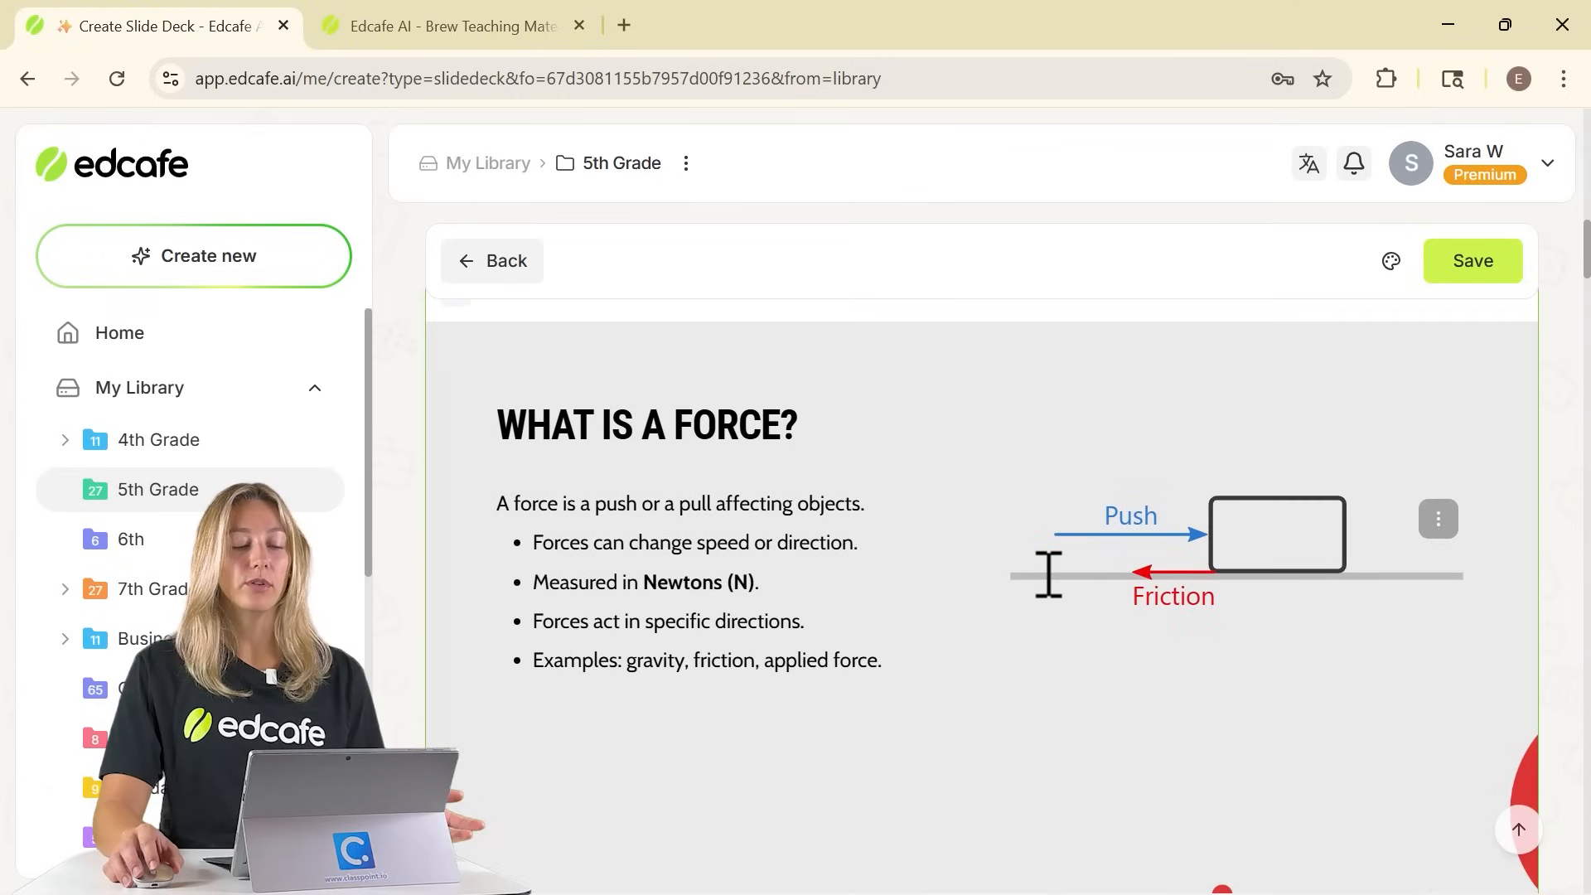
pyautogui.scroll(-3)
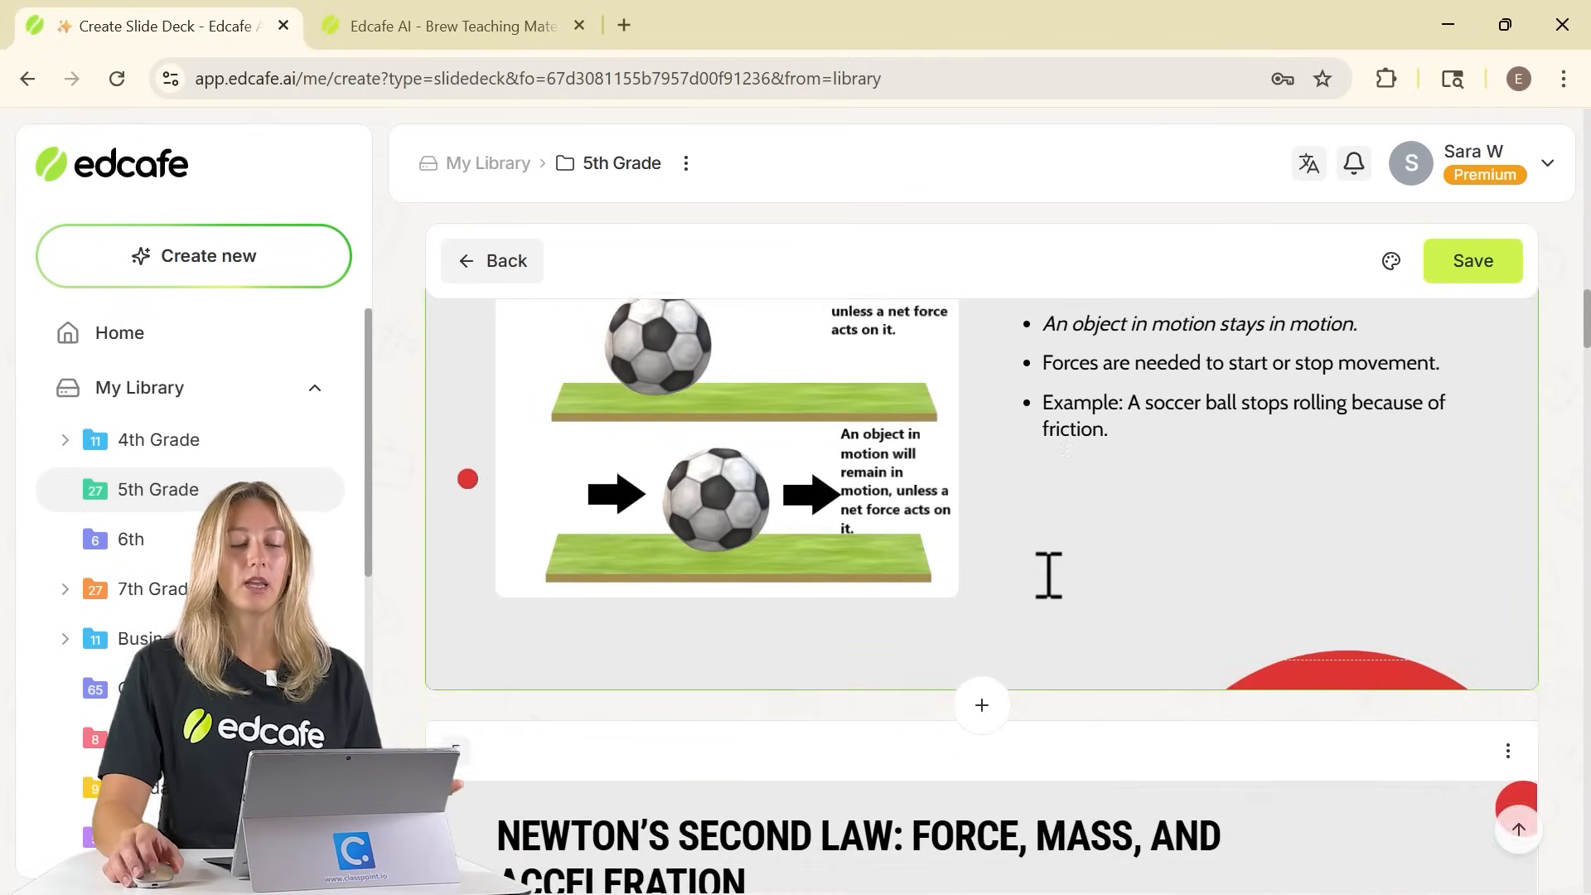
pyautogui.scroll(-3)
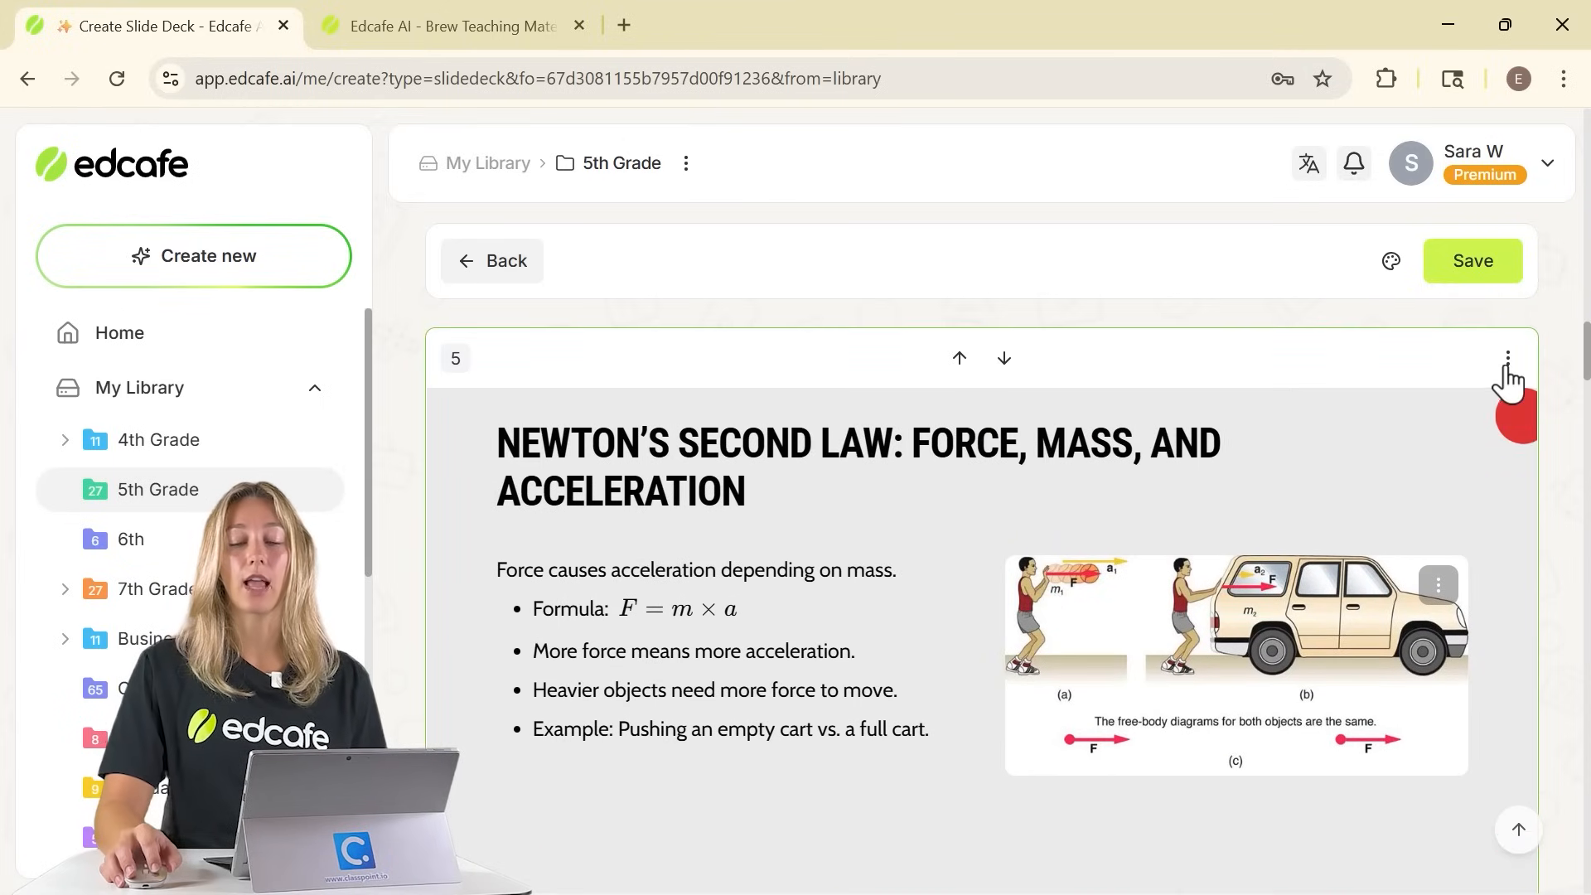
# Step: Regenerate the Newton's Second Law slide with feedback 'fewer words and include airplane example'
pyautogui.click(1508, 358)
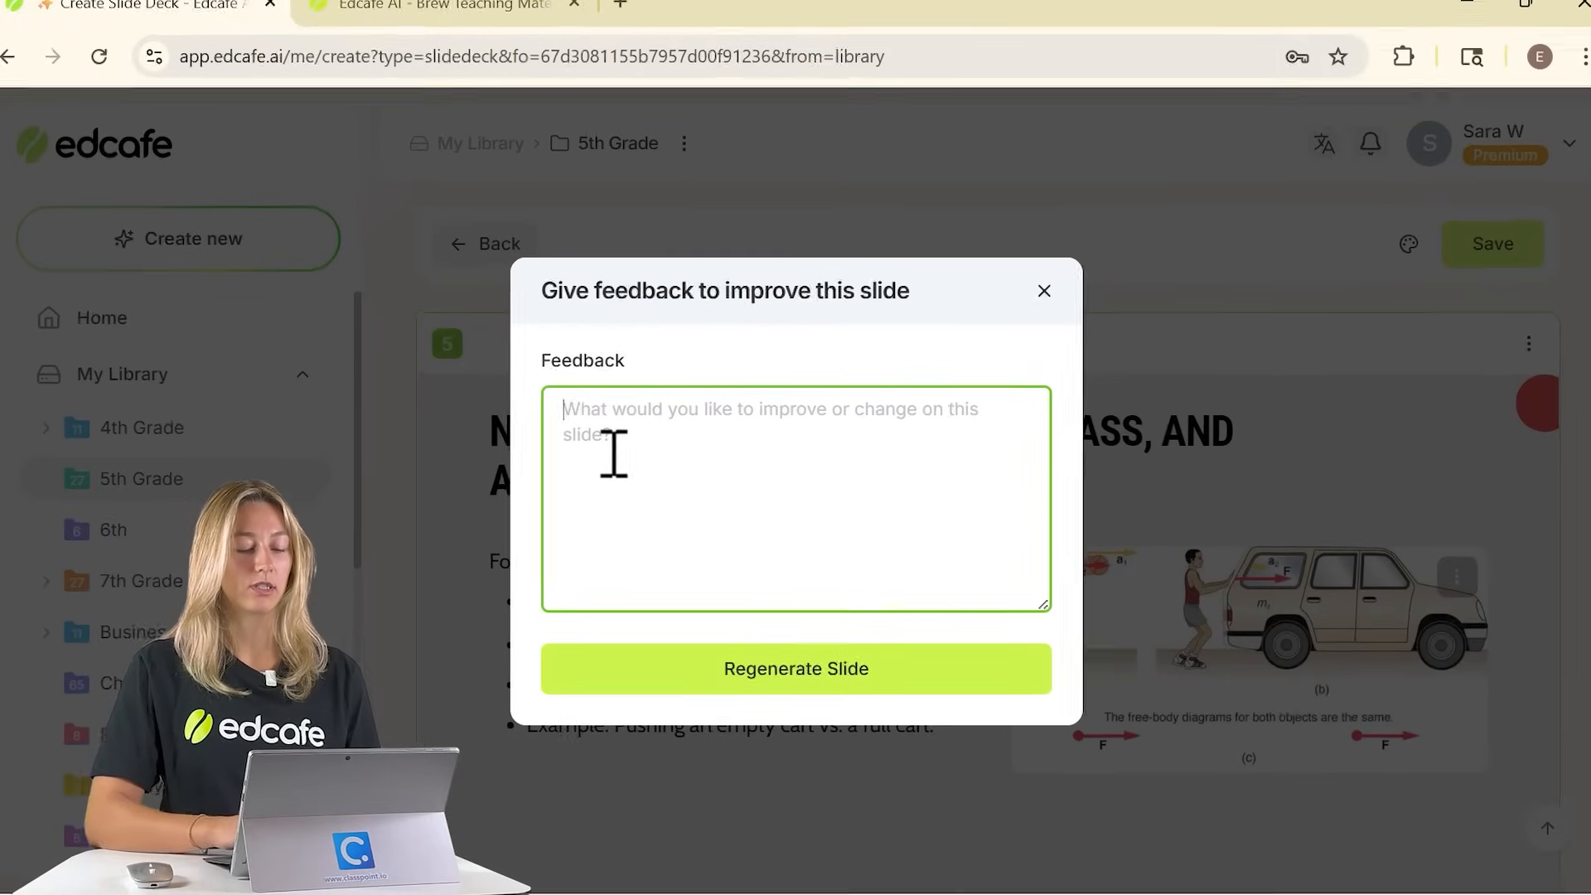
pyautogui.write('fewer words here a')
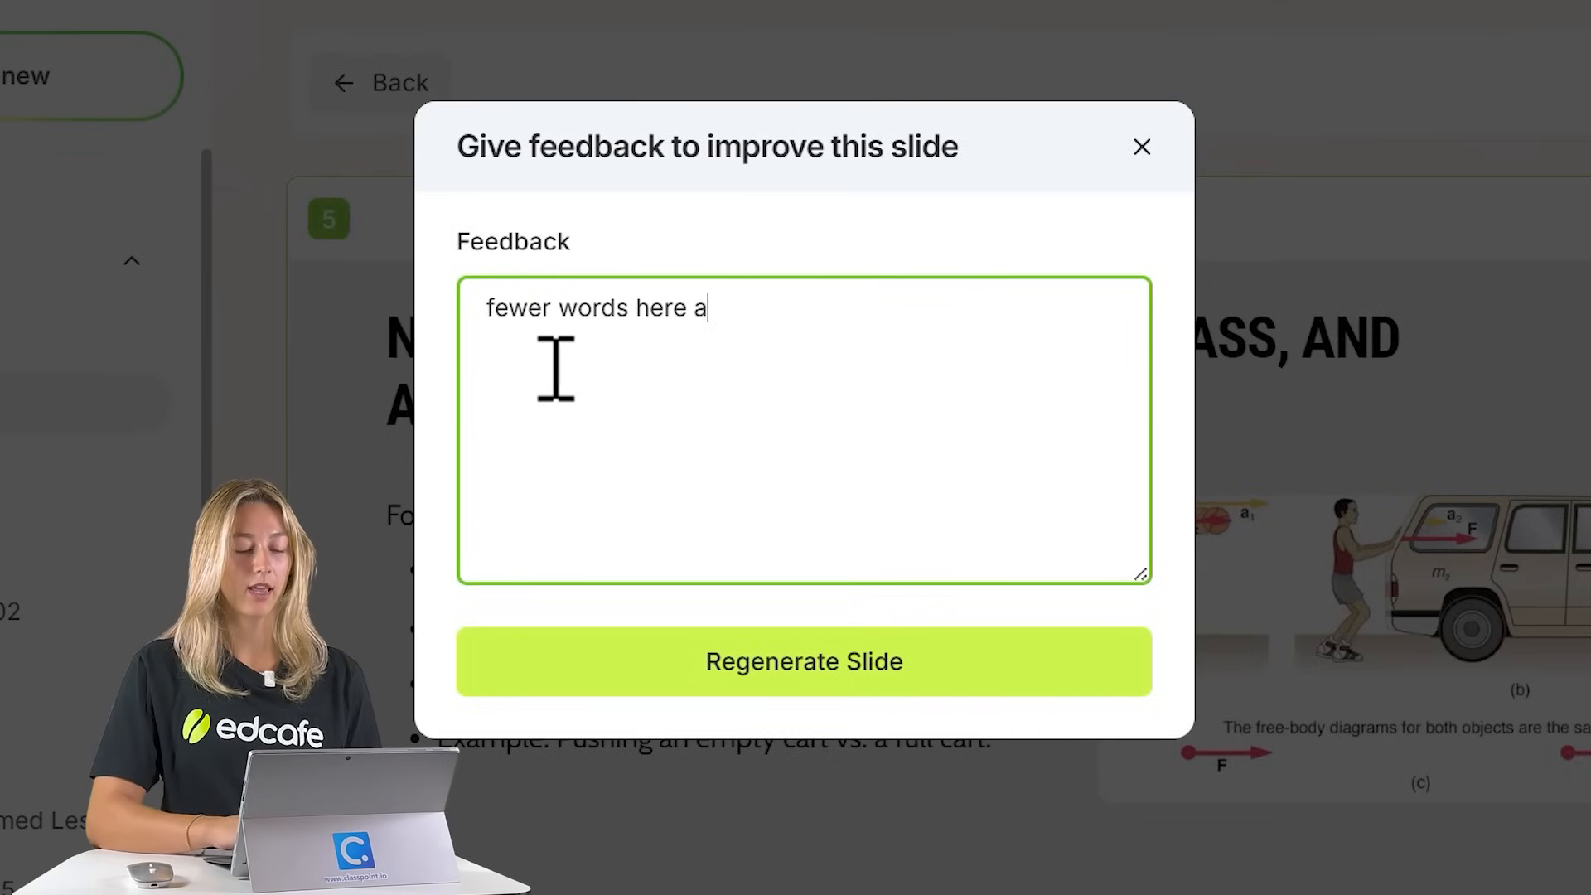
pyautogui.write('nd include')
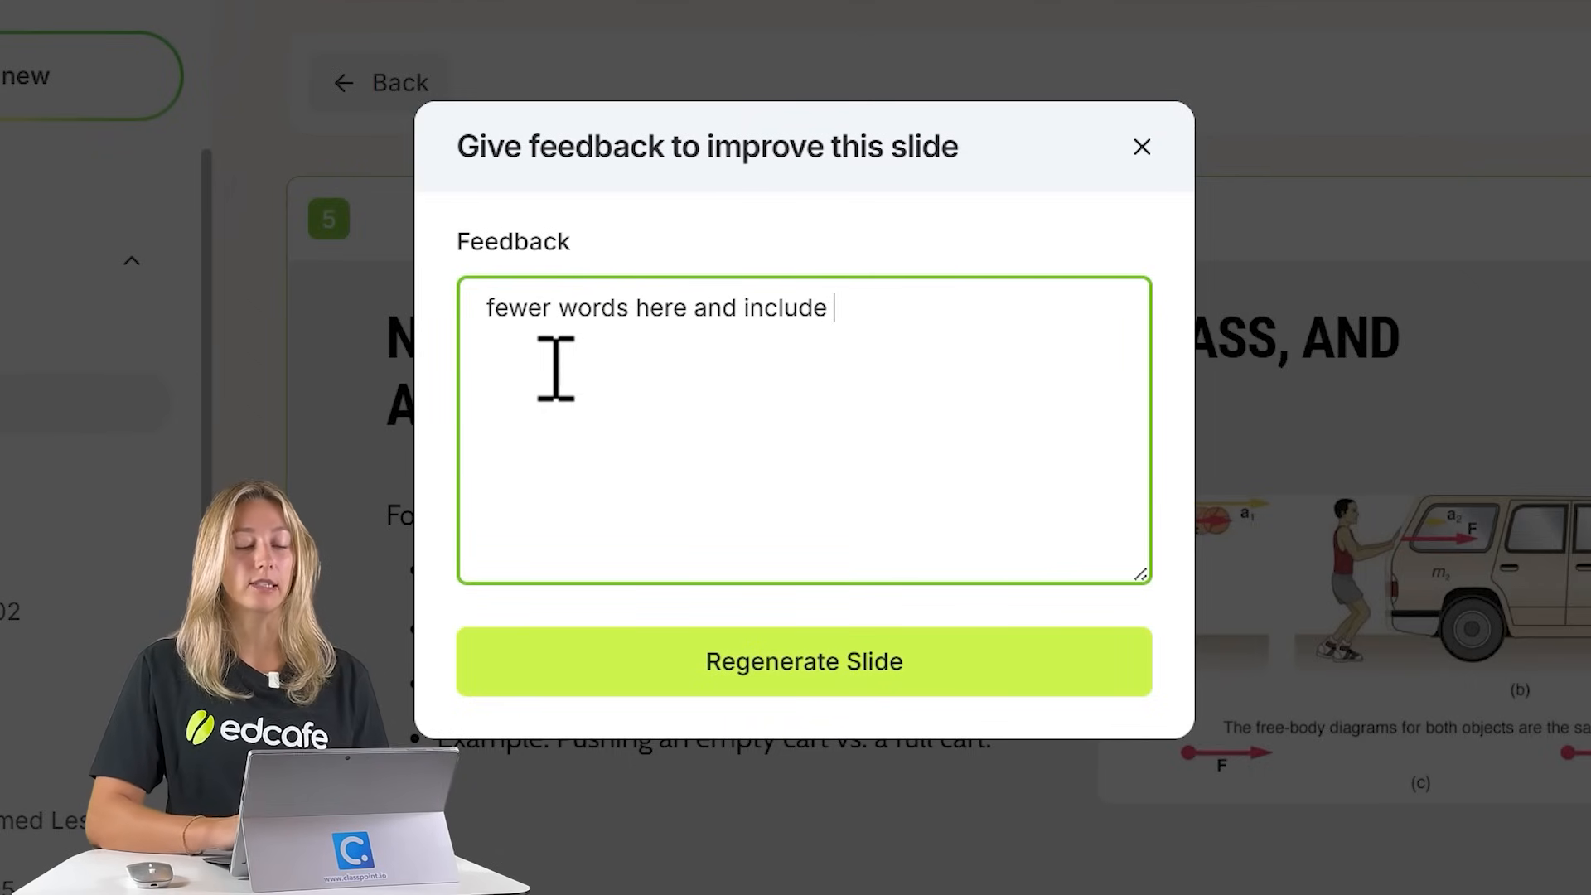
pyautogui.write('airplane example')
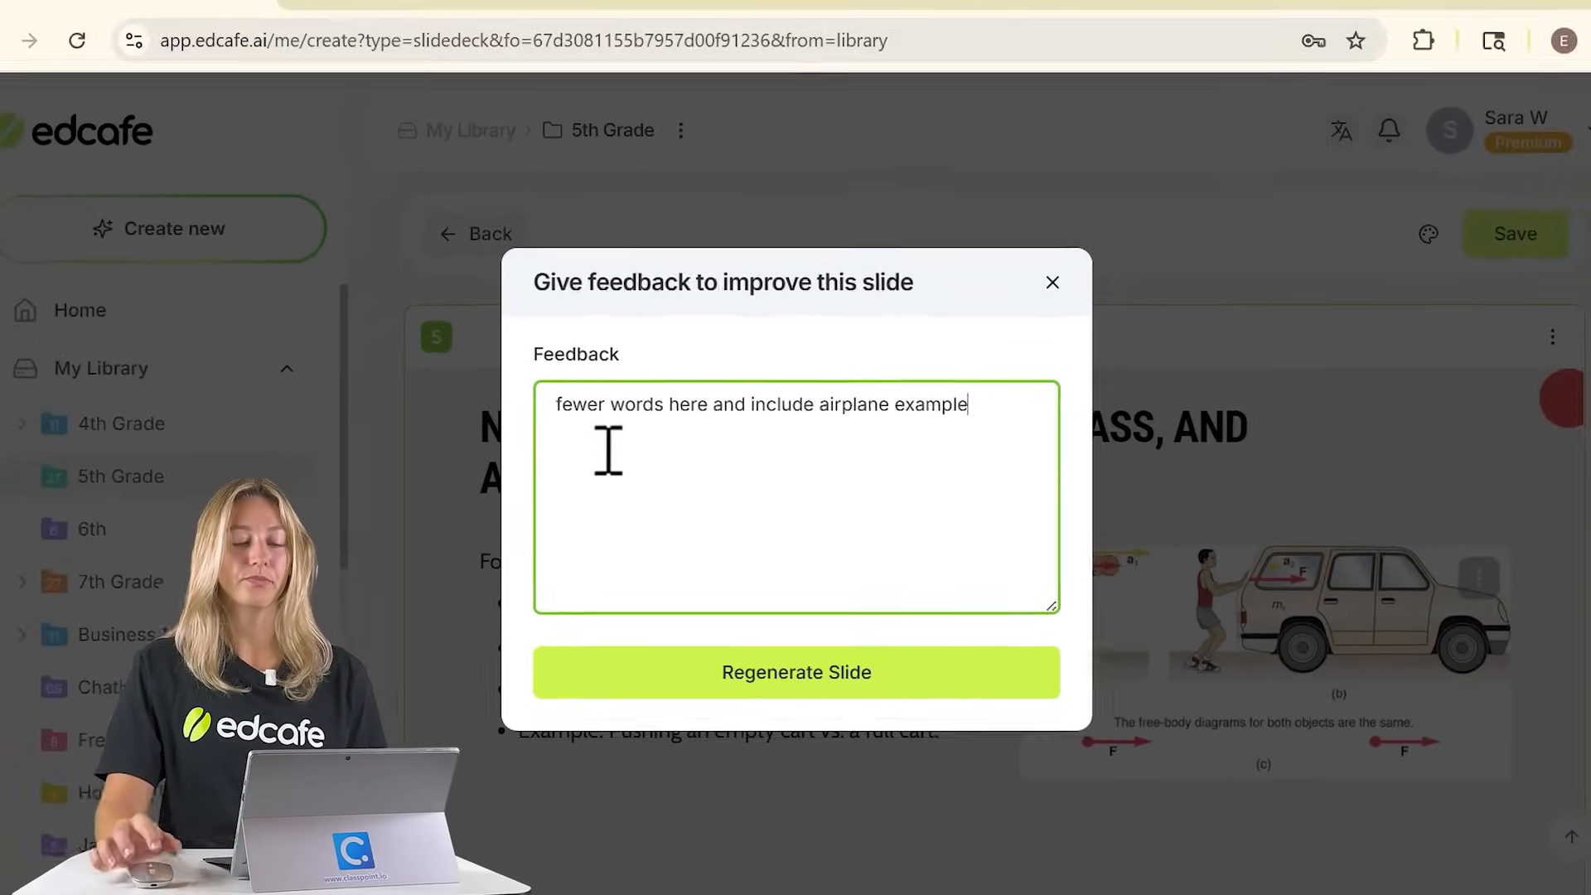
pyautogui.click(796, 672)
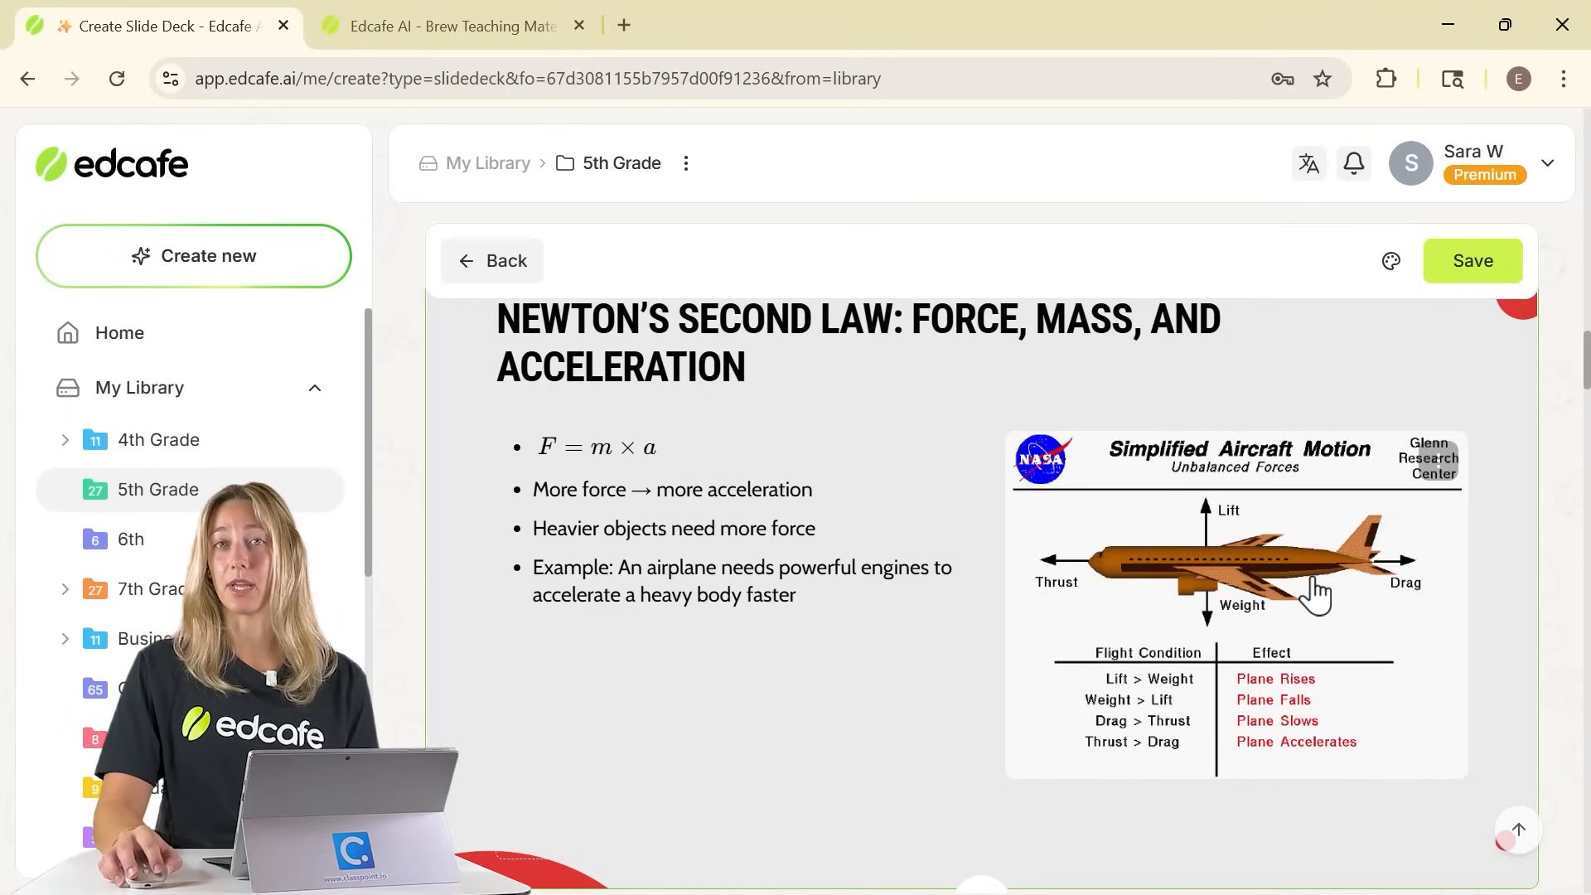
pyautogui.moveTo(1444, 478)
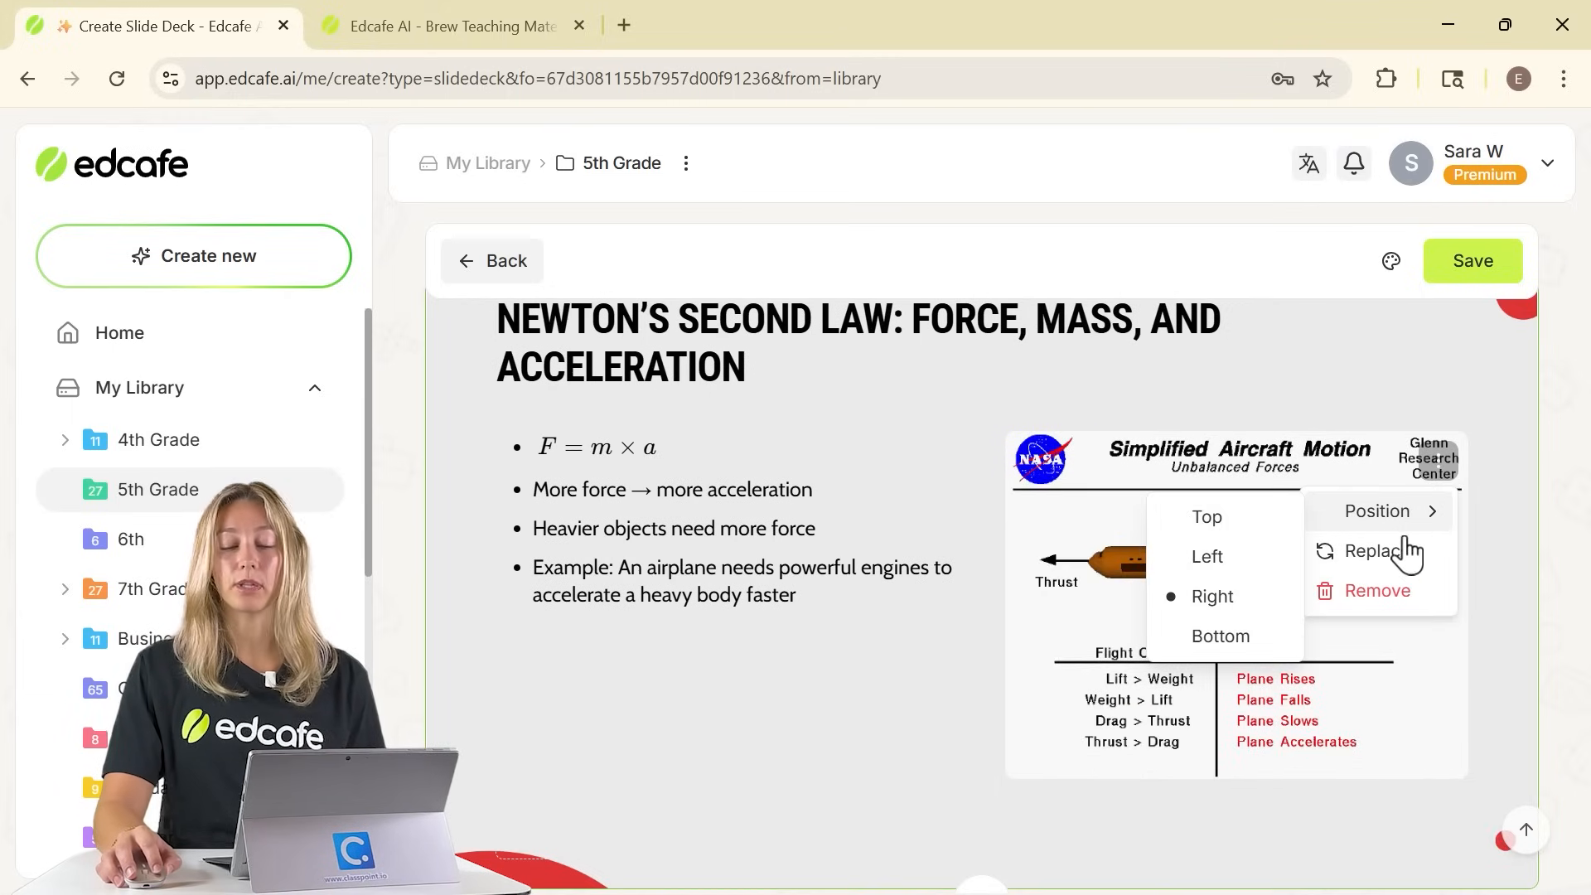
pyautogui.click(1377, 551)
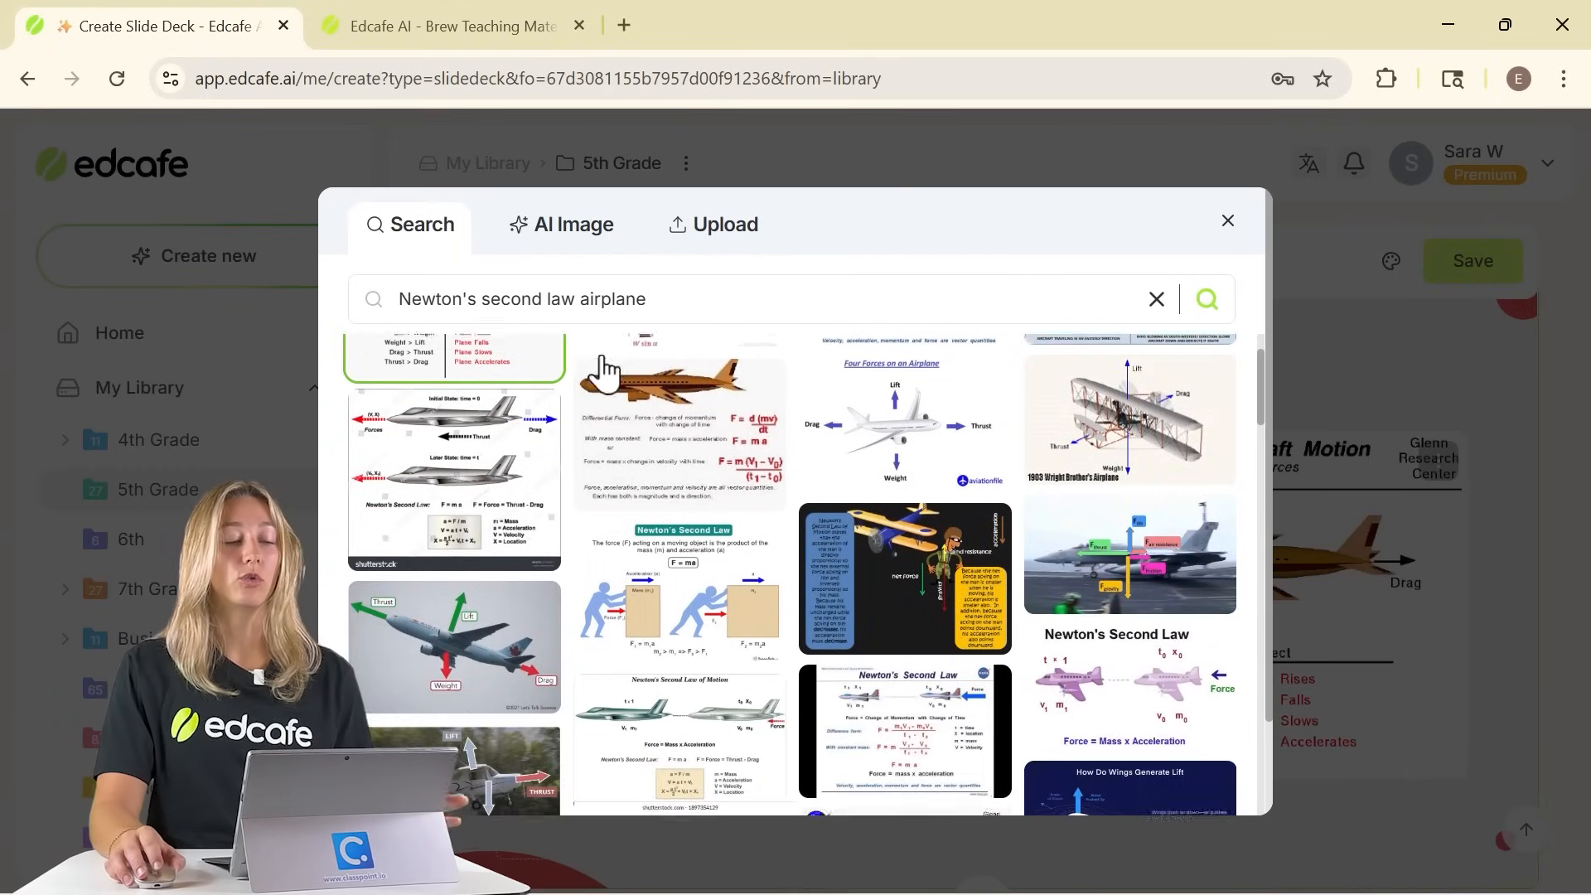
pyautogui.click(573, 224)
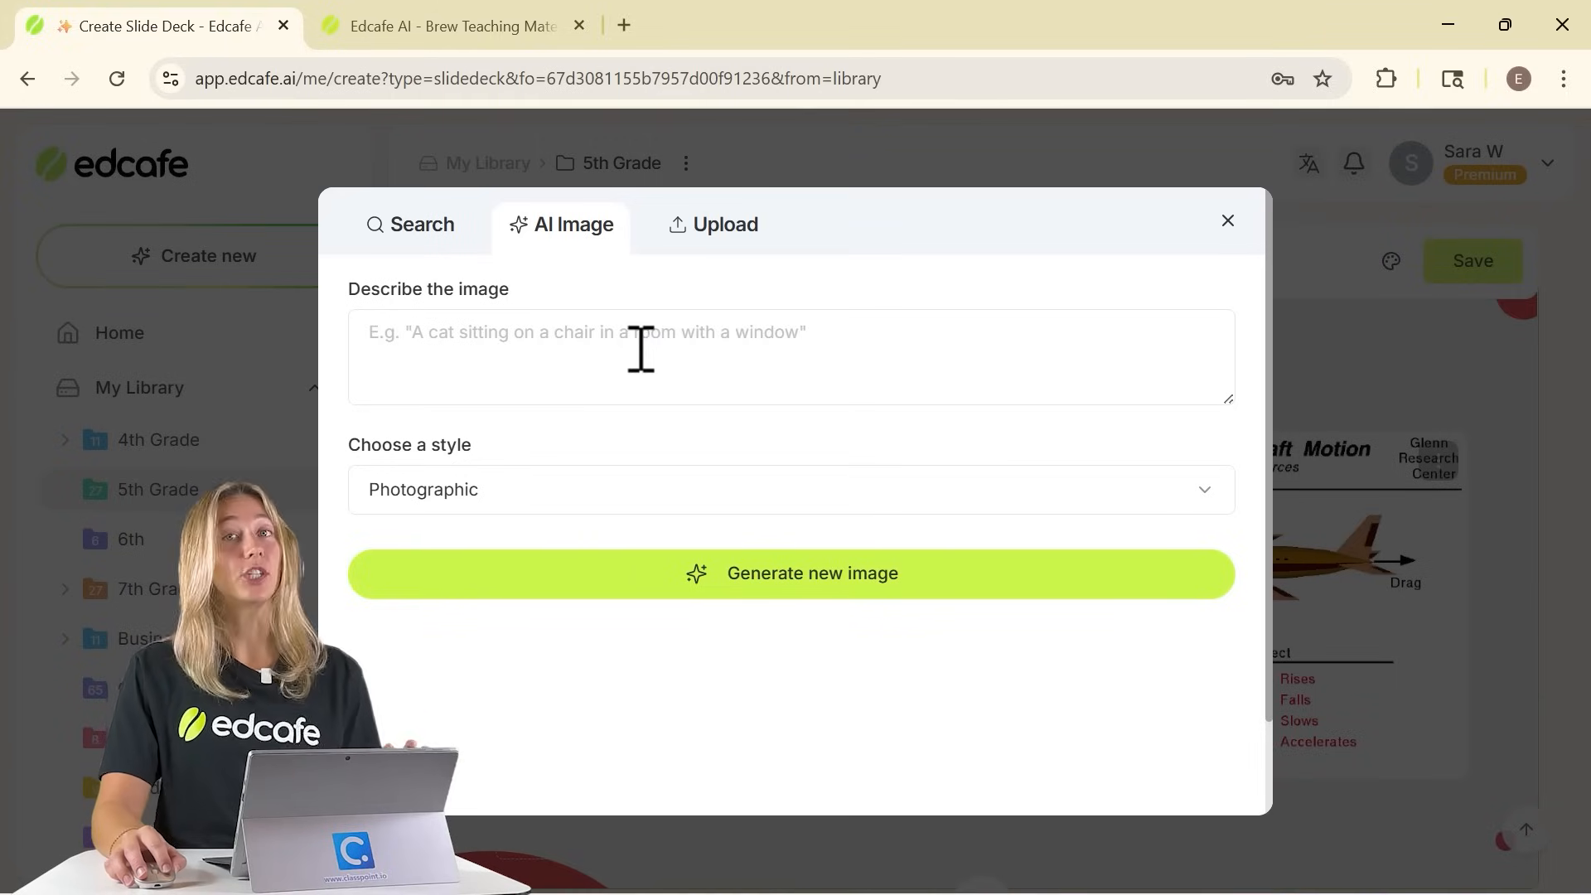
pyautogui.click(725, 225)
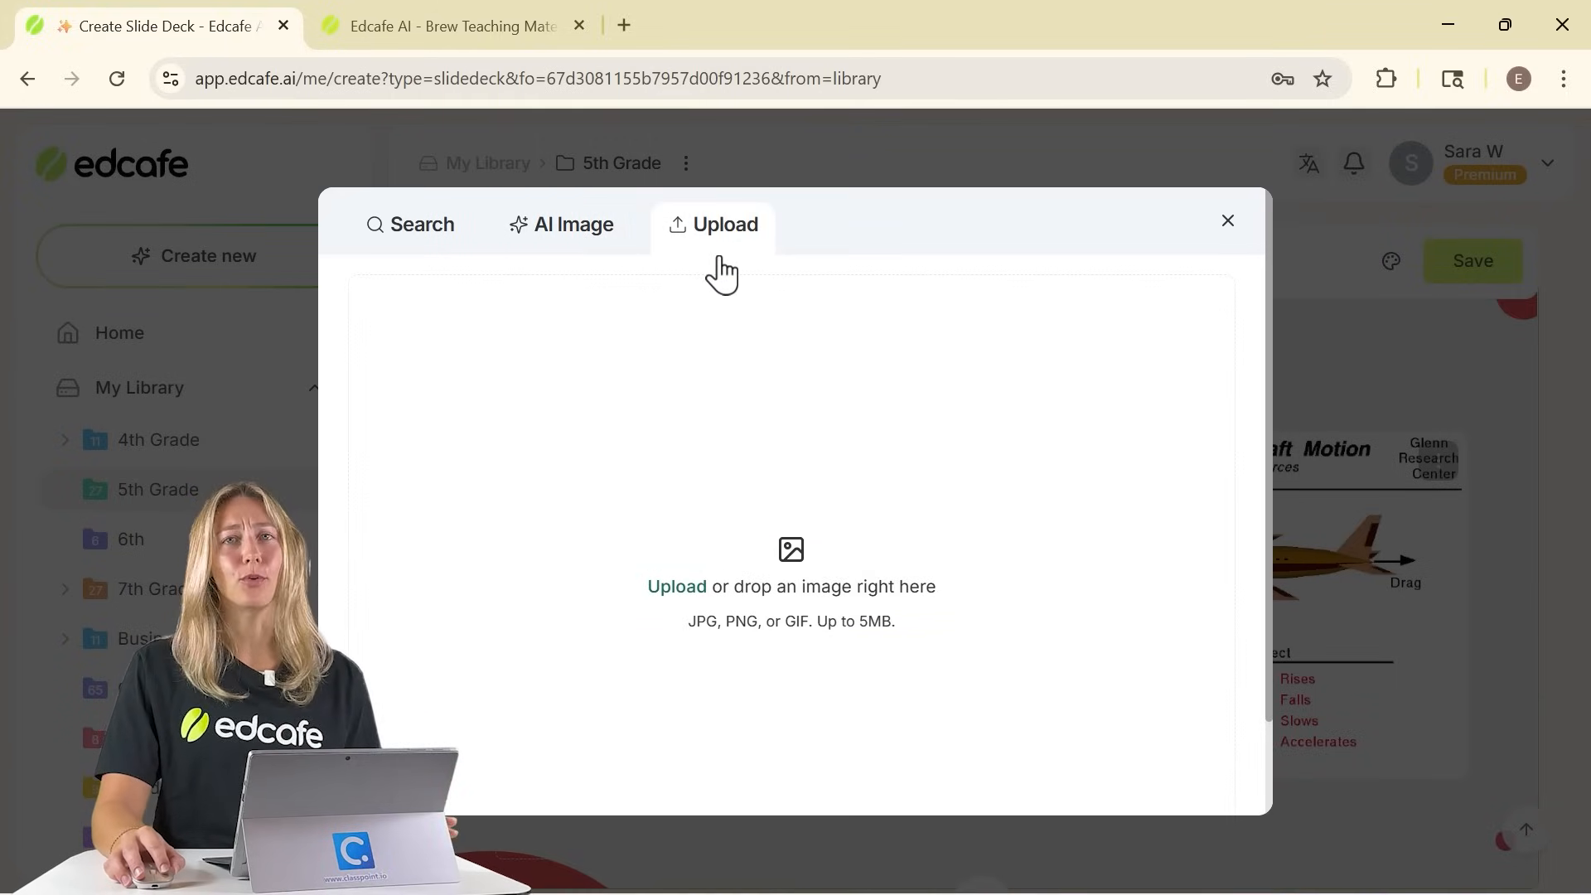
pyautogui.moveTo(1230, 211)
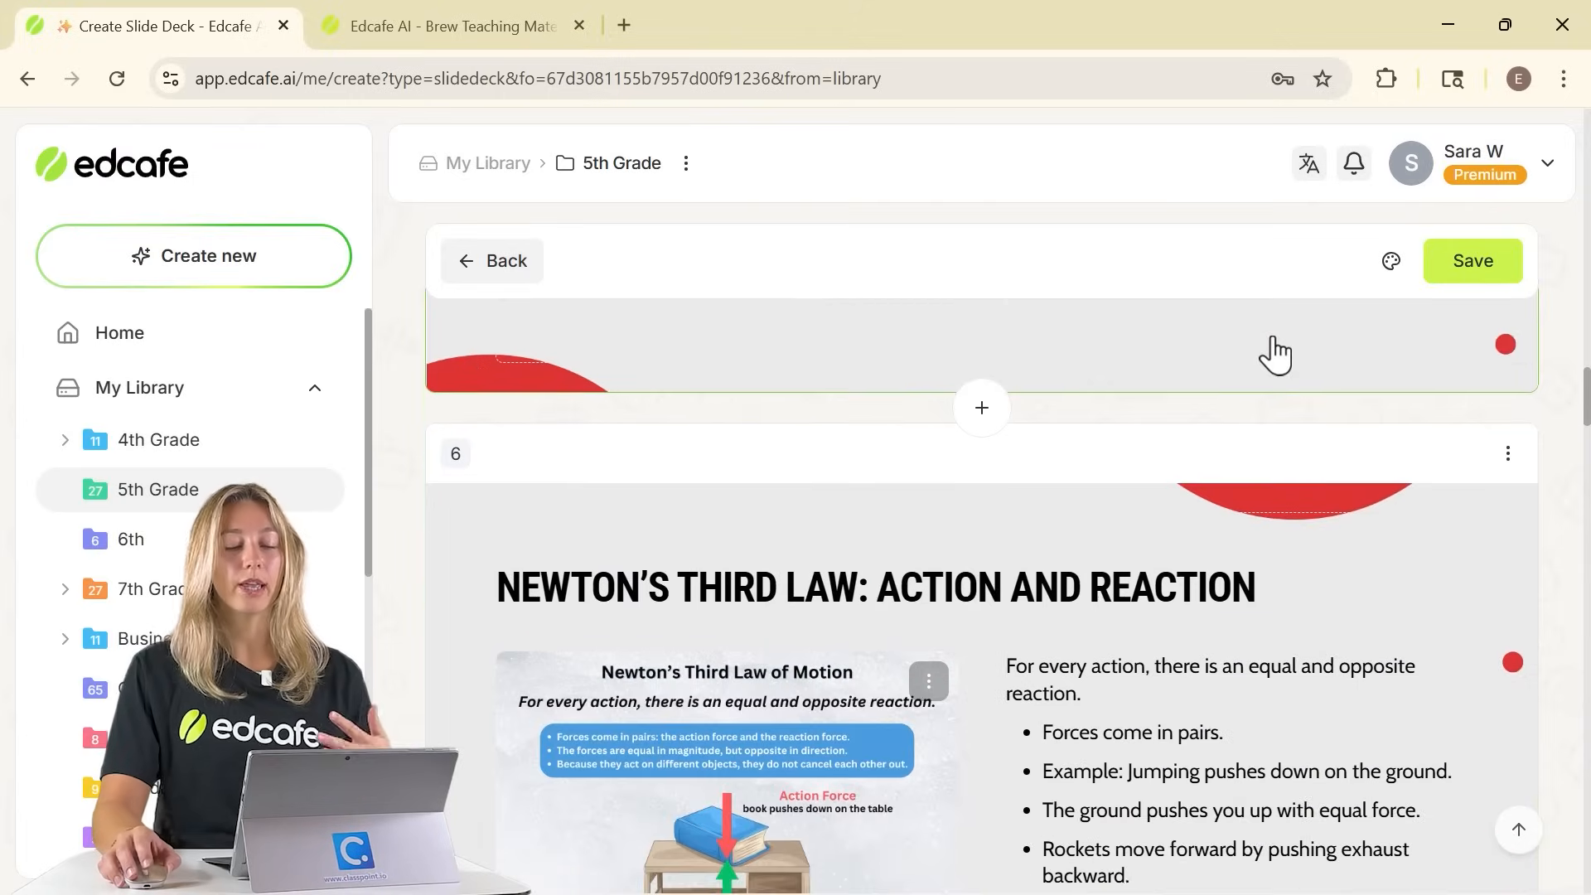
# Step: Insert a Forces in Daily Life slide with one sports and one home example
pyautogui.scroll(-3)
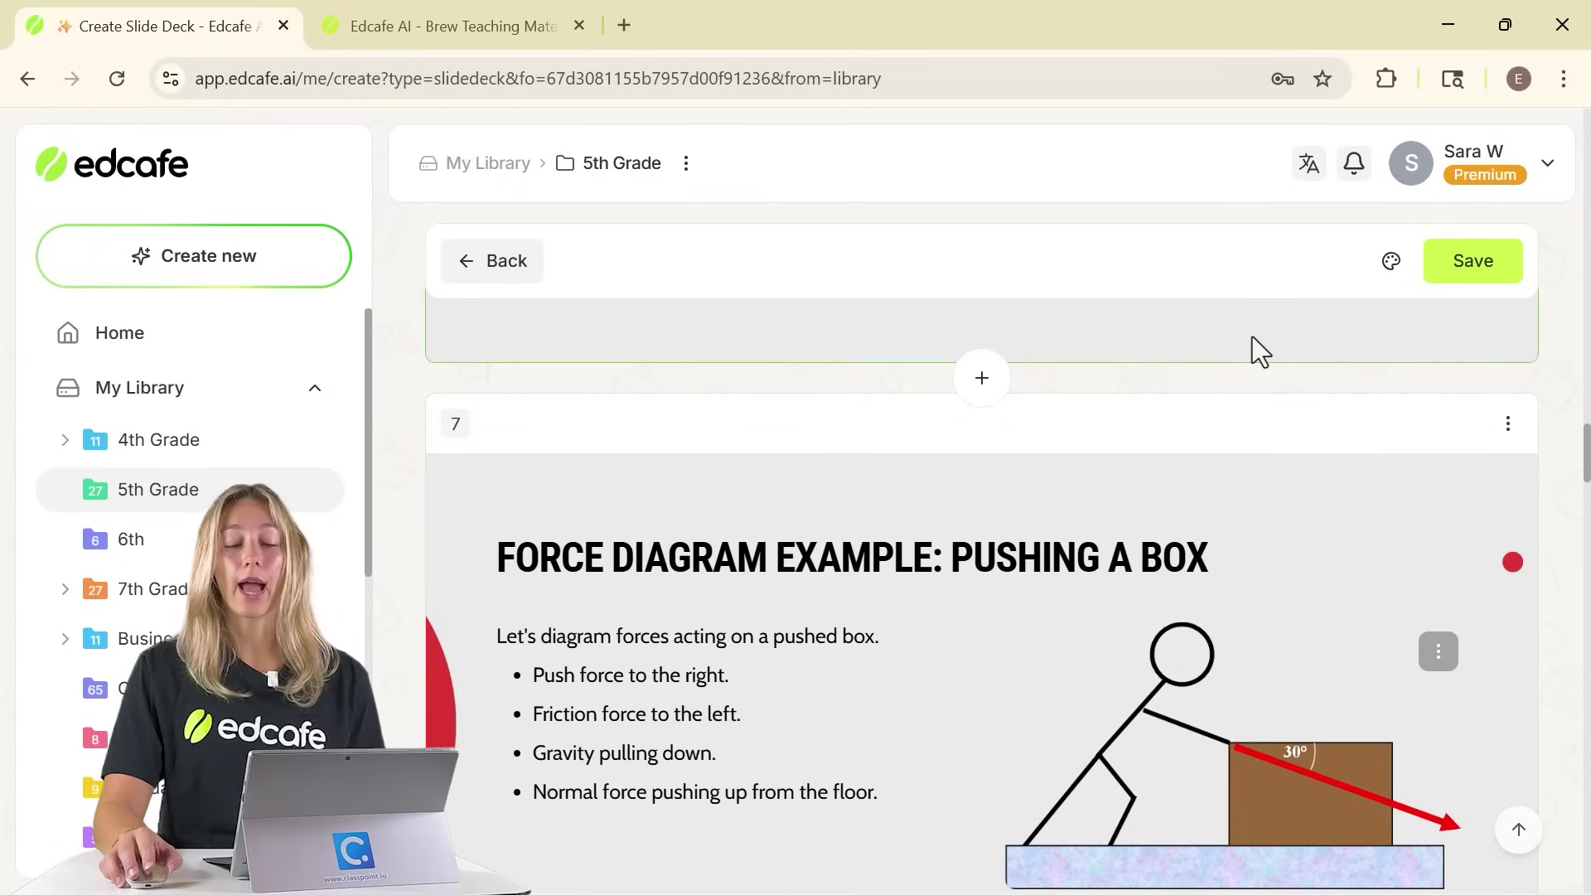
pyautogui.click(982, 378)
pyautogui.write('Add a slide that shows how this topic shows up in daily life. Include one sports example and one home example')
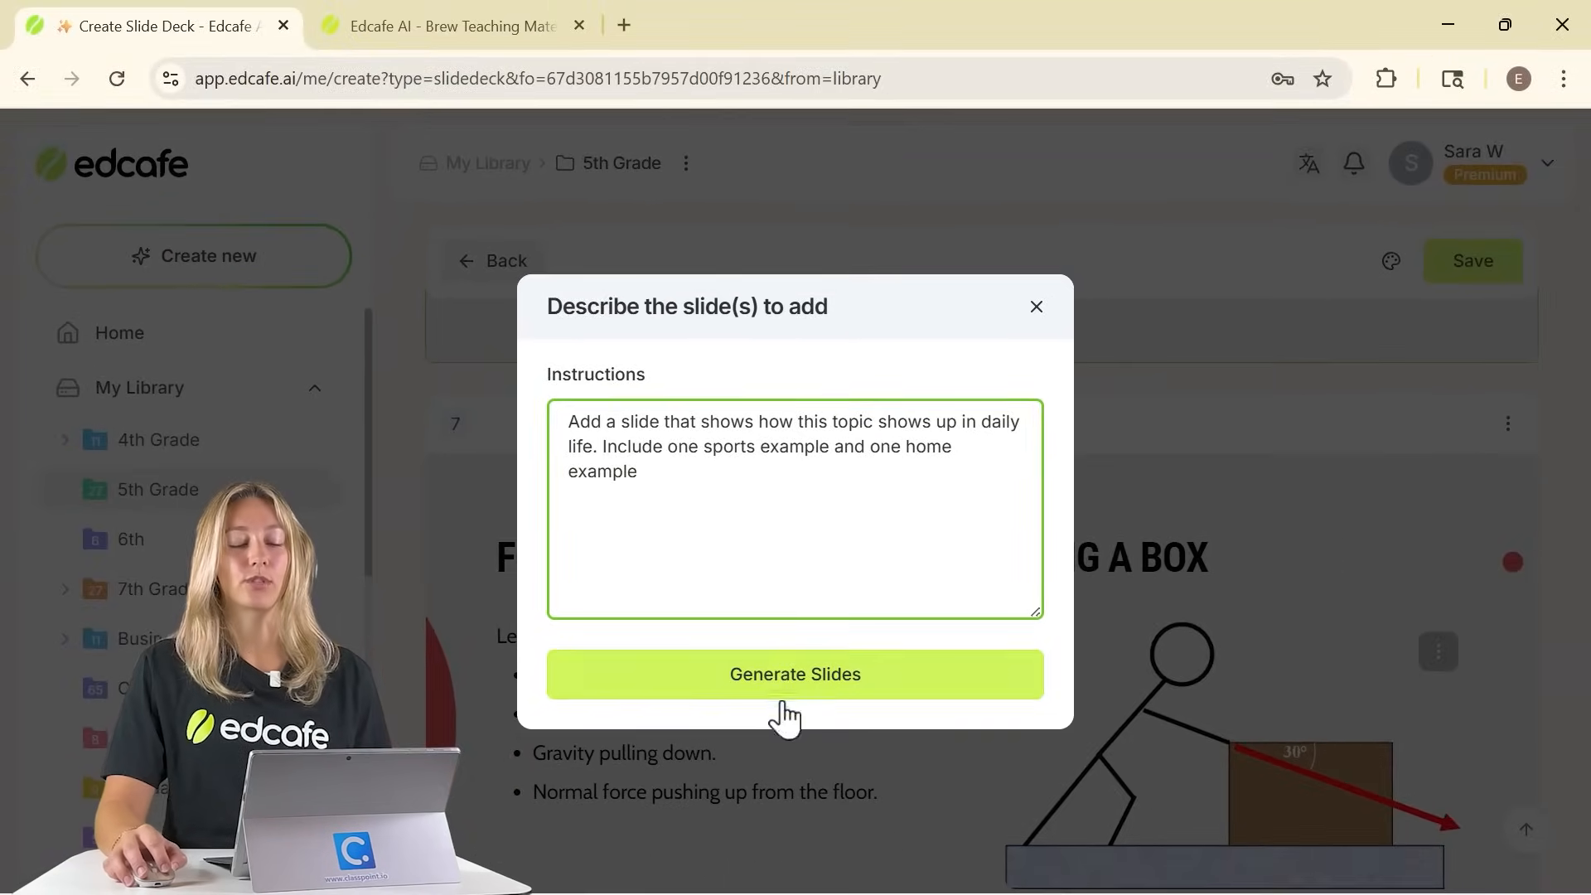
pyautogui.click(795, 674)
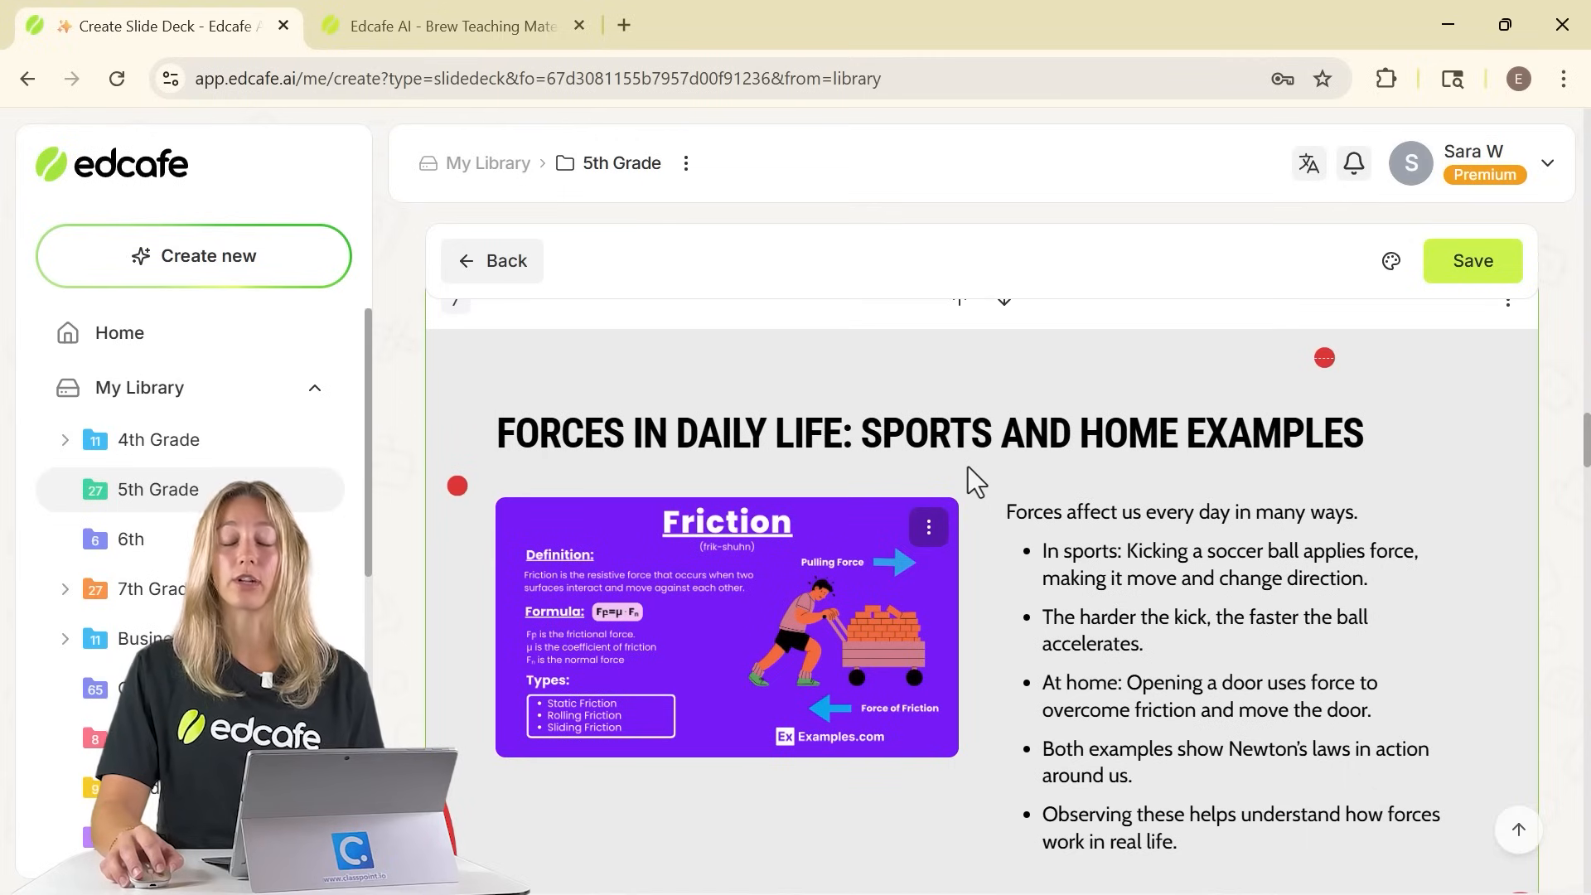
# Step: Move the Friction image to the right of the bullet text
pyautogui.scroll(-3)
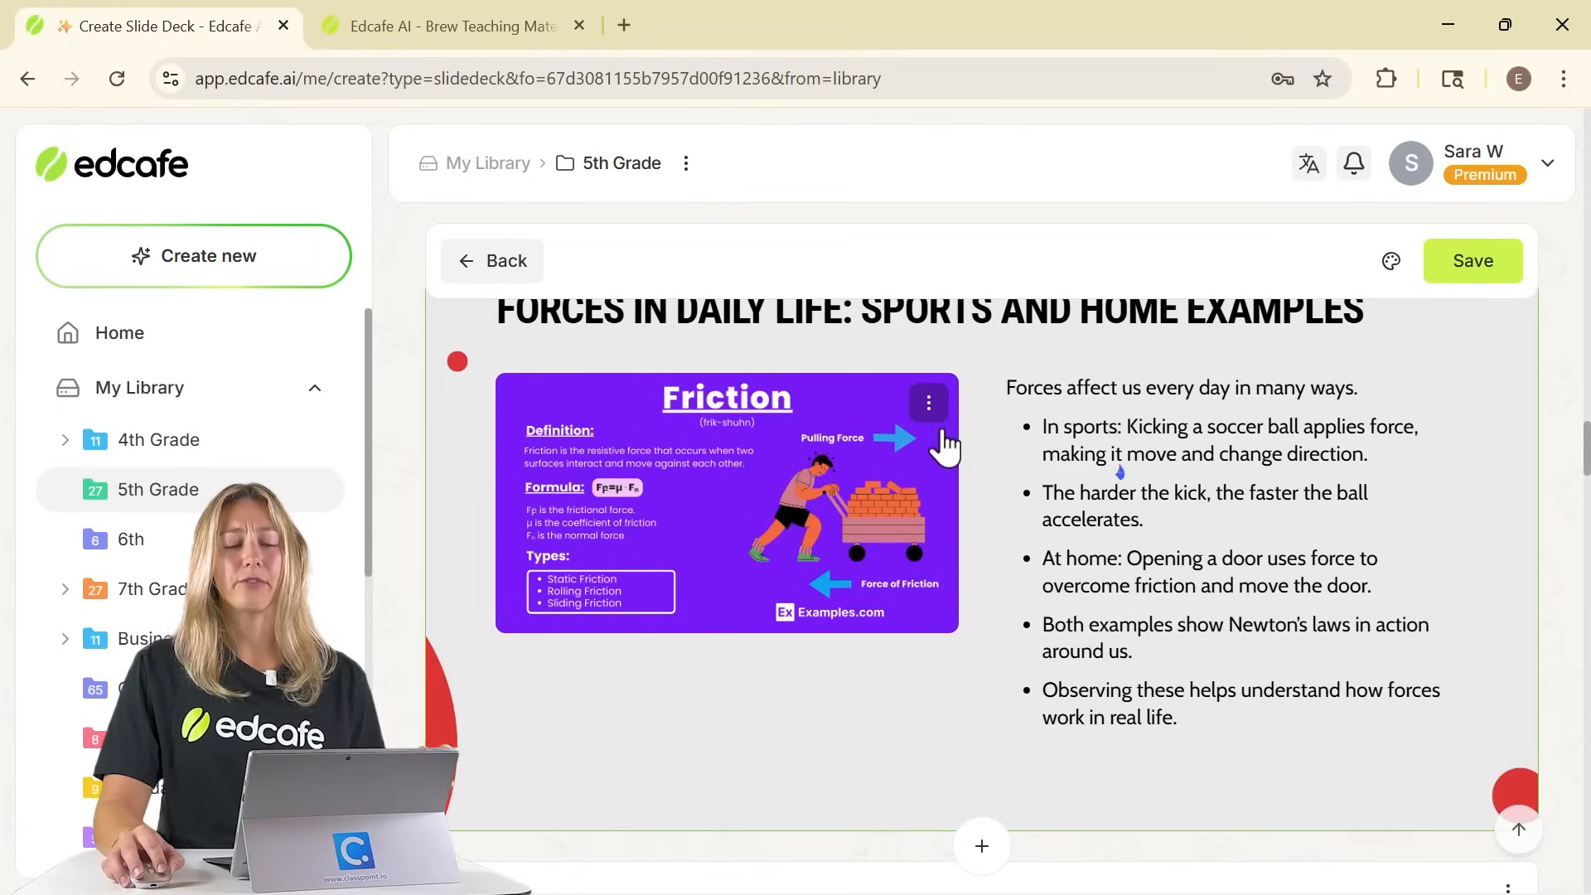
pyautogui.click(929, 403)
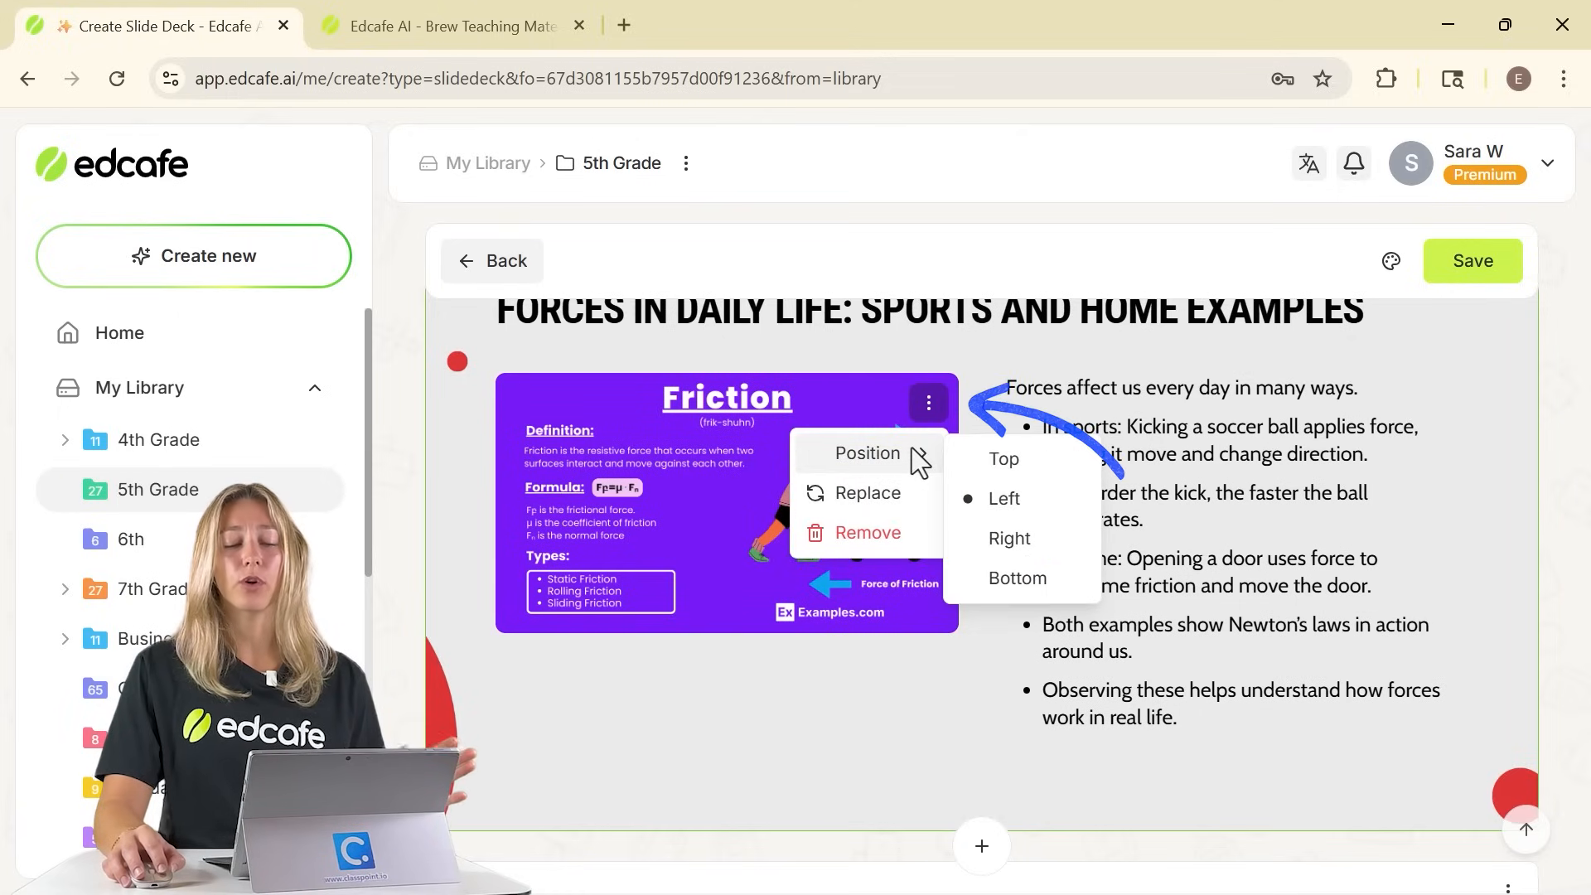
pyautogui.click(1010, 538)
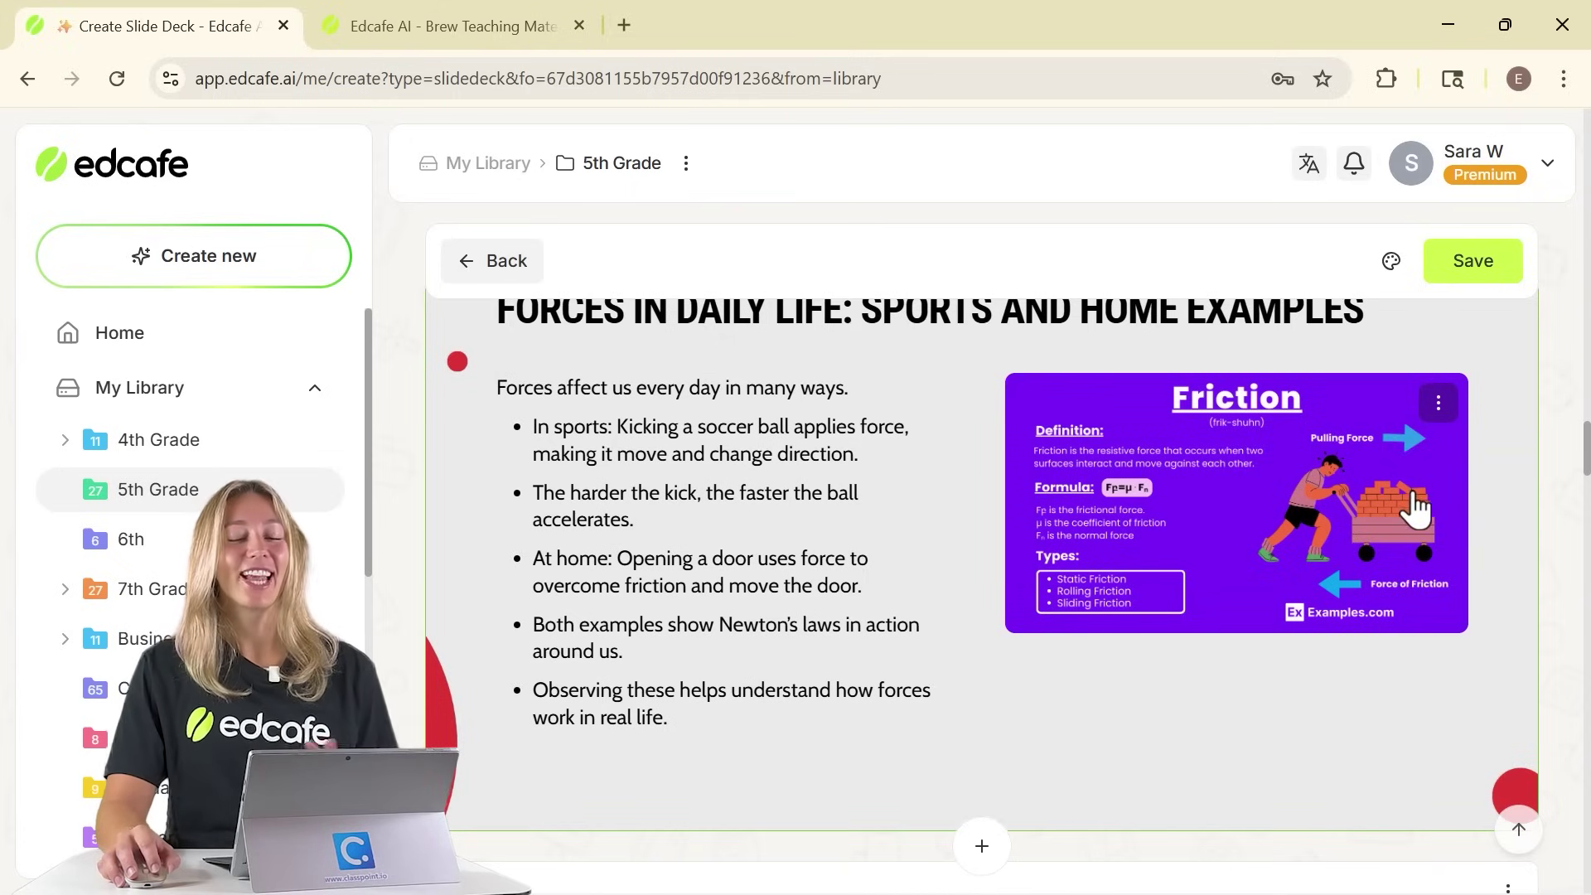
pyautogui.scroll(-3)
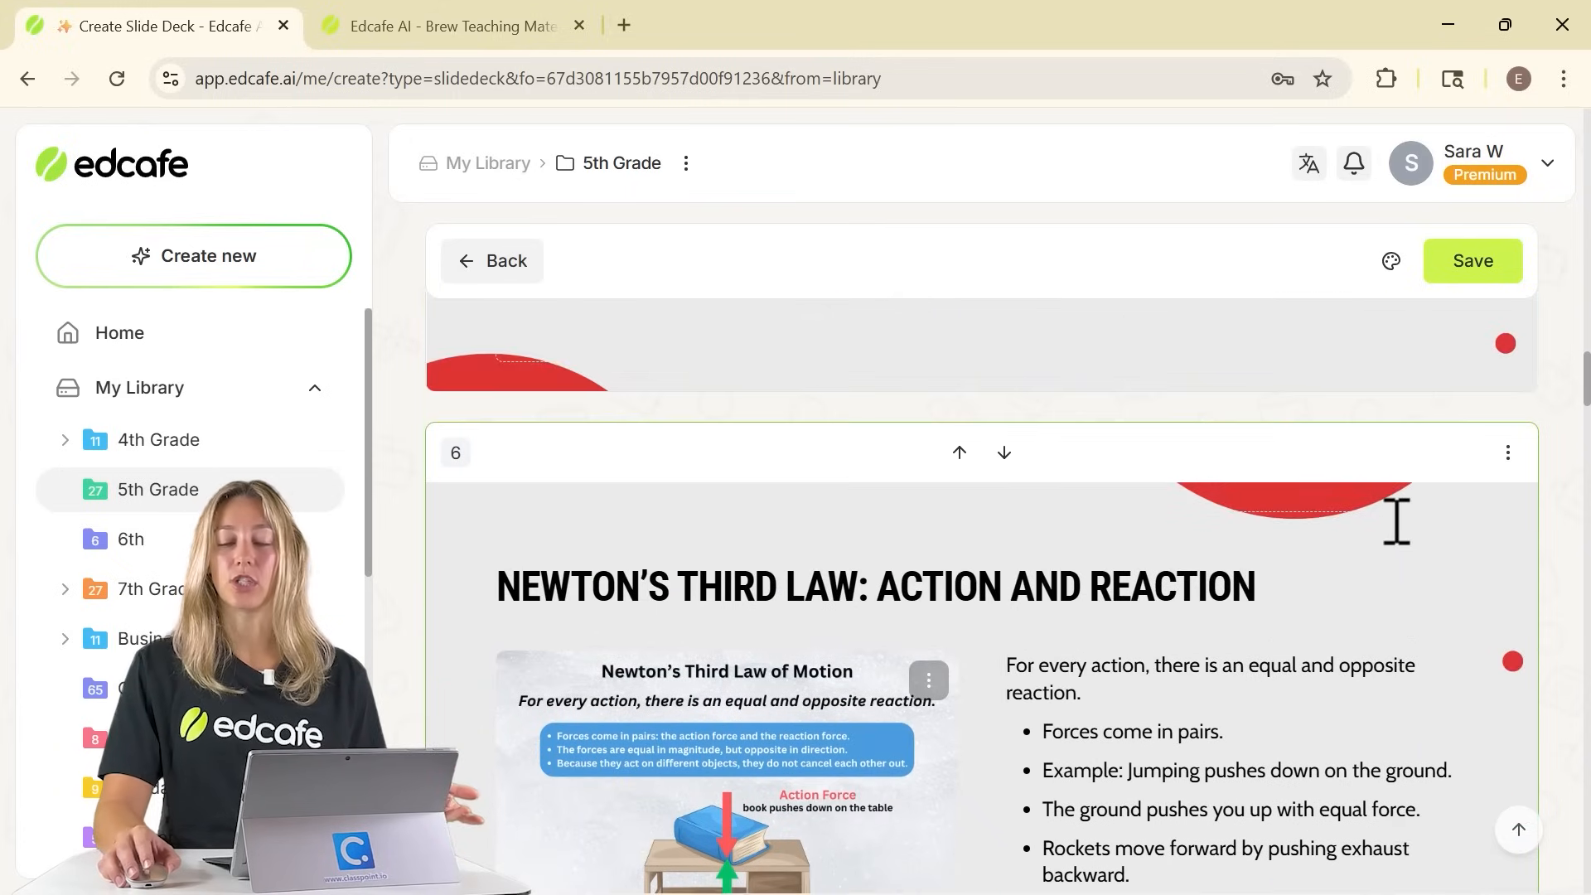
pyautogui.click(1473, 261)
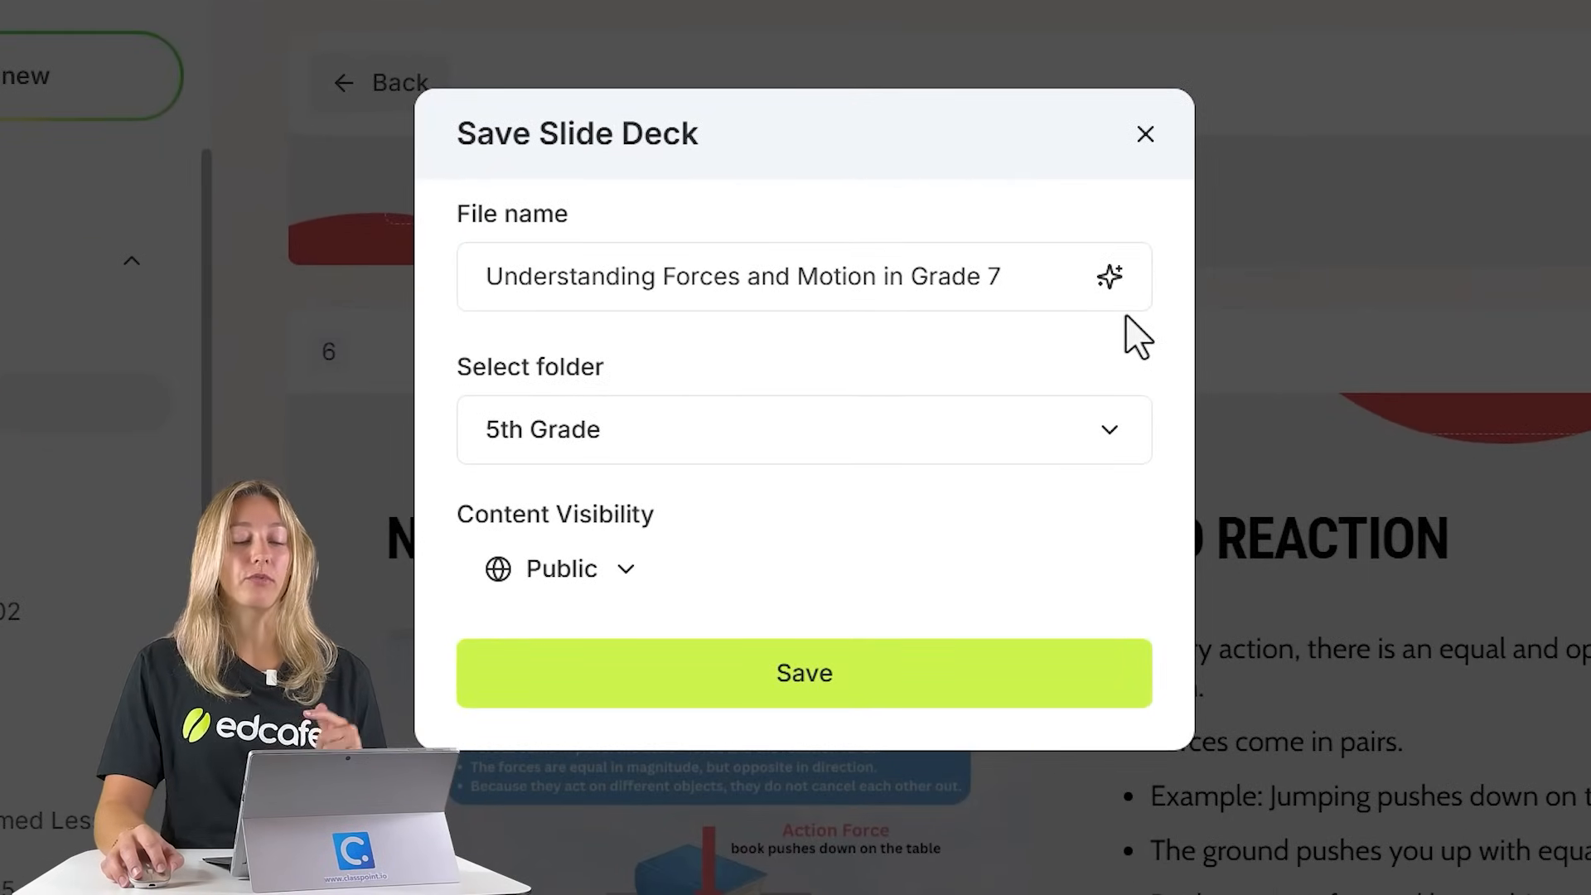
# Step: Set the save destination for 'Understanding Forces and Motion in Grade 7' to 7th Grade
pyautogui.click(802, 430)
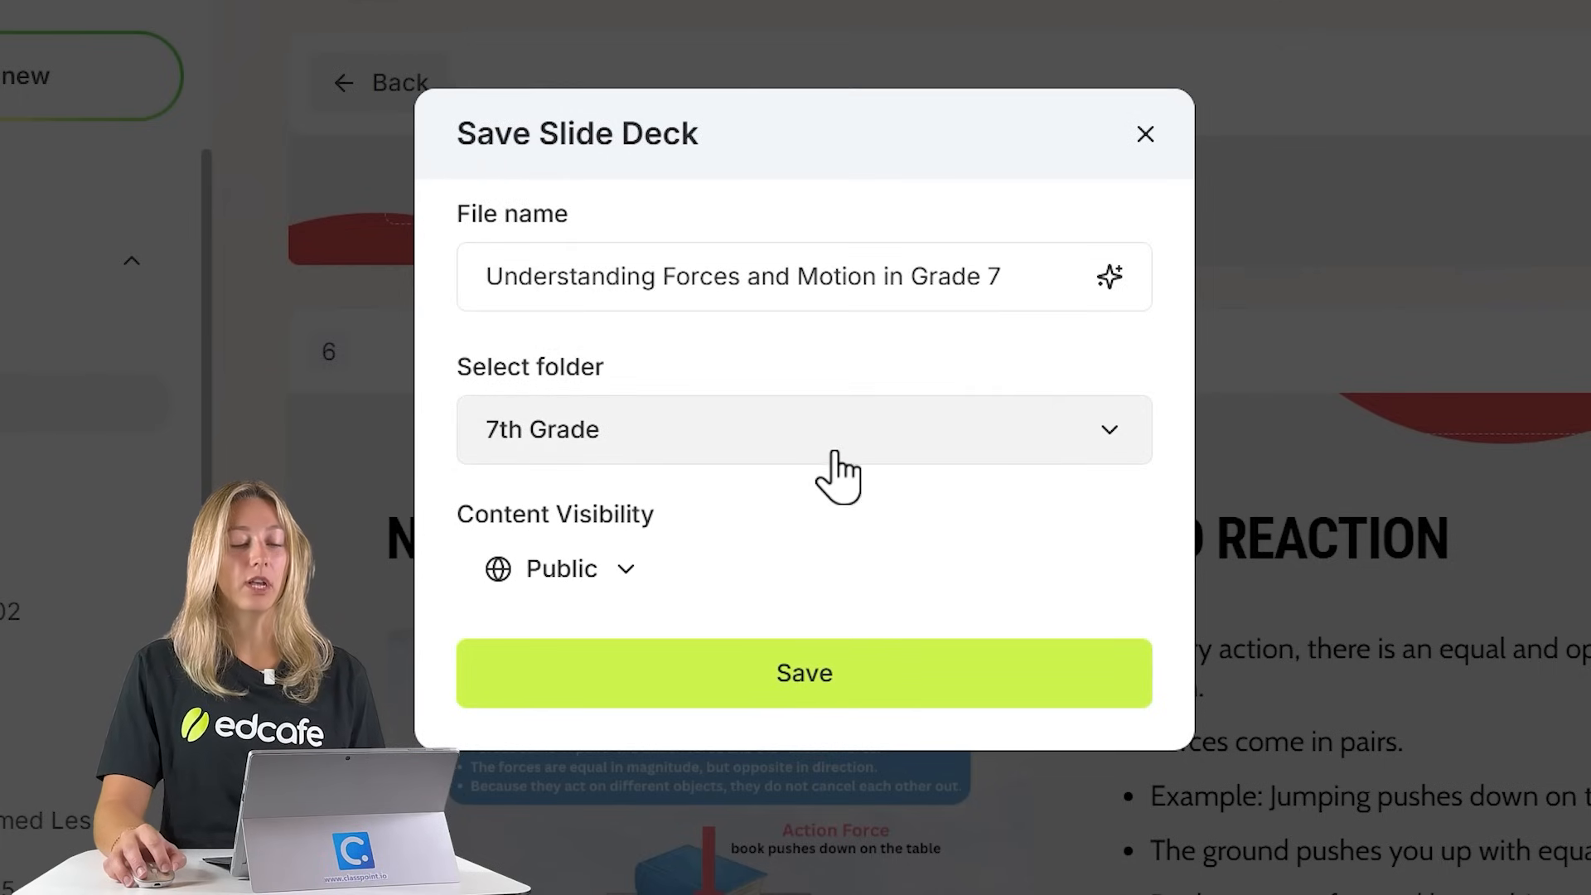
pyautogui.moveTo(855, 508)
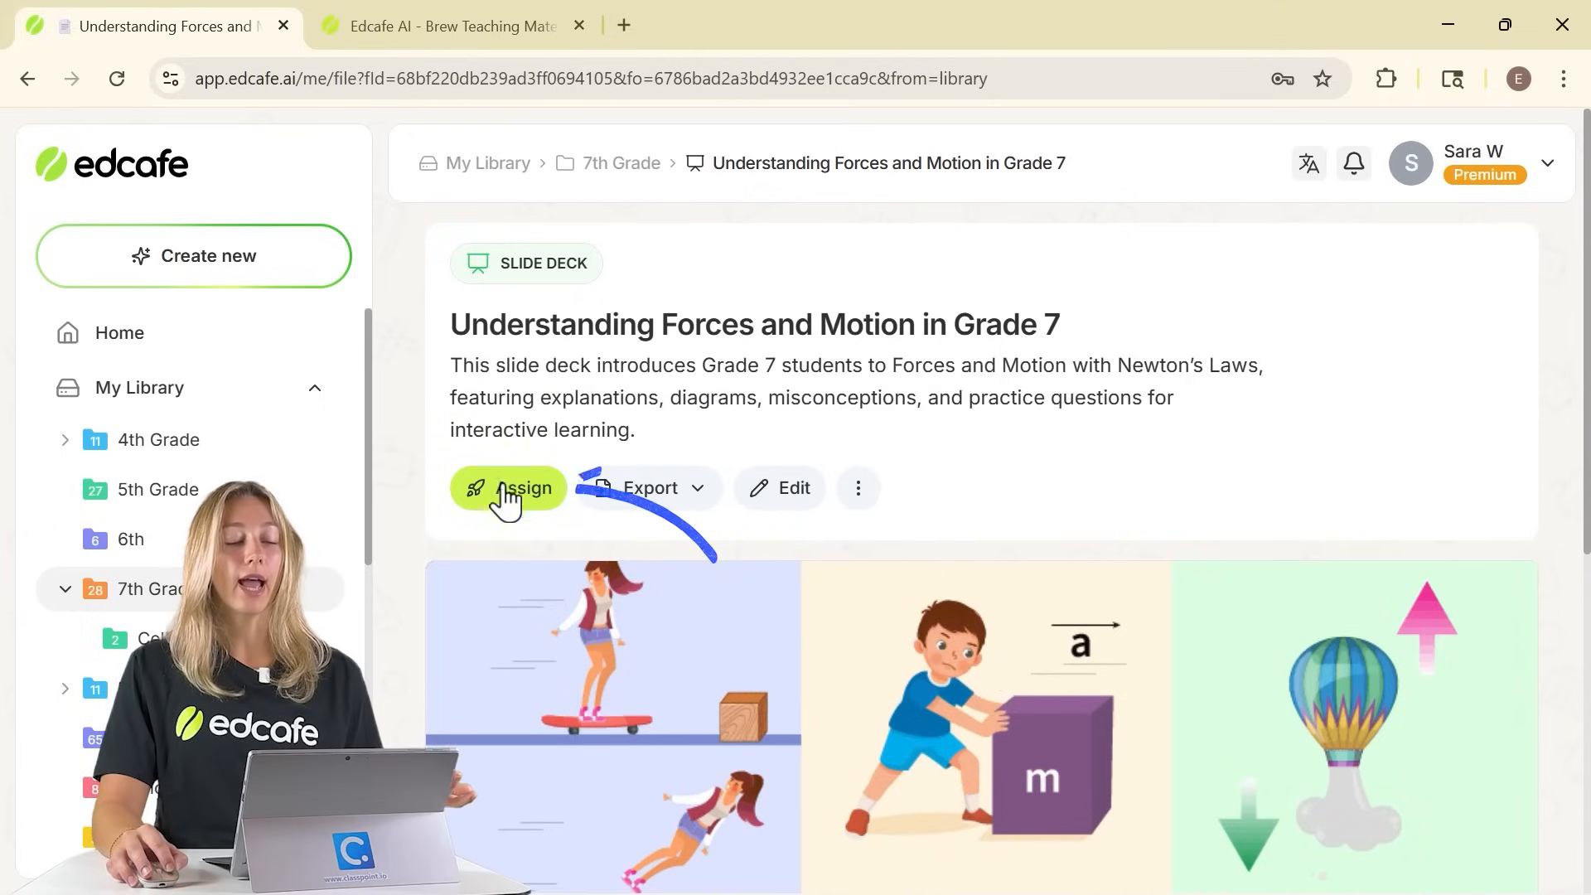
# Step: Open the deck's student view link in a new tab, then close the sharing panel
pyautogui.click(509, 488)
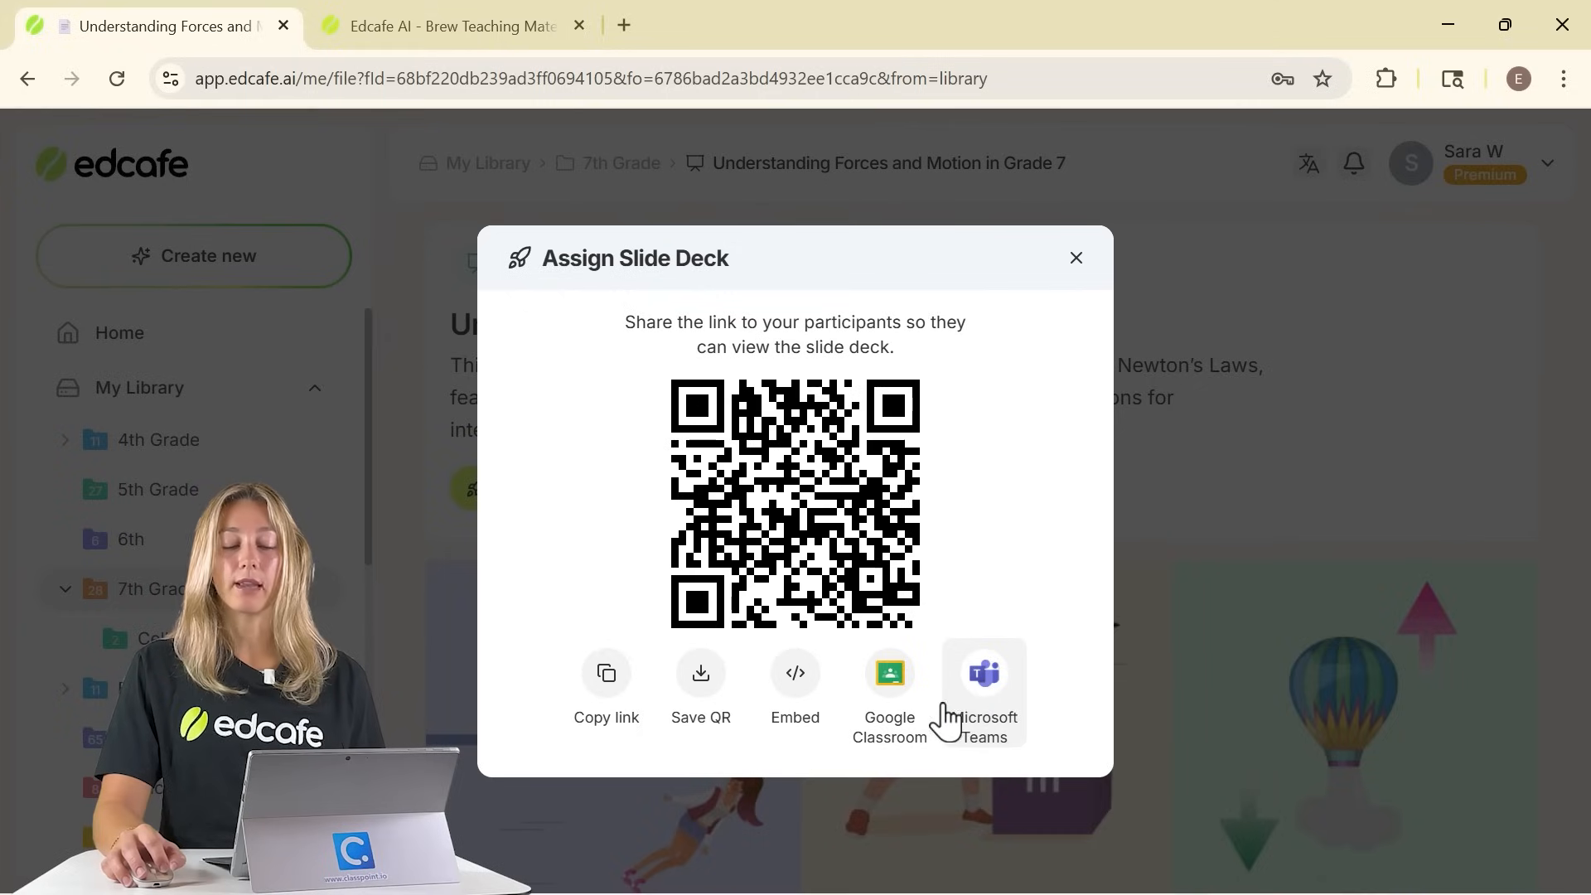
pyautogui.moveTo(606, 690)
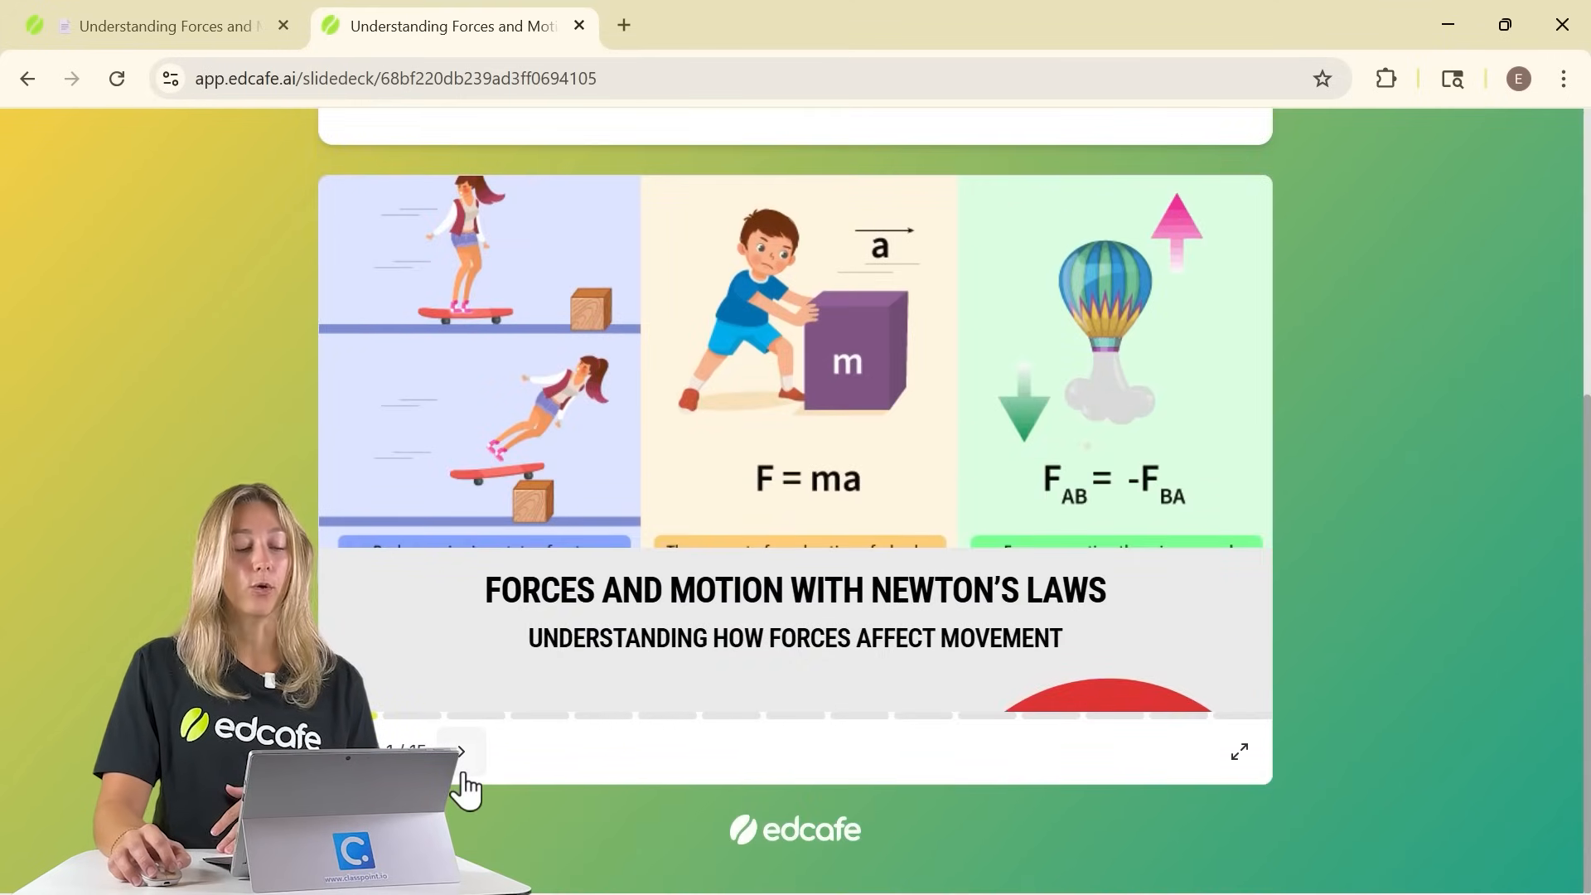
pyautogui.click(174, 26)
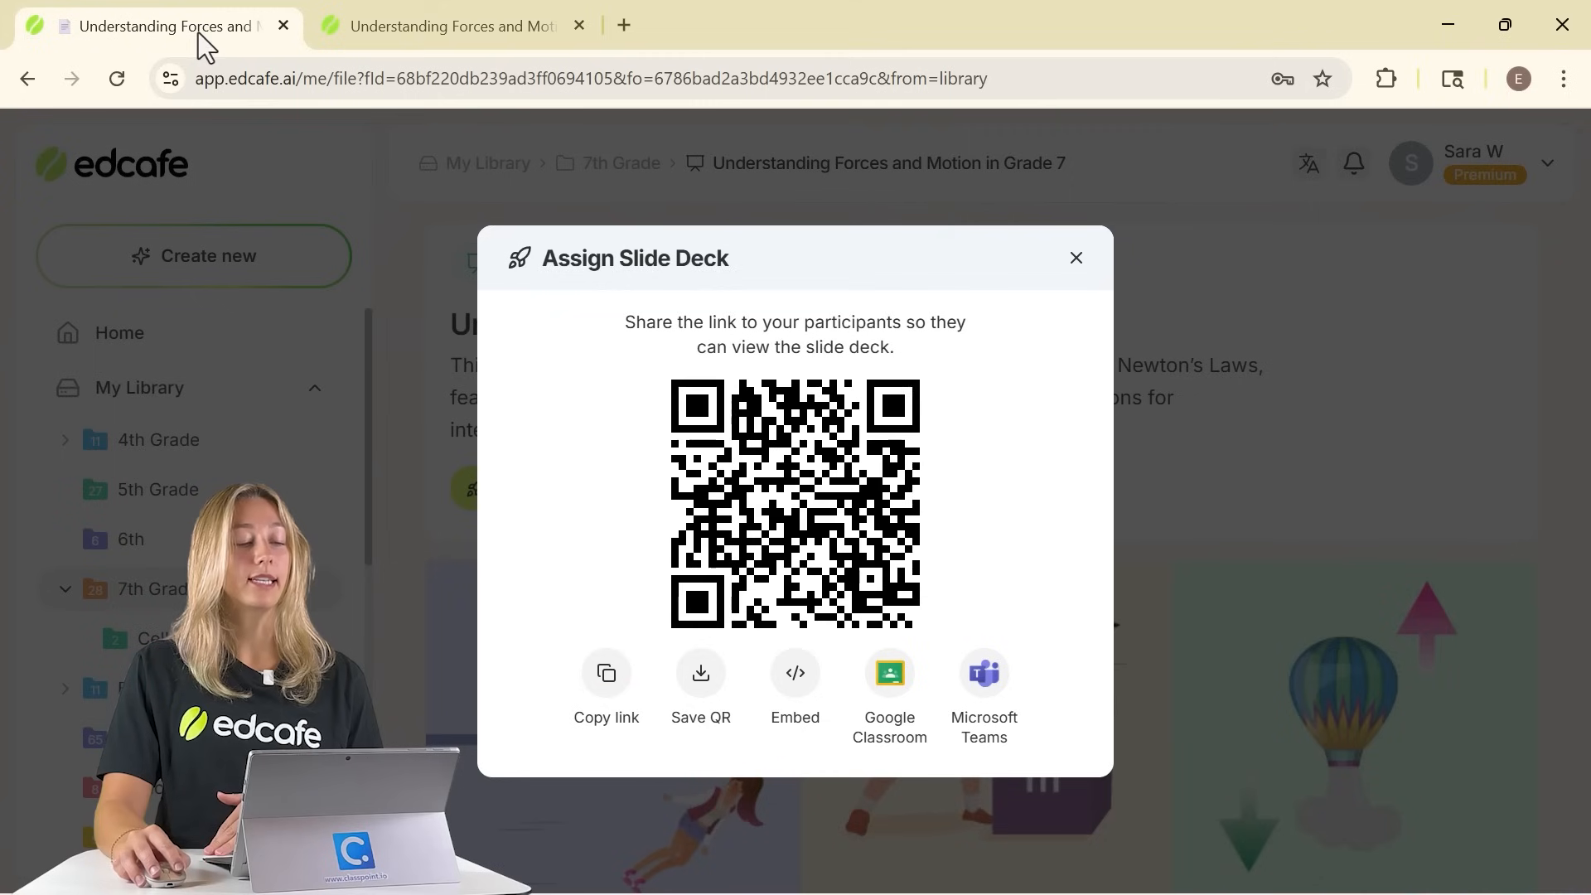
pyautogui.click(1077, 258)
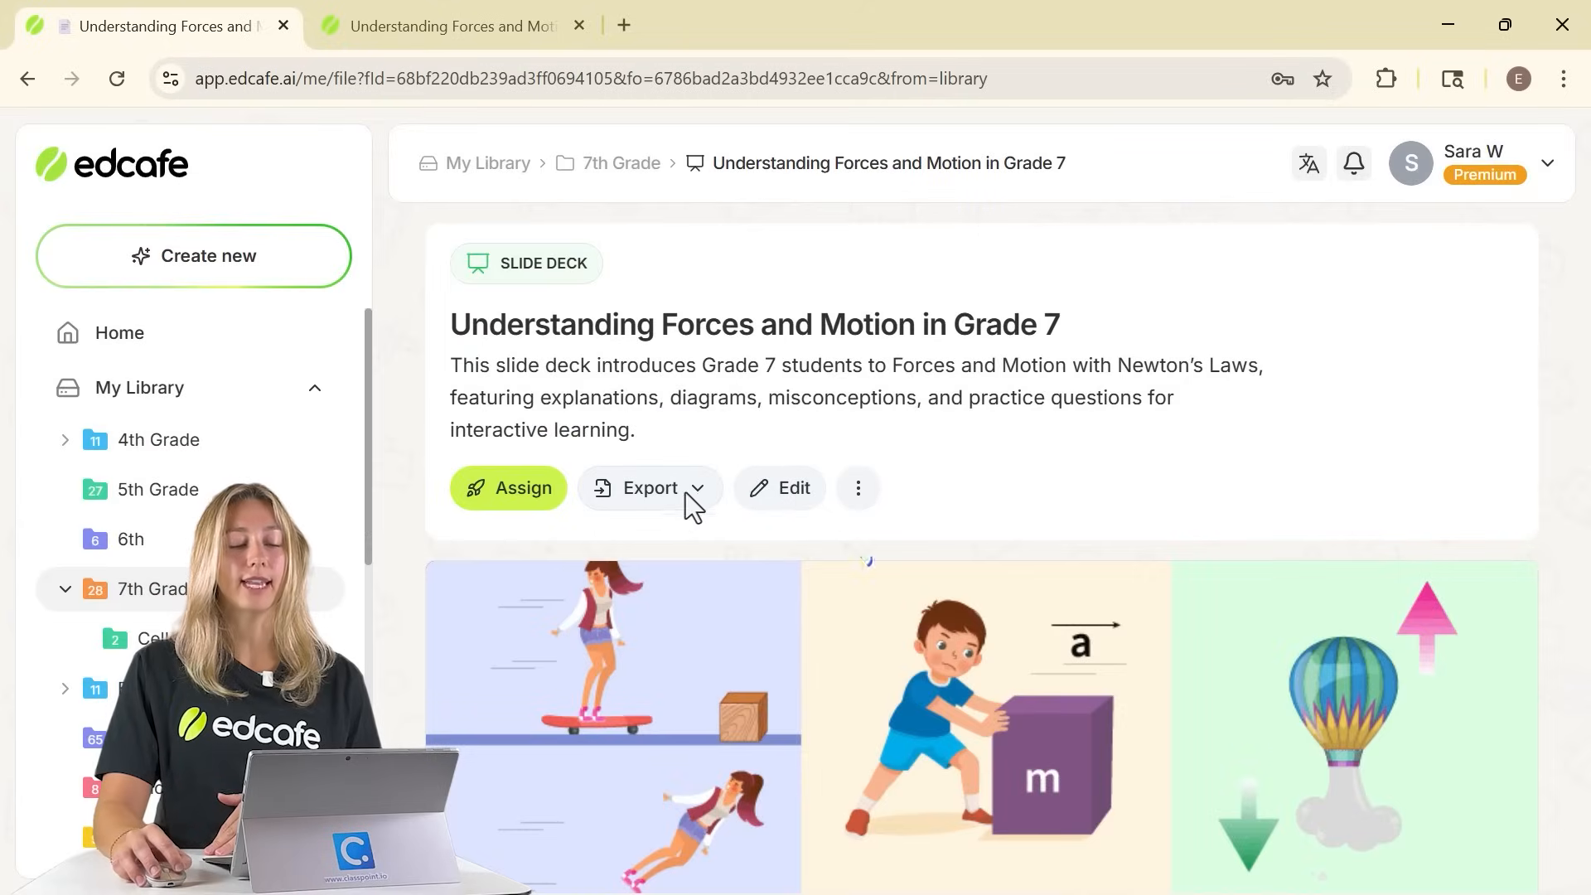
# Step: Export the Forces and Motion deck from Edcafe AI as a Microsoft PowerPoint file
pyautogui.click(650, 489)
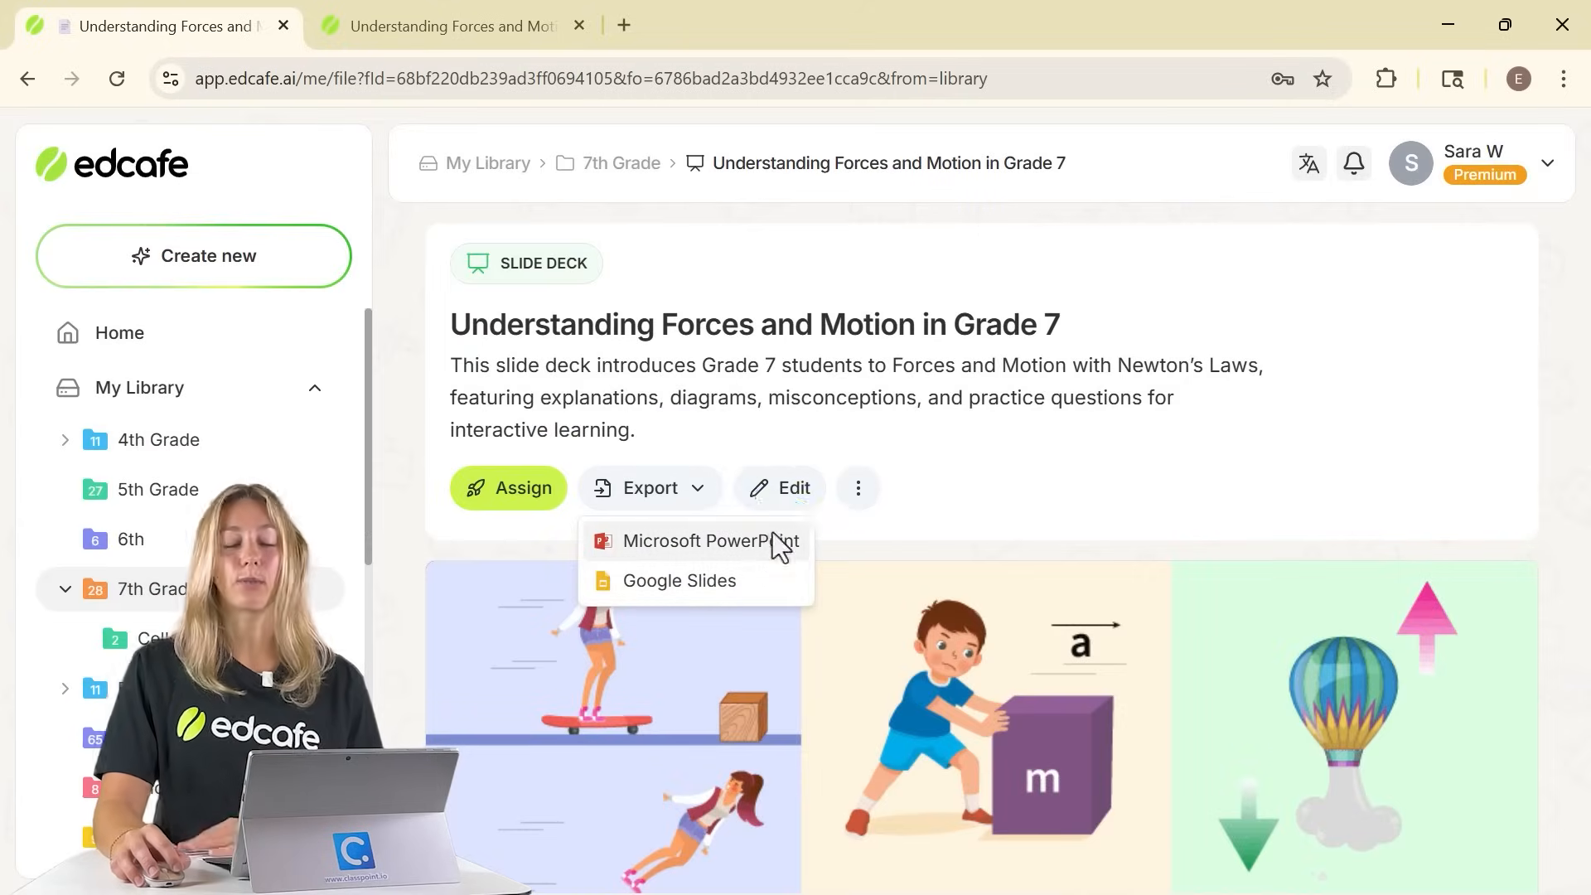
pyautogui.click(696, 541)
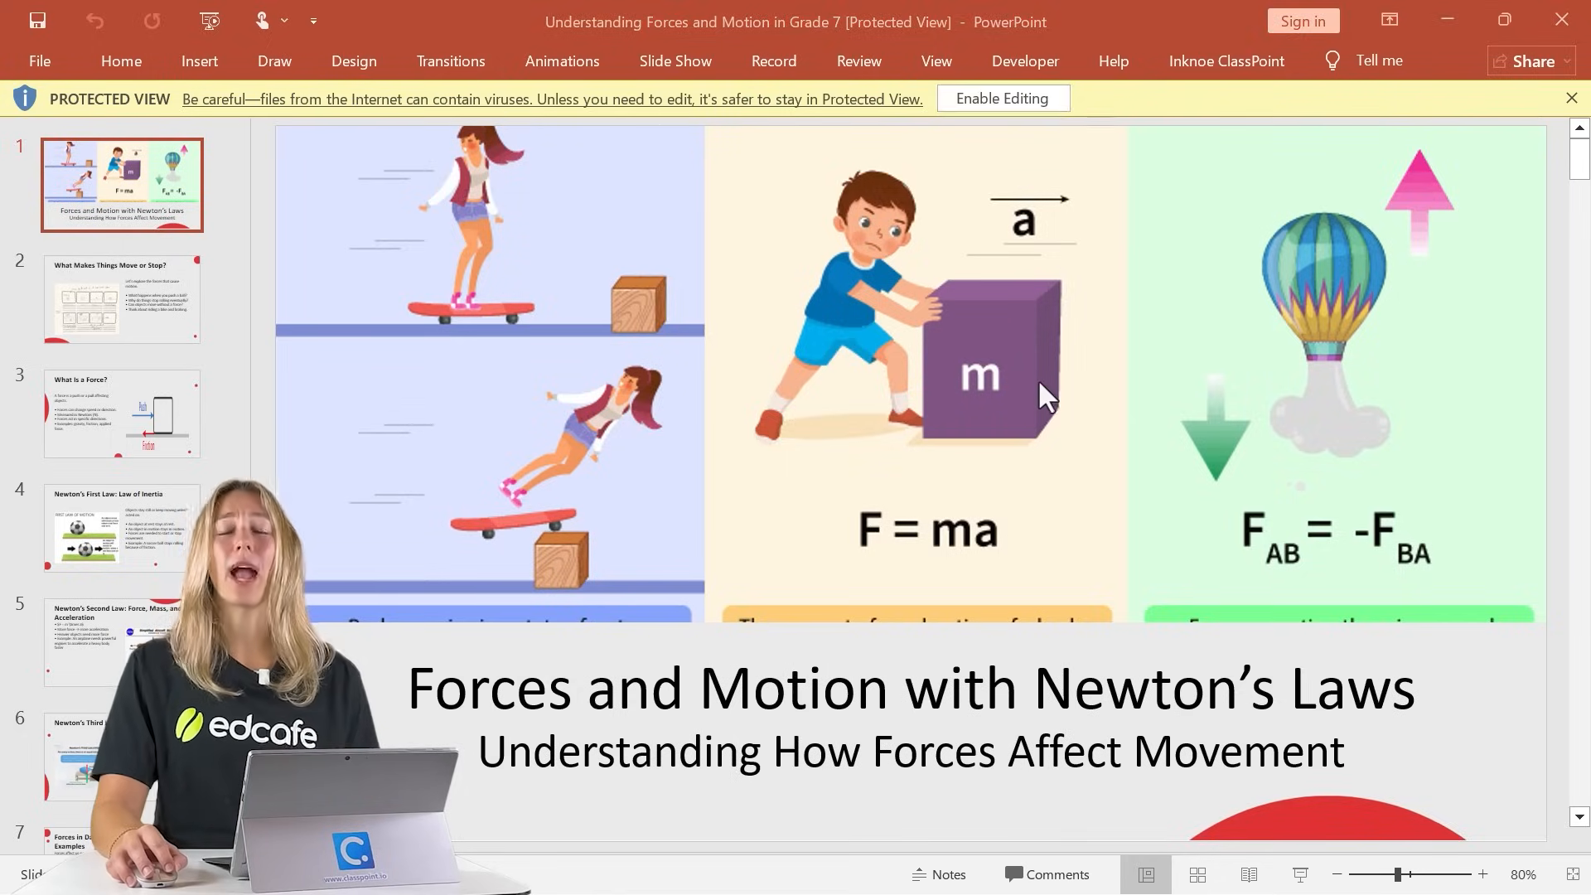
# Step: Enable editing on the downloaded deck and show the Inknoe ClassPoint quiz tools
pyautogui.click(1003, 98)
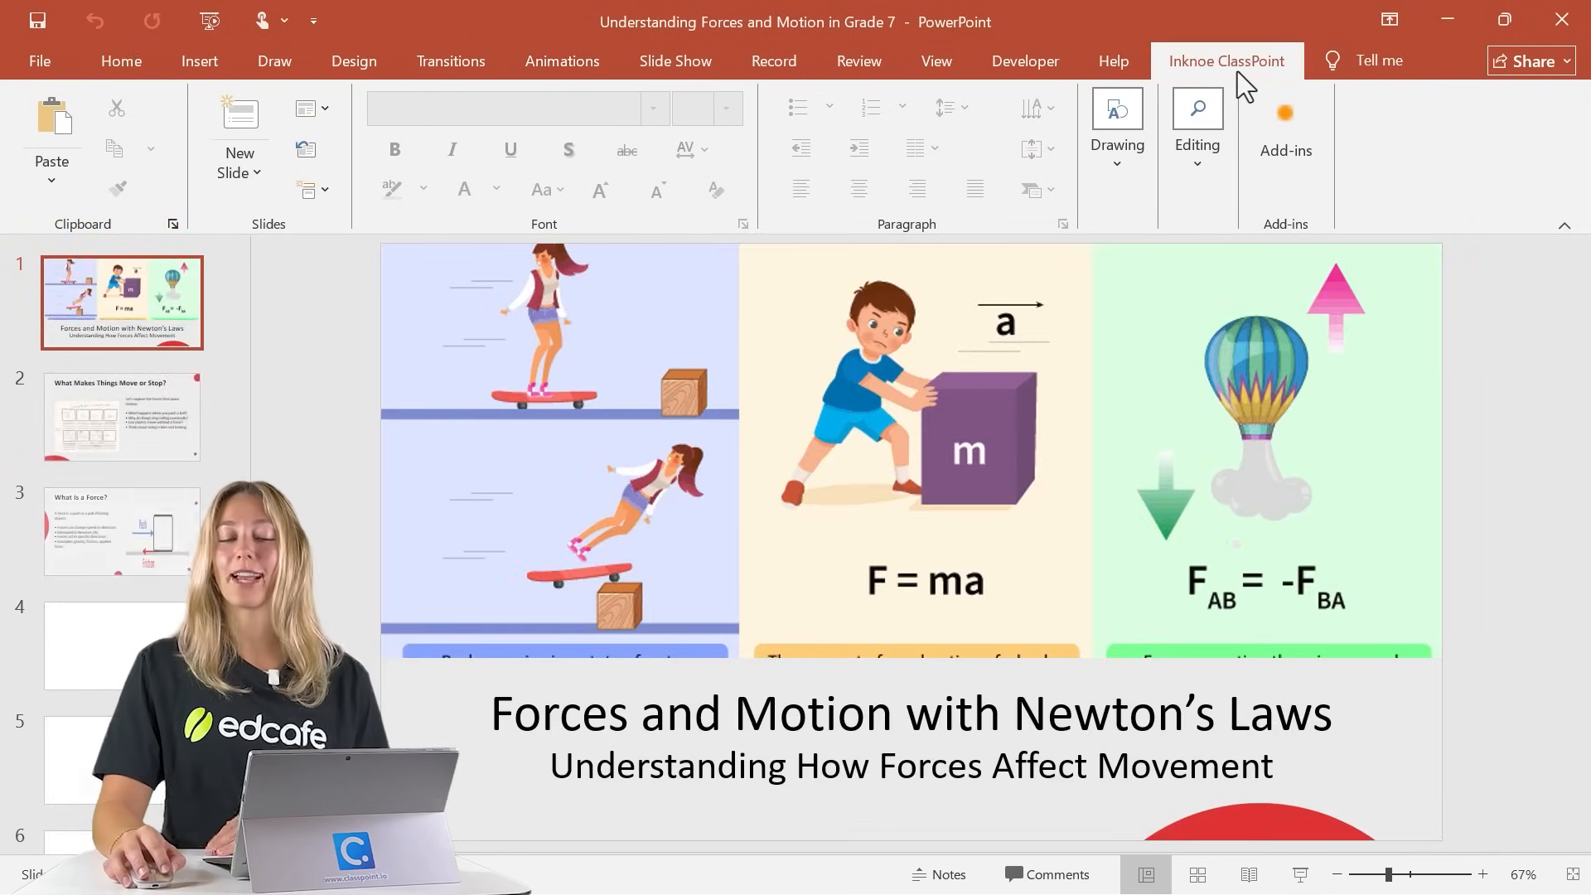
pyautogui.click(1226, 61)
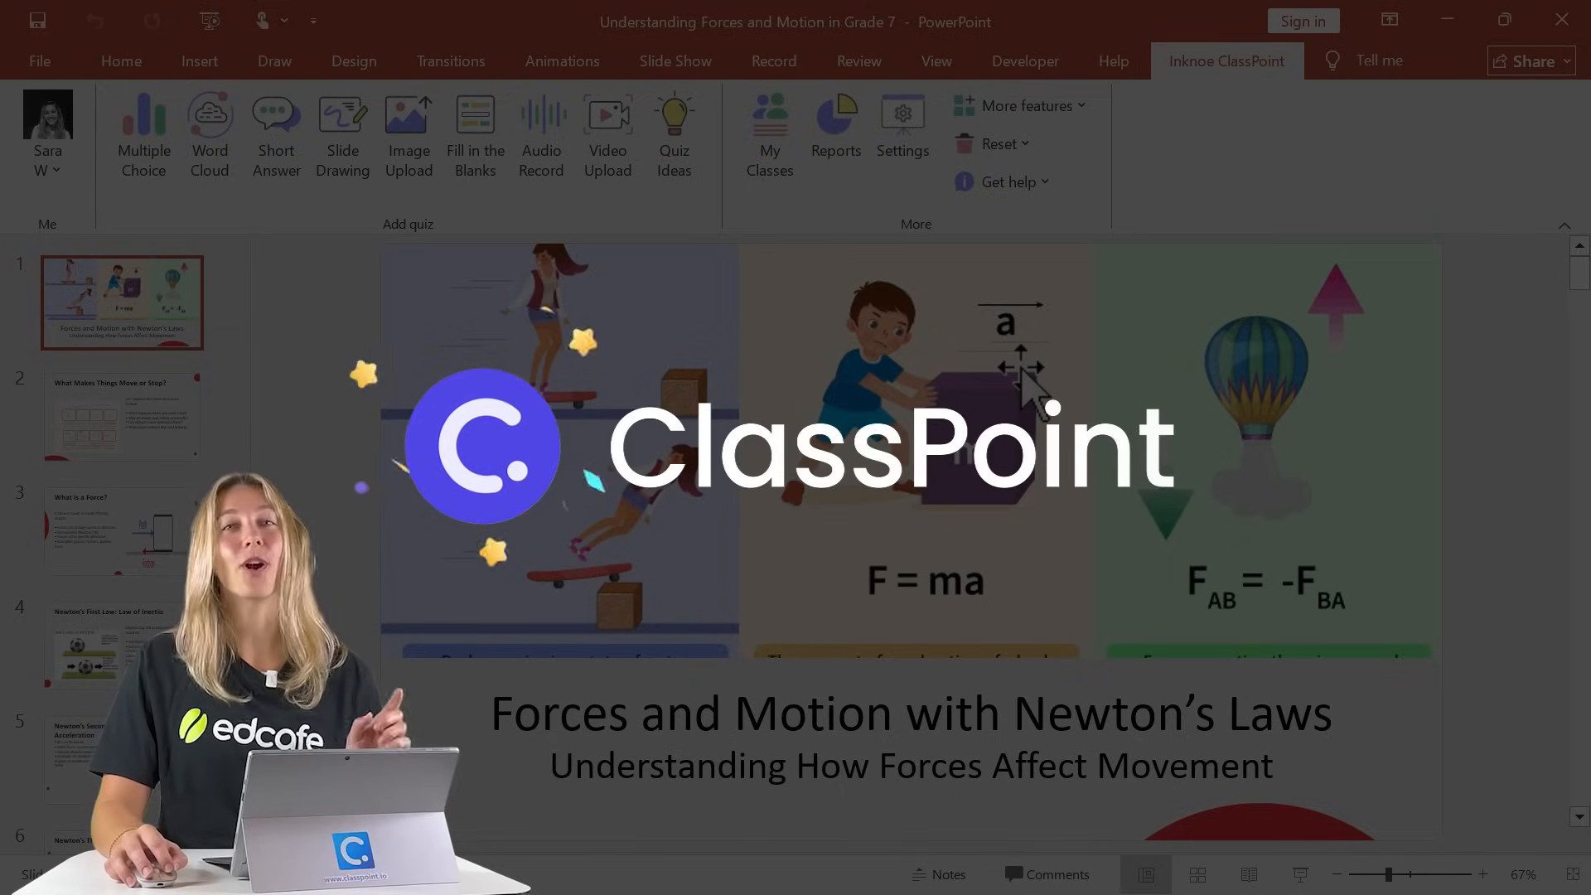